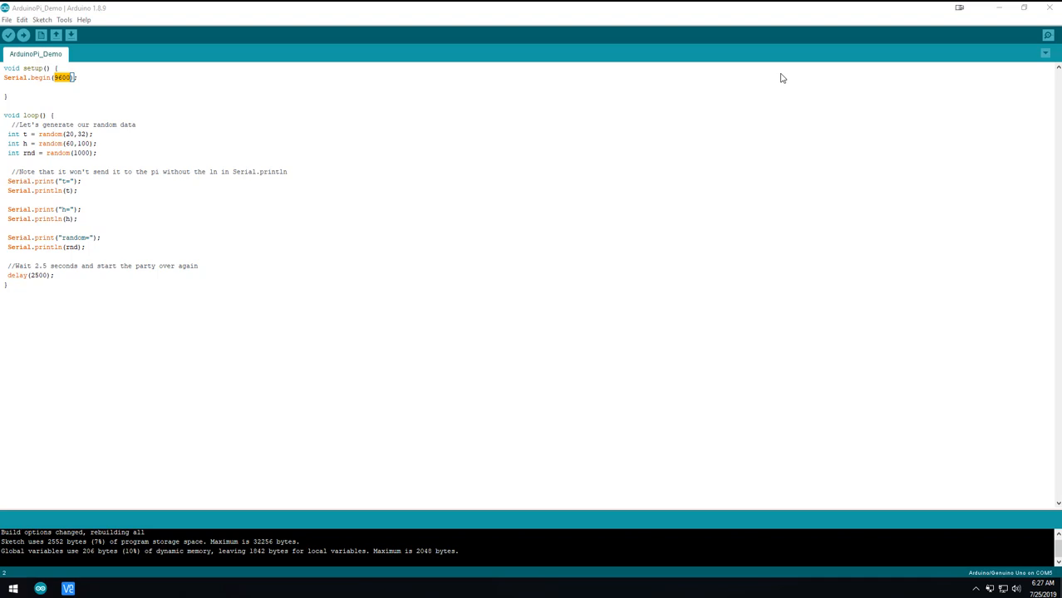
pyautogui.moveTo(794, 421)
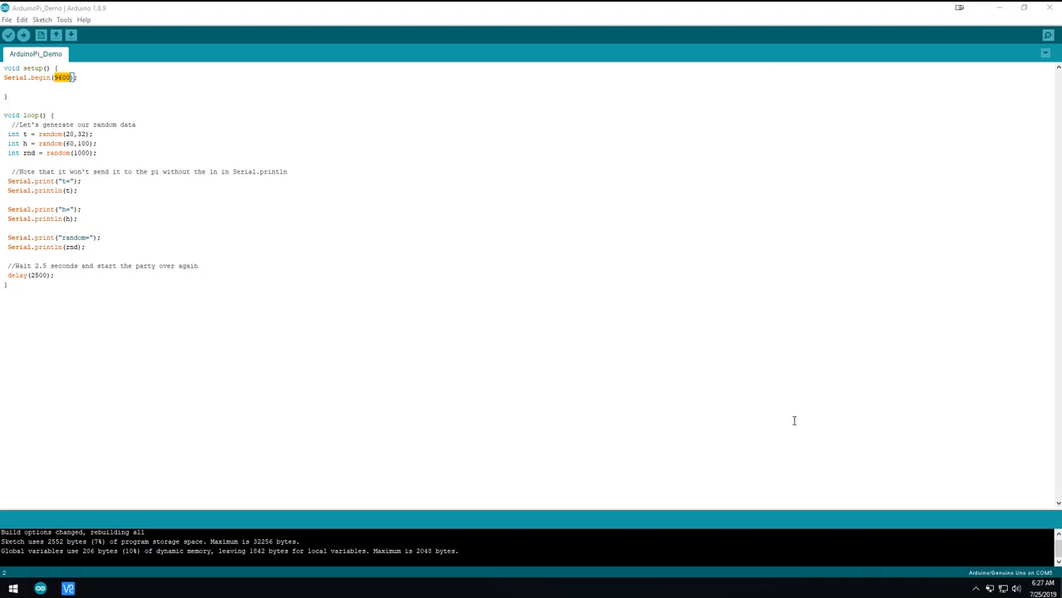
pyautogui.moveTo(667, 501)
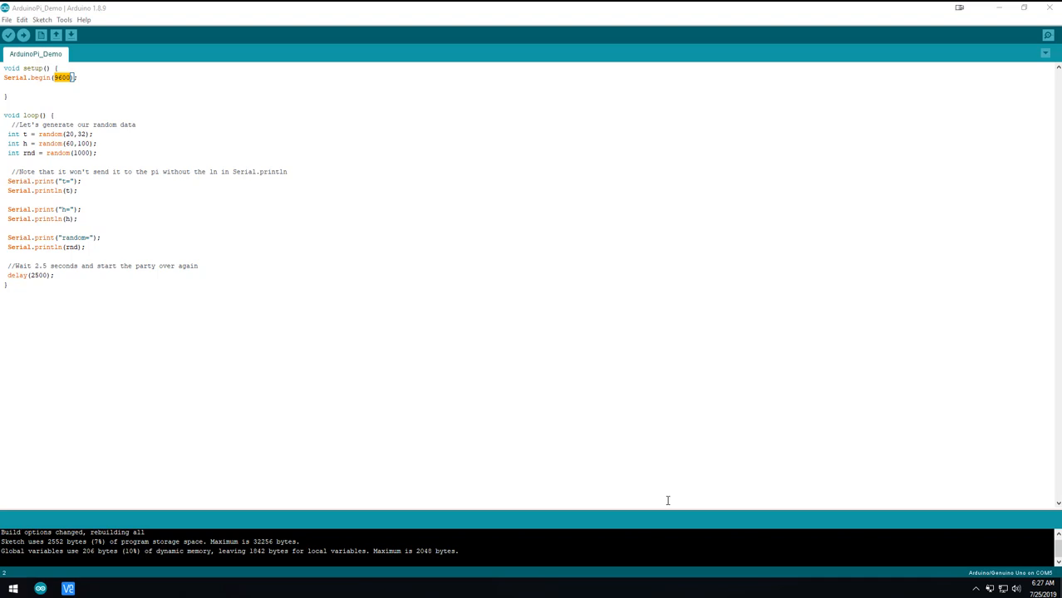
pyautogui.moveTo(818, 507)
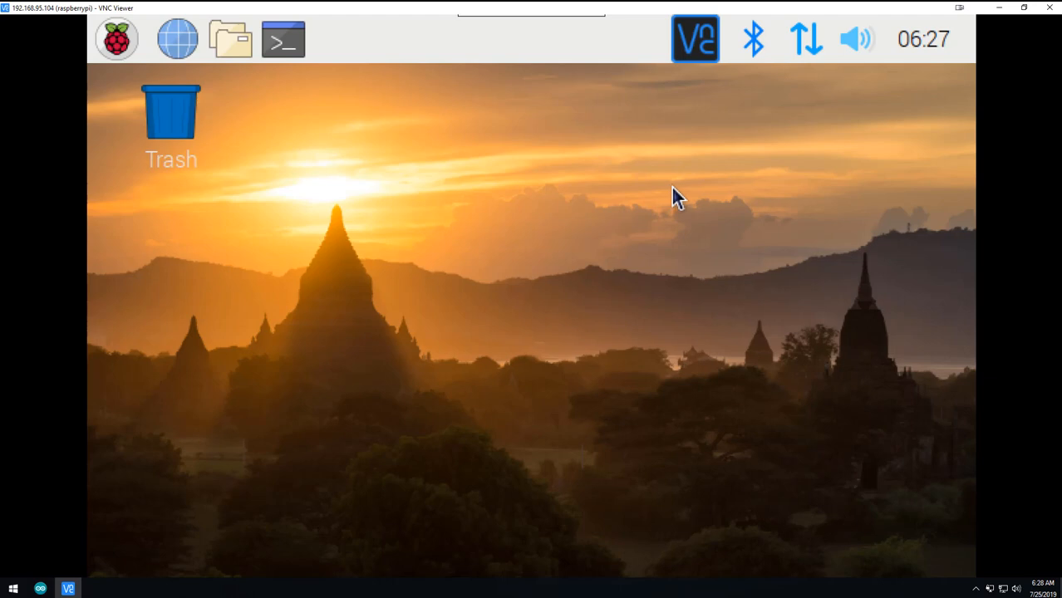
pyautogui.moveTo(48, 48)
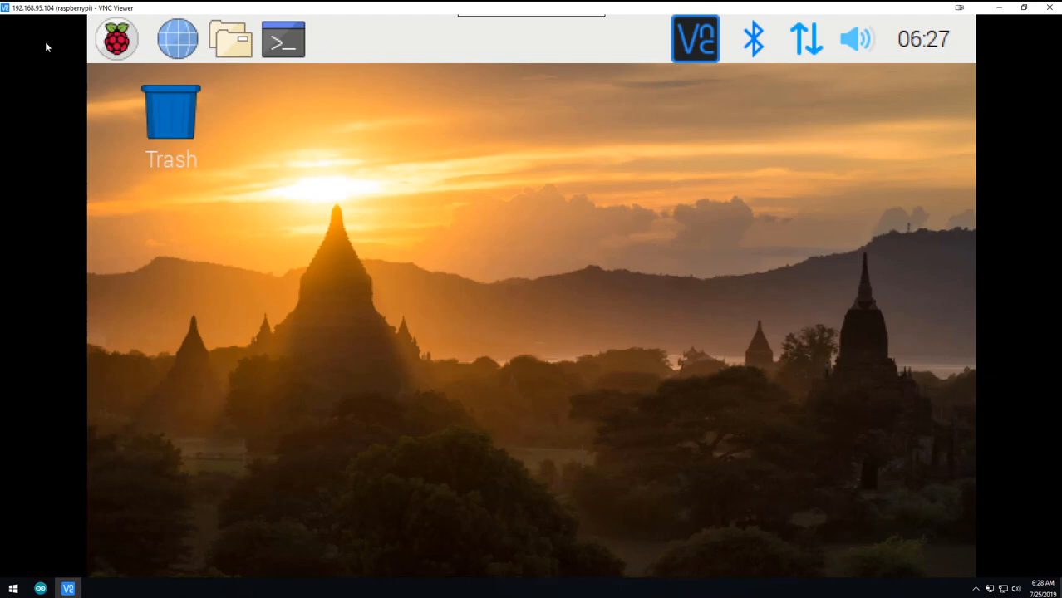
pyautogui.moveTo(262, 298)
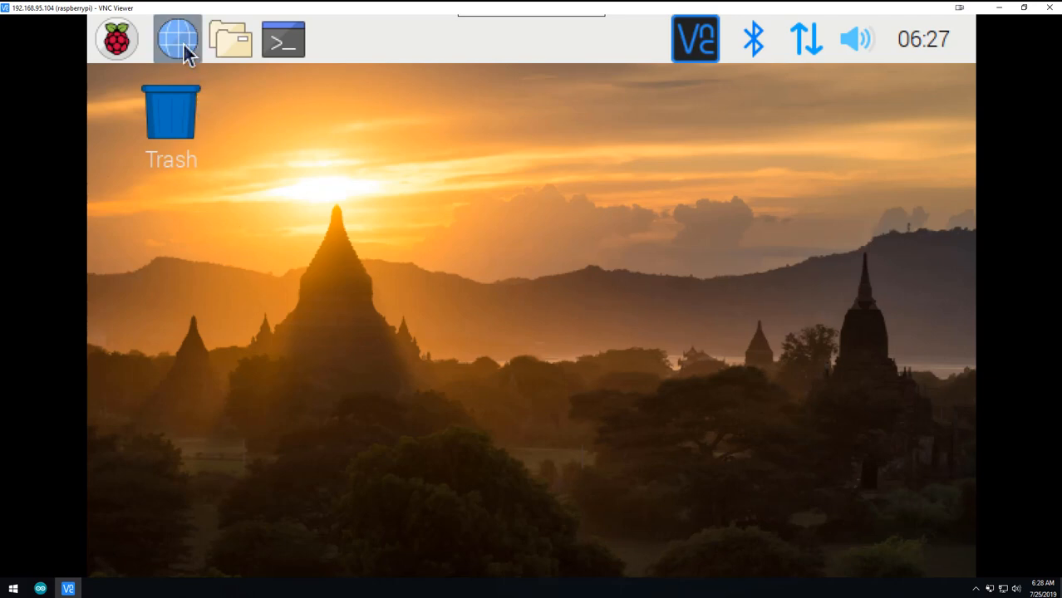
pyautogui.moveTo(176, 39)
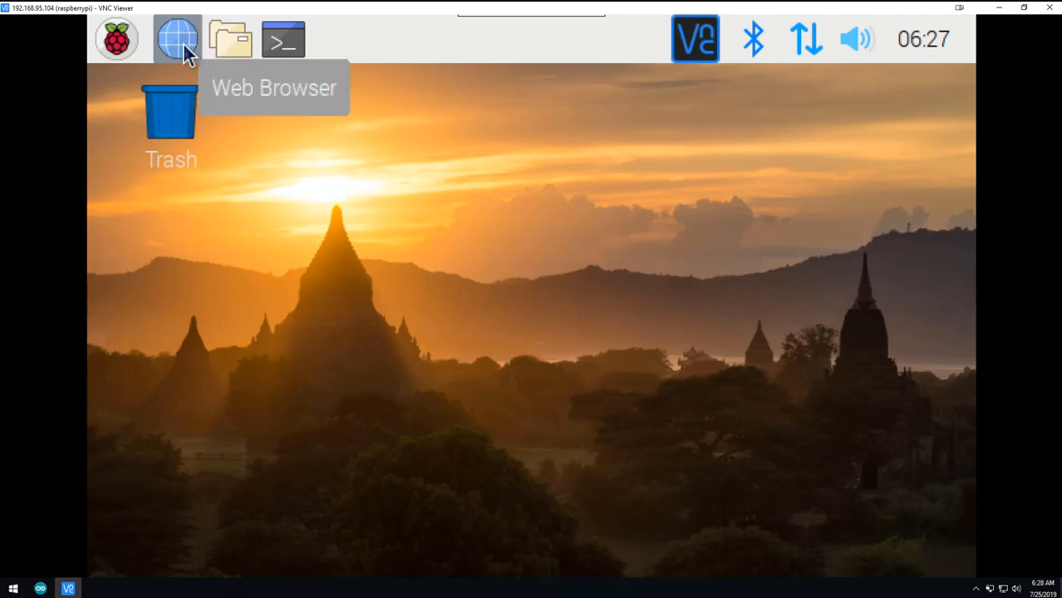
pyautogui.moveTo(177, 39)
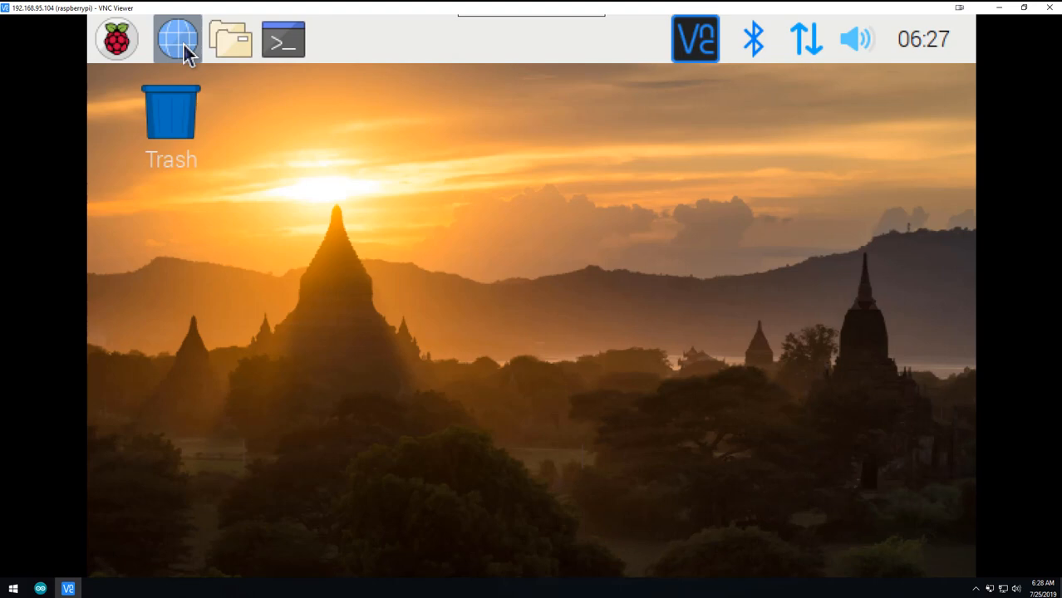
# Load 127.0.0.1:1880 in Chromium and start Node-RED from Menu > Programming.
pyautogui.click(176, 39)
pyautogui.write('12')
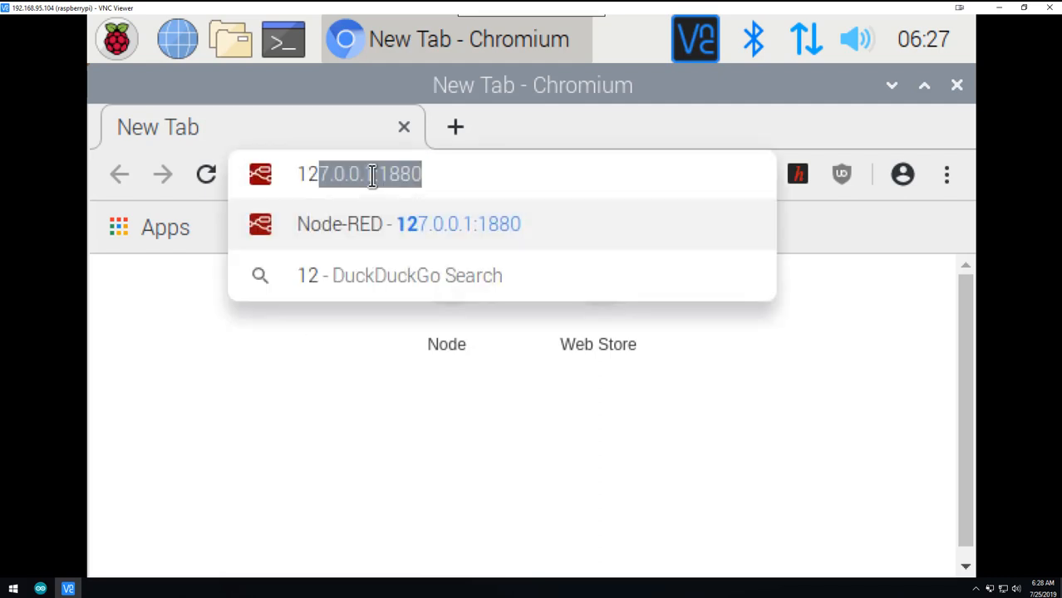
pyautogui.moveTo(359, 195)
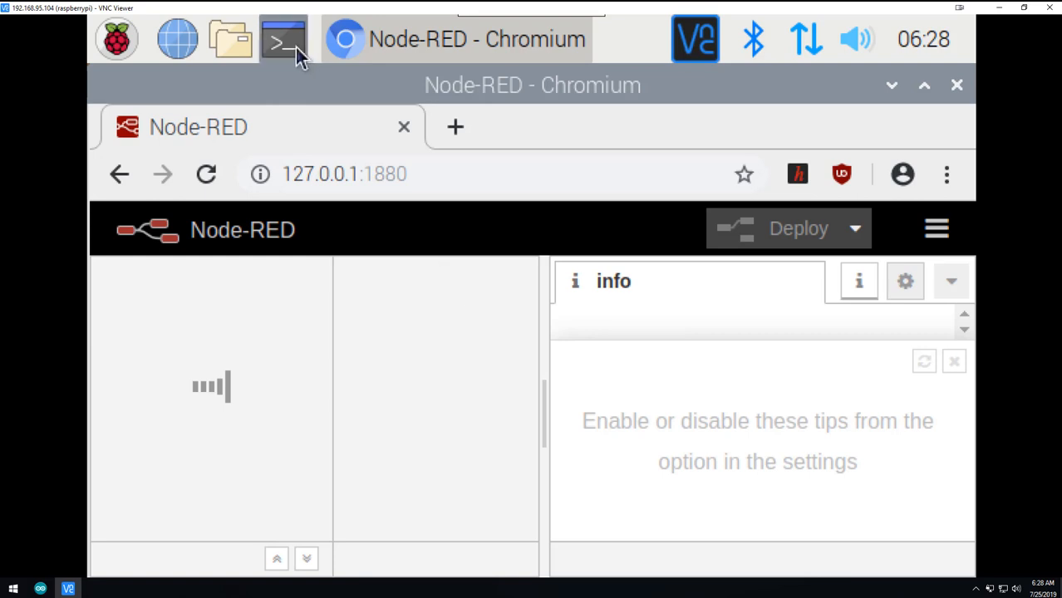
pyautogui.click(116, 39)
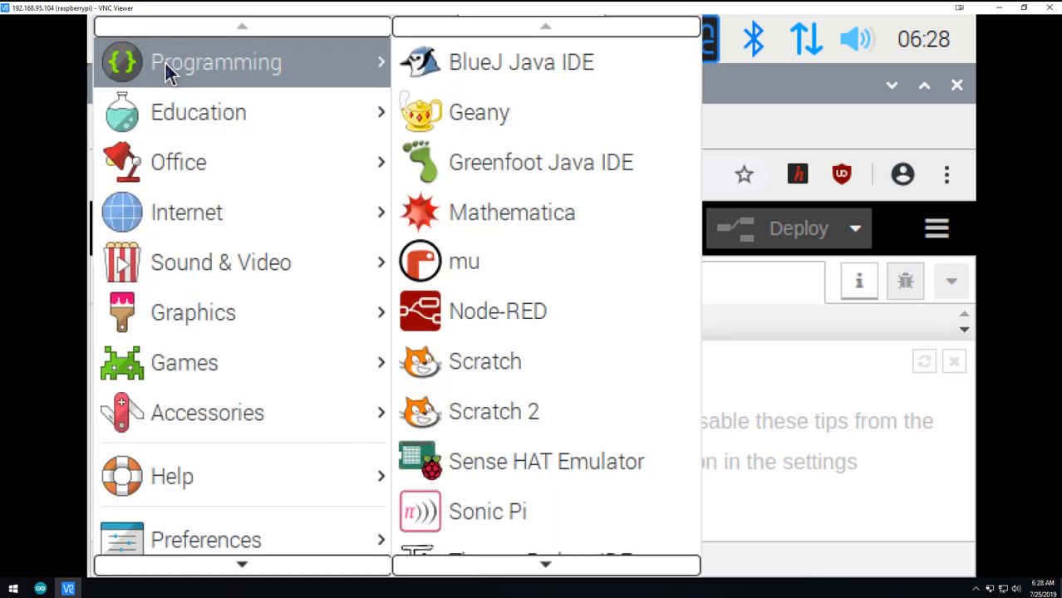
pyautogui.moveTo(497, 312)
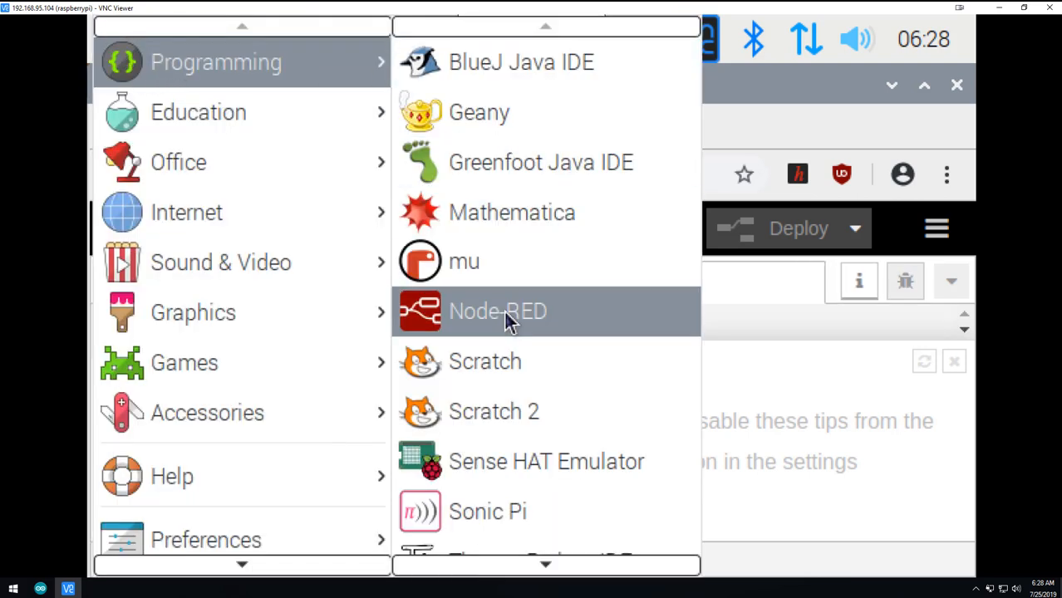
pyautogui.click(498, 311)
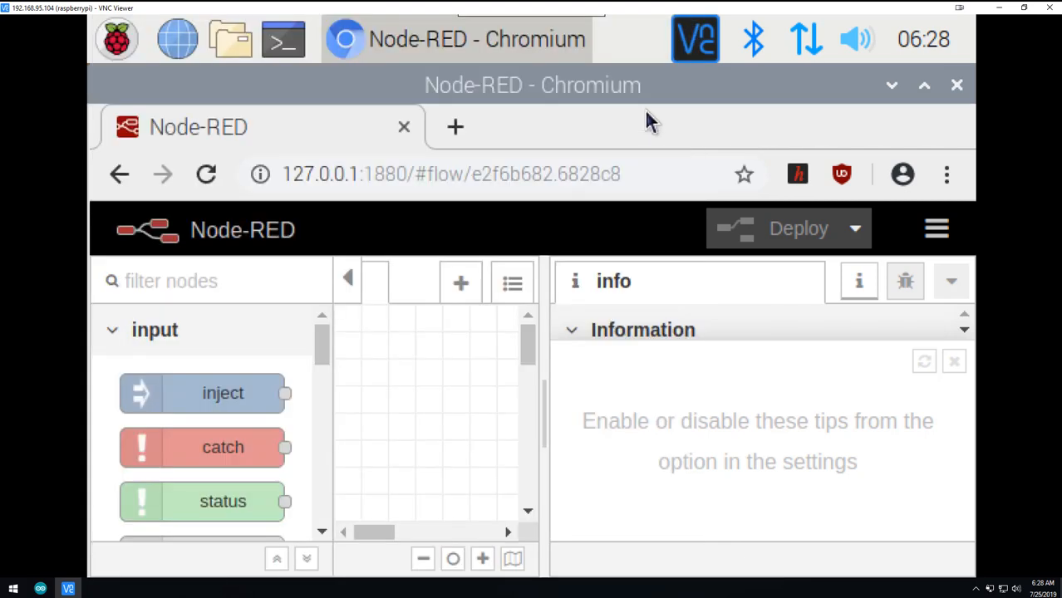
pyautogui.moveTo(283, 39)
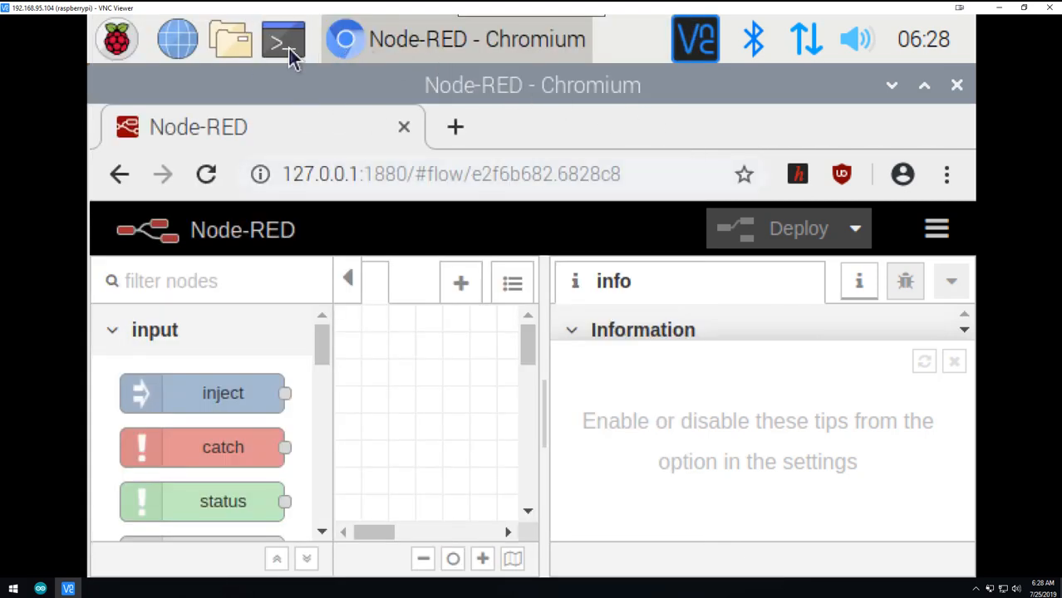
# Open LXTerminal from the Pi taskbar.
pyautogui.click(282, 39)
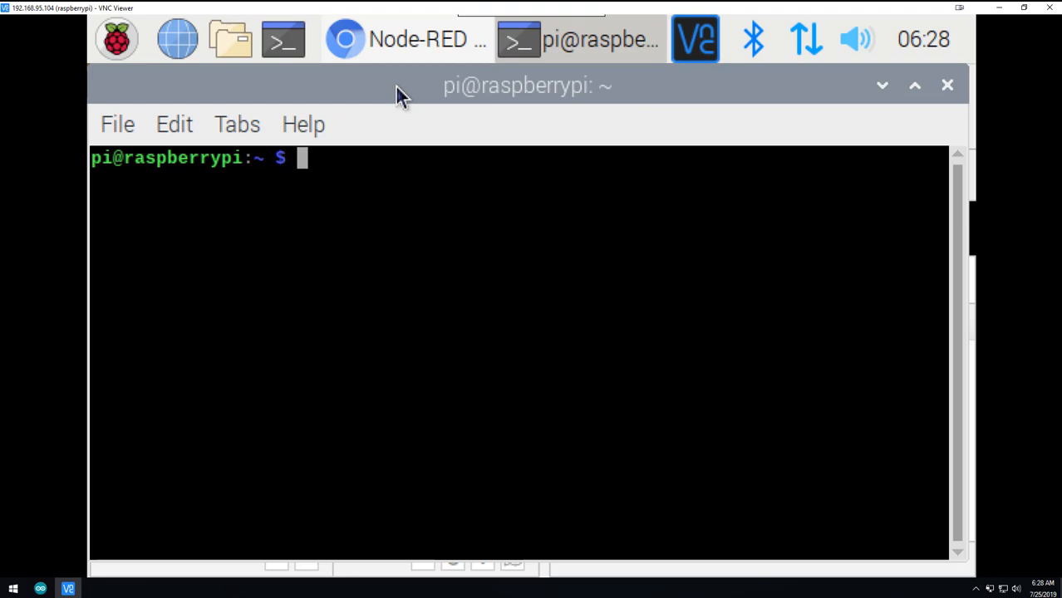
pyautogui.moveTo(267, 195)
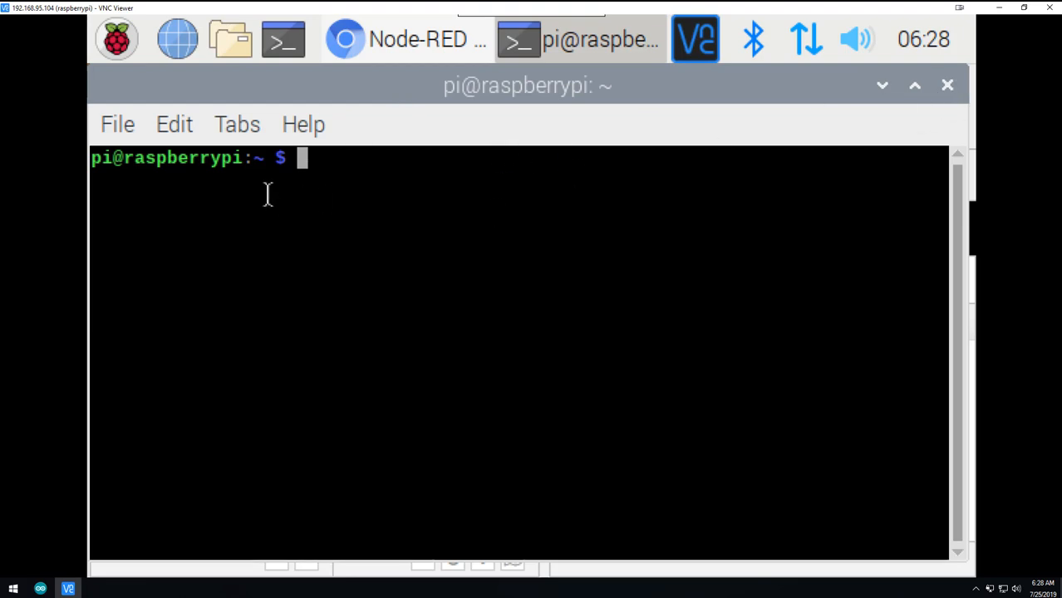
pyautogui.moveTo(639, 157)
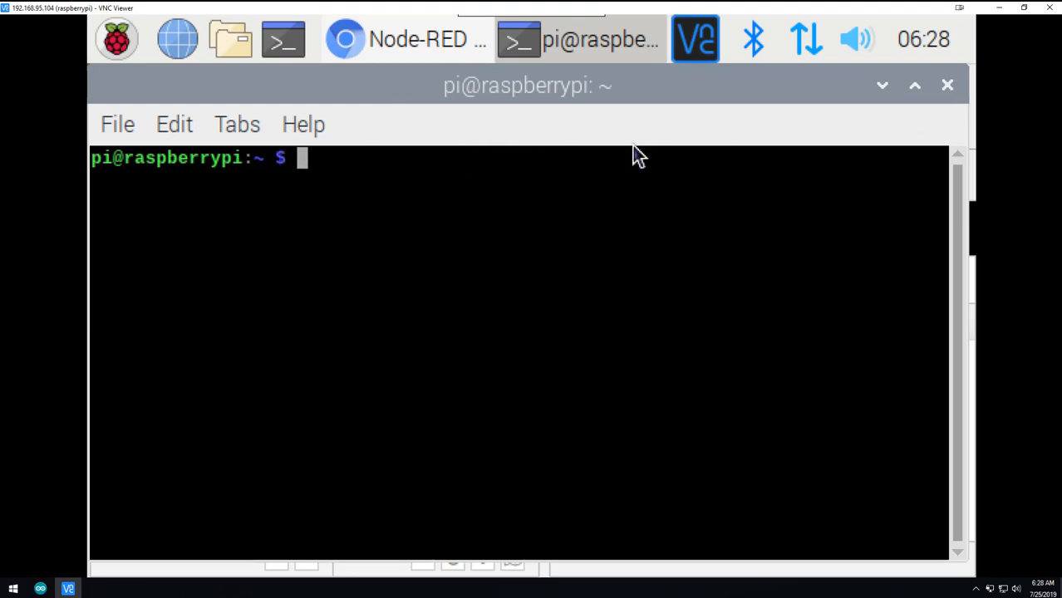
pyautogui.moveTo(968, 88)
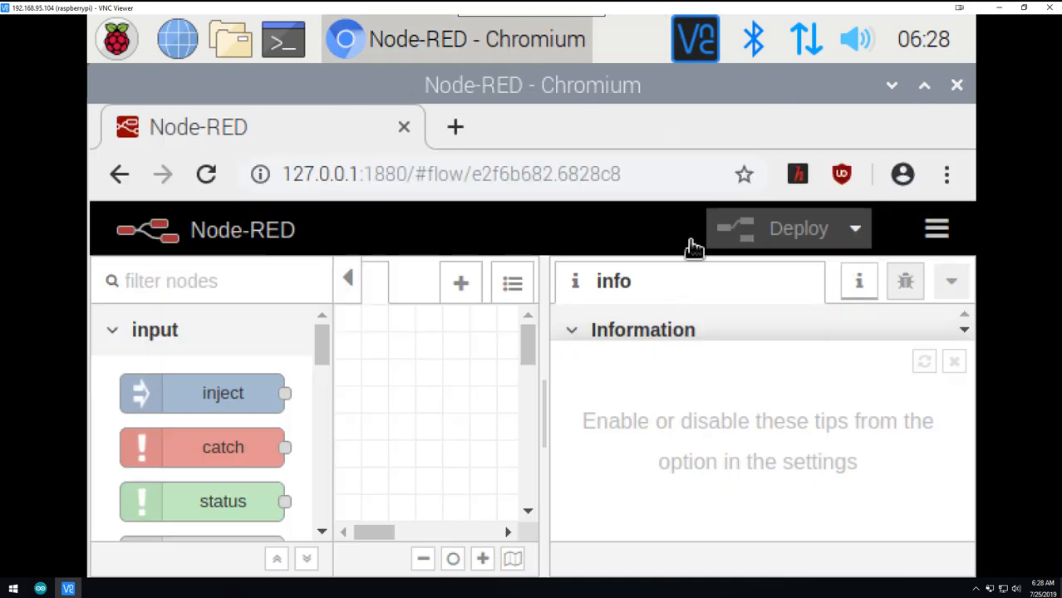
pyautogui.moveTo(544, 379)
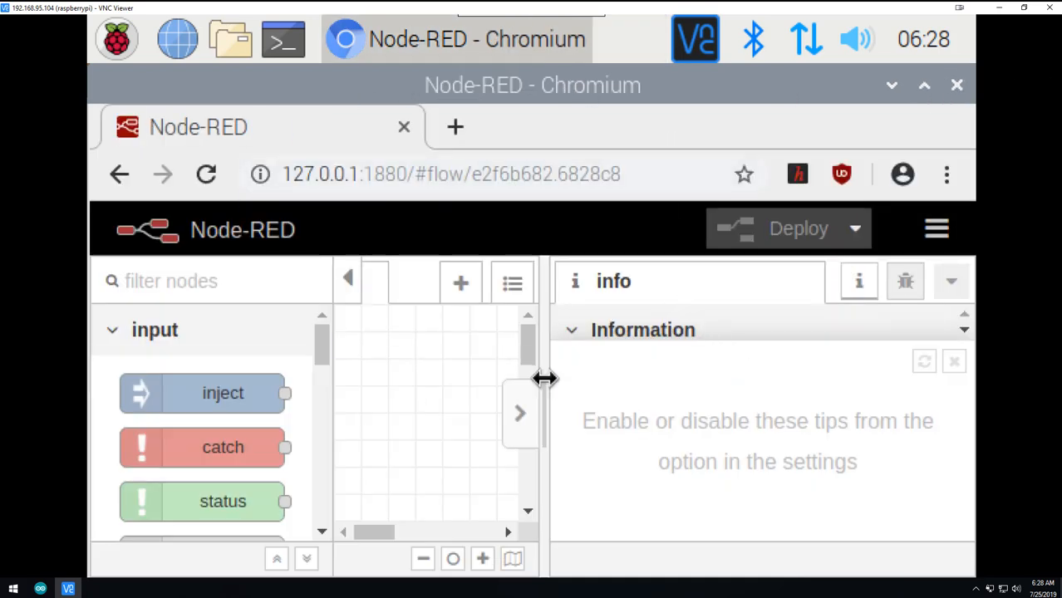
# Drag the sidebar divider right so the Flow 1 canvas is wider.
pyautogui.moveTo(545, 379); pyautogui.dragTo(765, 379)
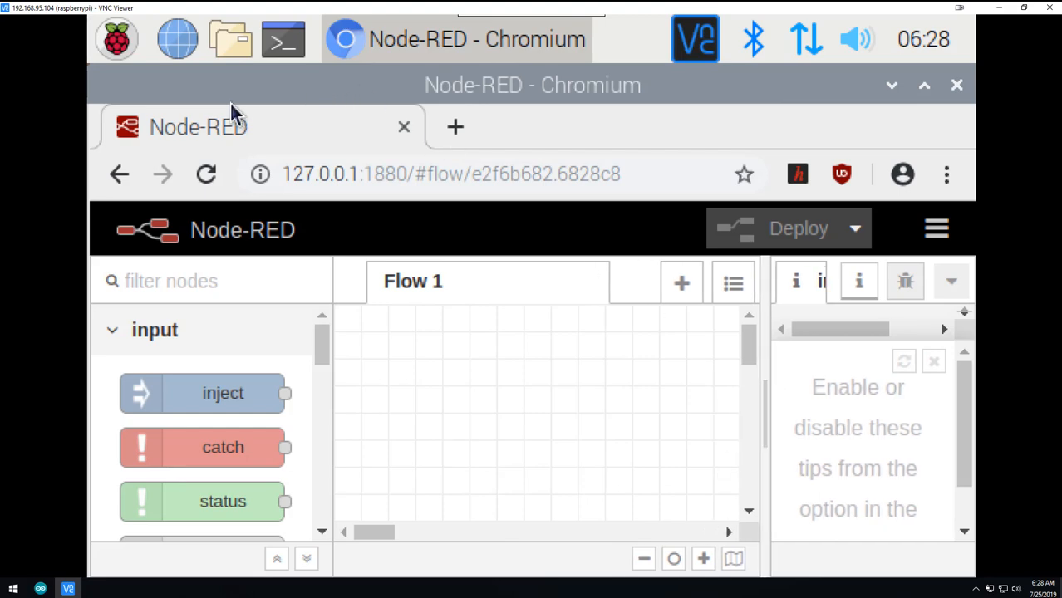
pyautogui.click(116, 39)
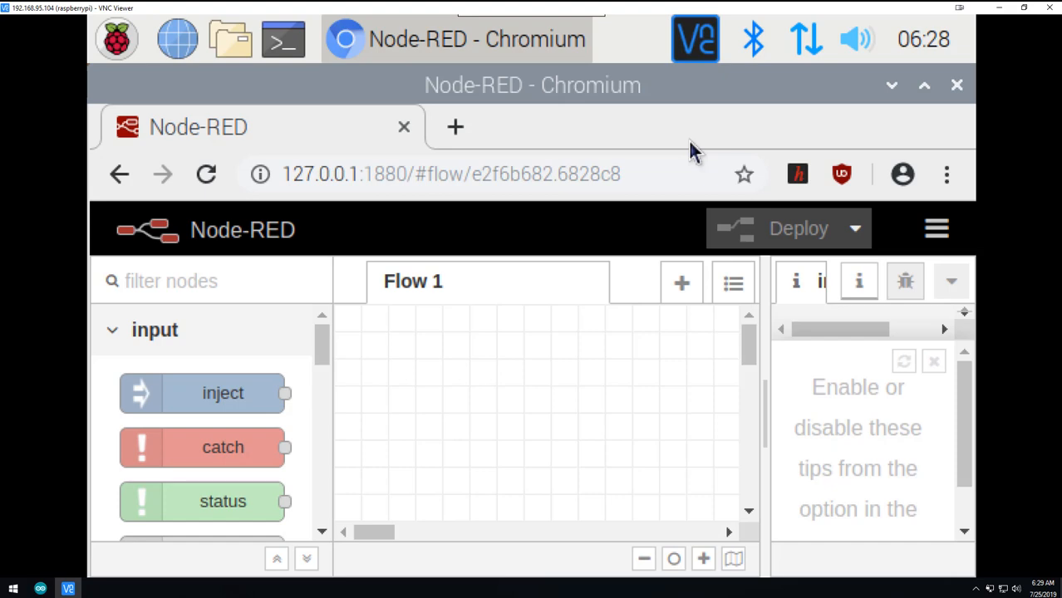
pyautogui.moveTo(479, 319)
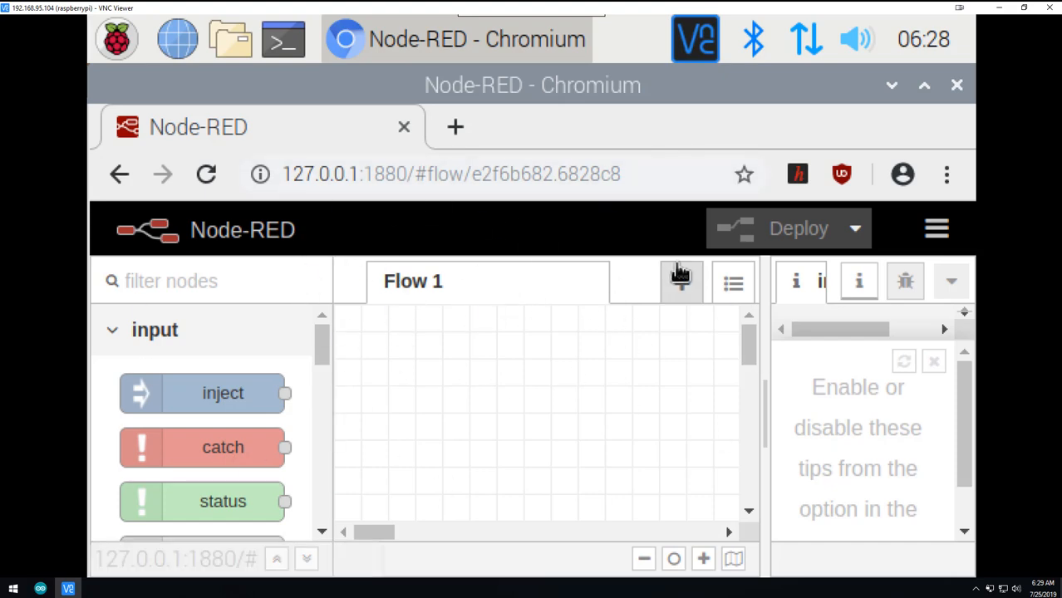
pyautogui.moveTo(681, 281)
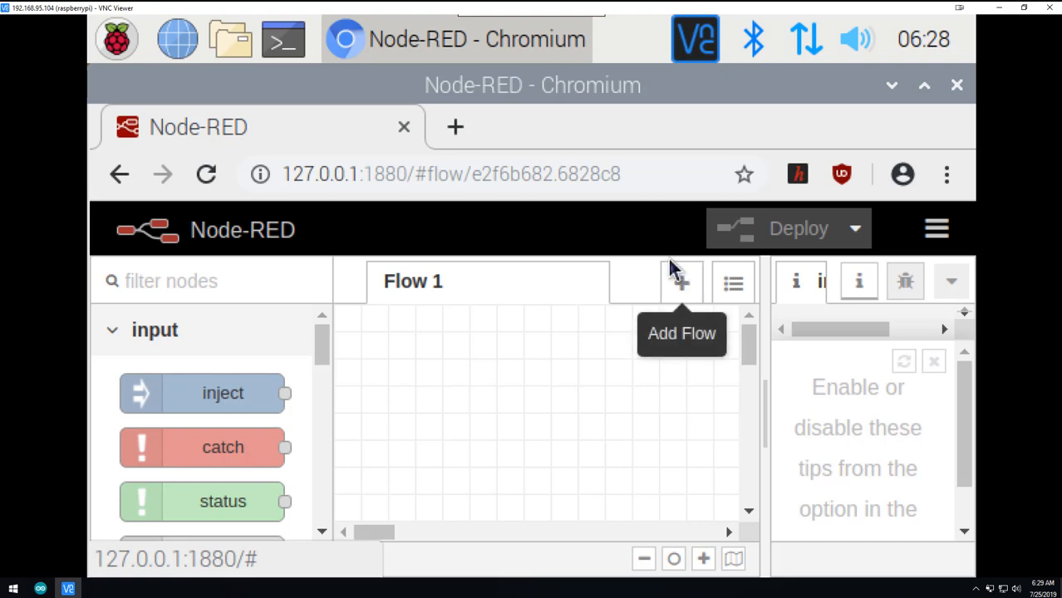
pyautogui.moveTo(394, 133)
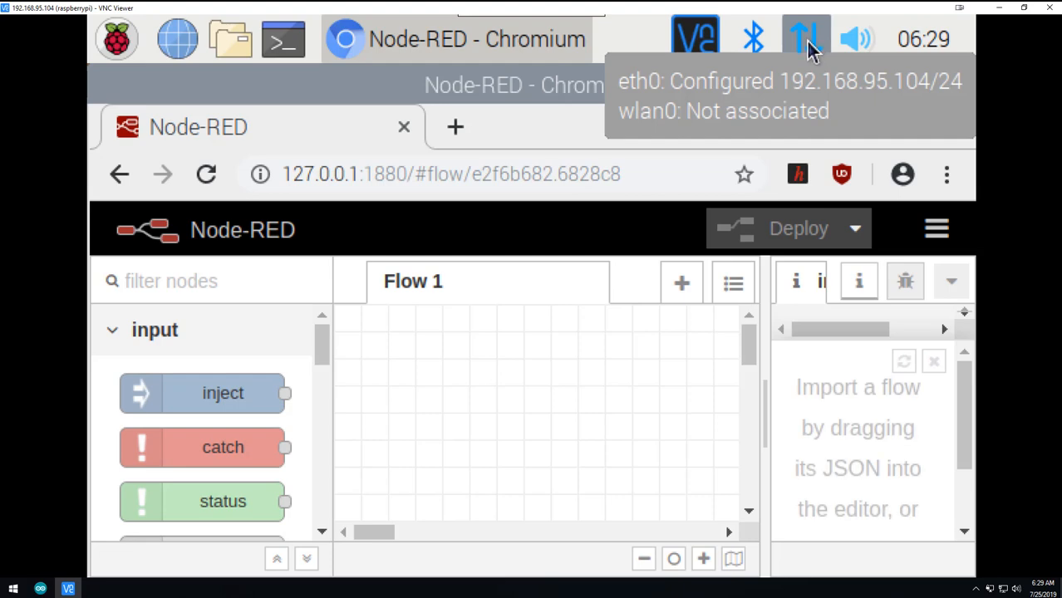
pyautogui.moveTo(810, 49)
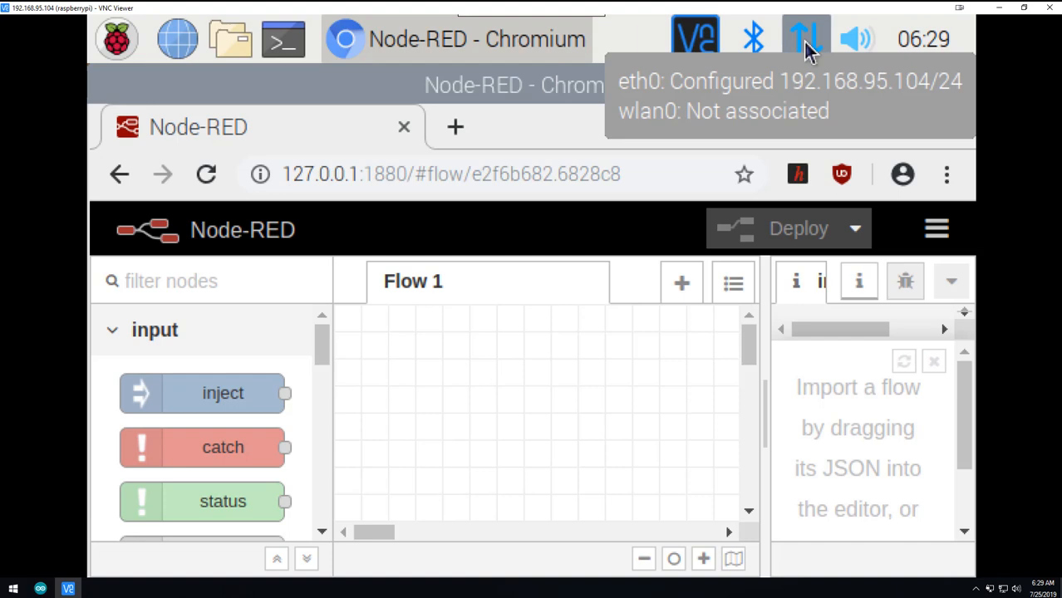
pyautogui.moveTo(636, 215)
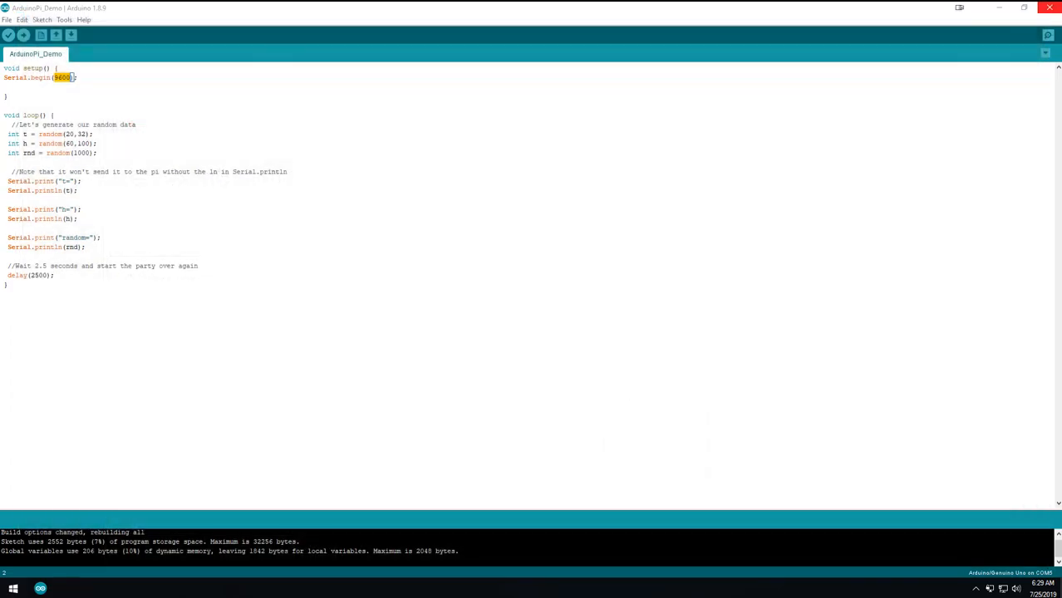
pyautogui.click(68, 588)
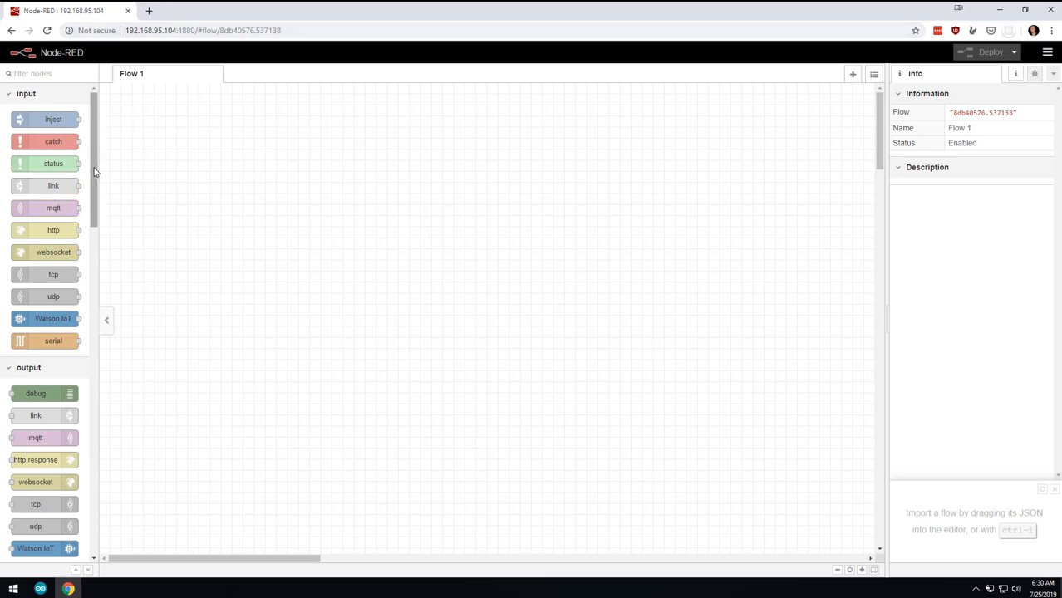
pyautogui.moveTo(48, 341)
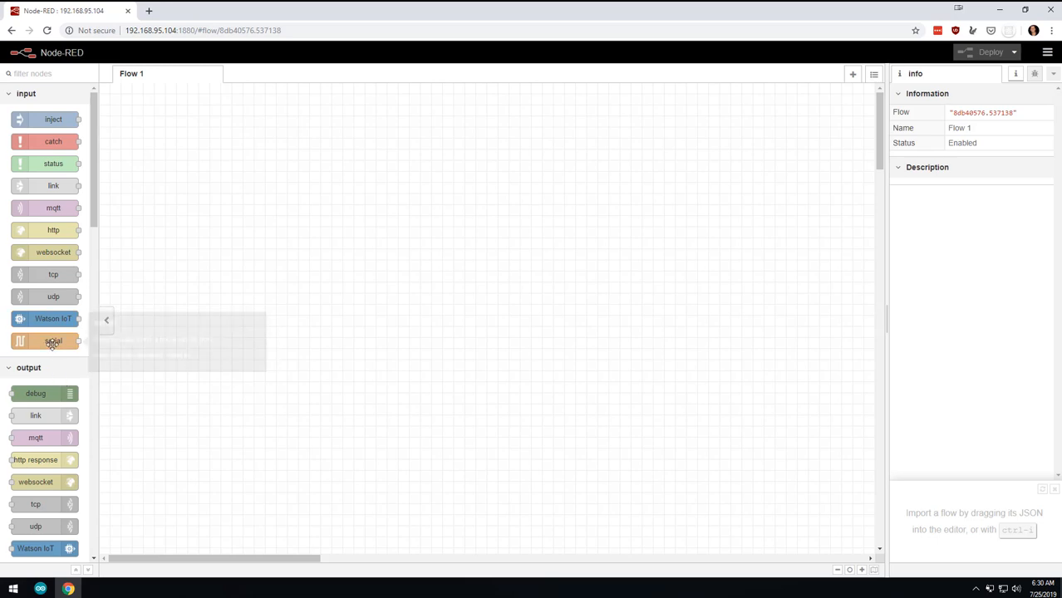
# Place a serial input node at the top-left of the Flow 1 canvas.
pyautogui.moveTo(52, 341); pyautogui.dragTo(154, 182)
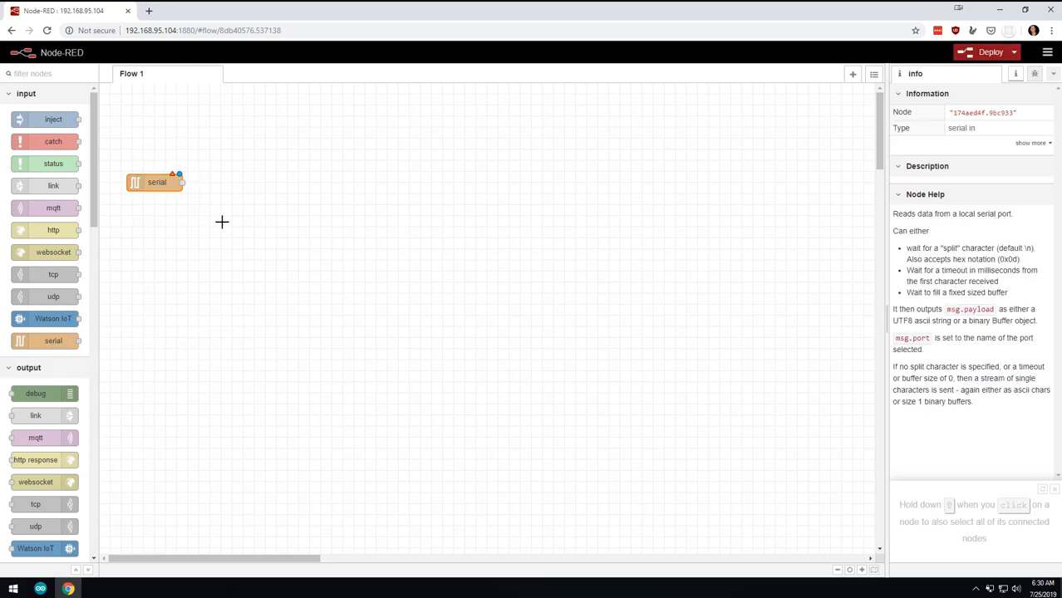
pyautogui.scroll(-3)
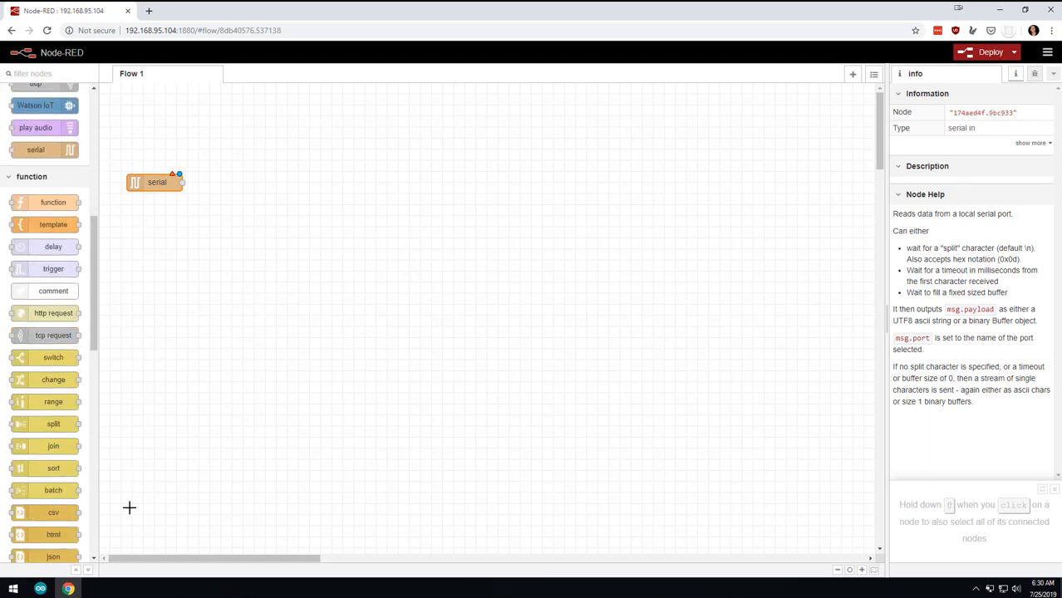
pyautogui.scroll(3)
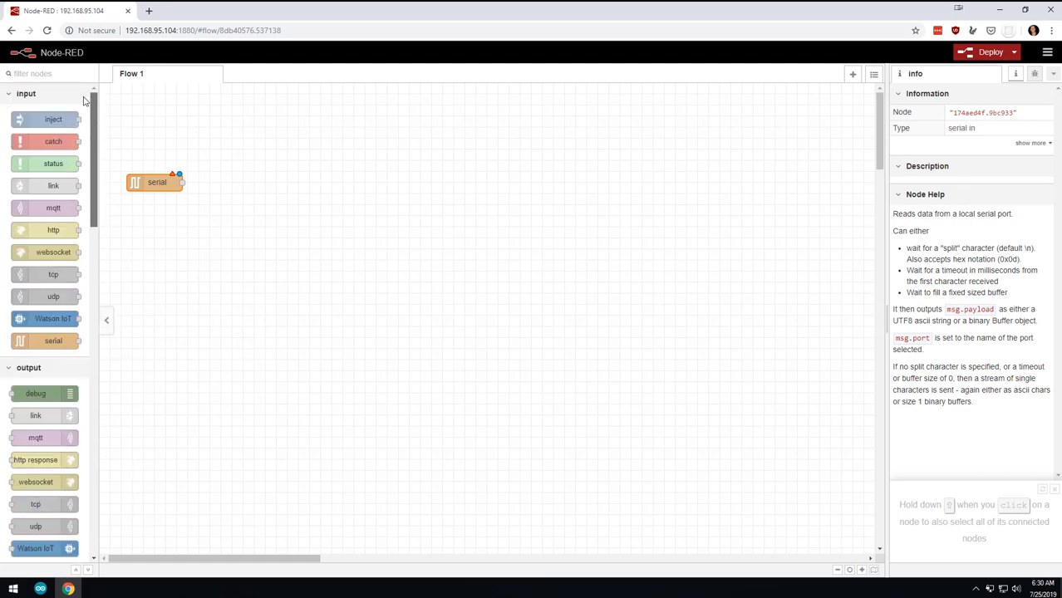
# Search the palette manager for 'serial' modules.
pyautogui.click(1047, 53)
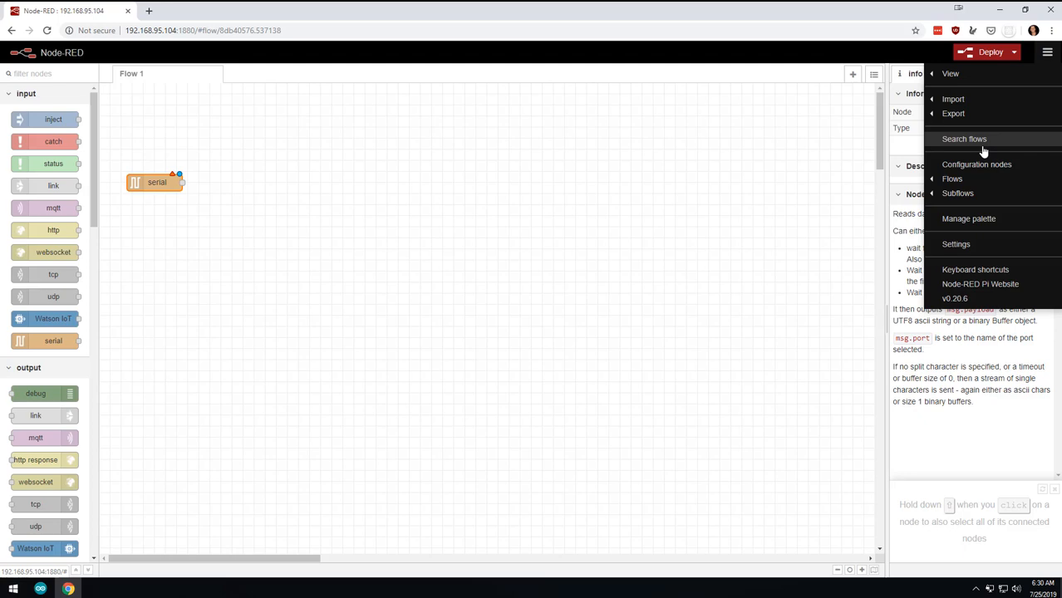
pyautogui.click(968, 219)
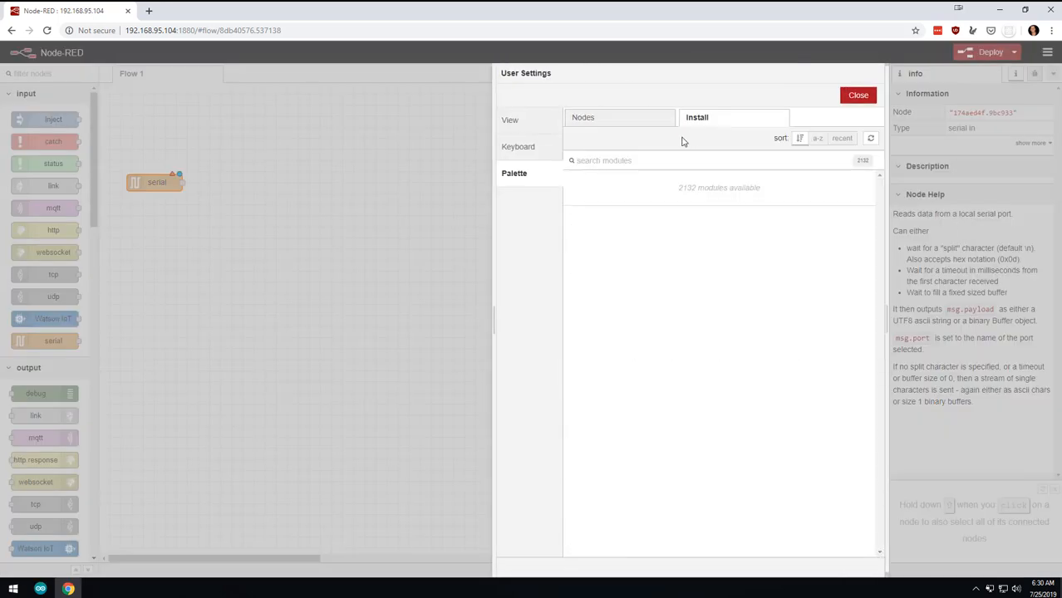
pyautogui.write('serial')
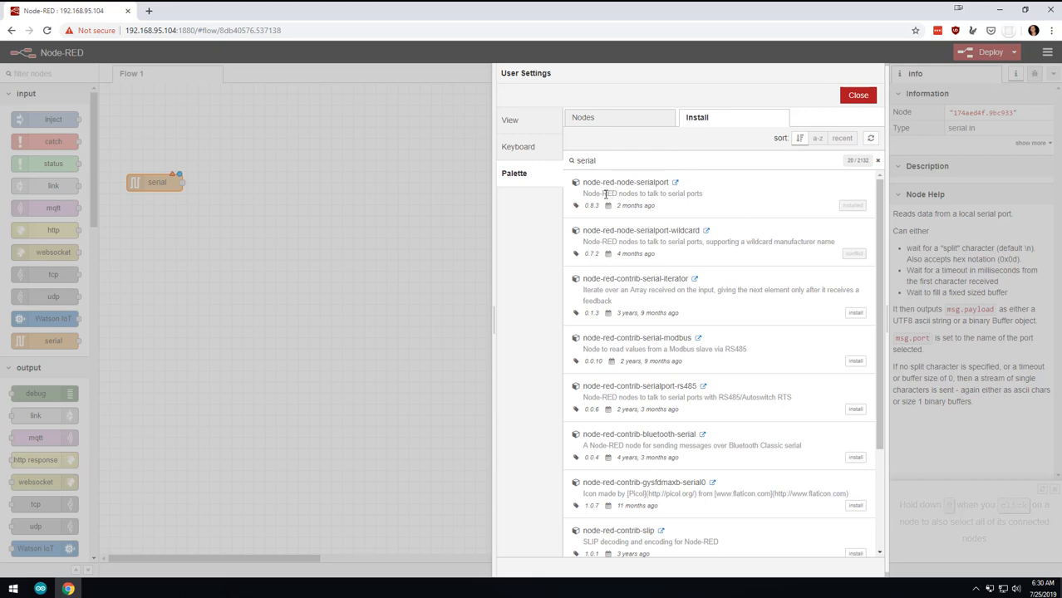
pyautogui.moveTo(636, 192)
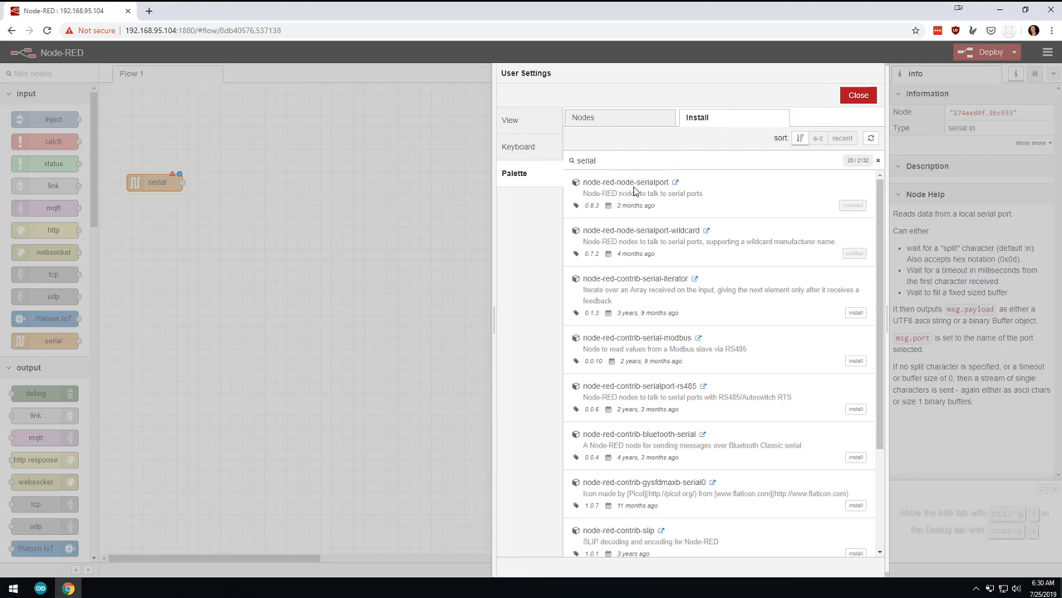
# Close the User Settings panel to return to Flow 1.
pyautogui.click(857, 94)
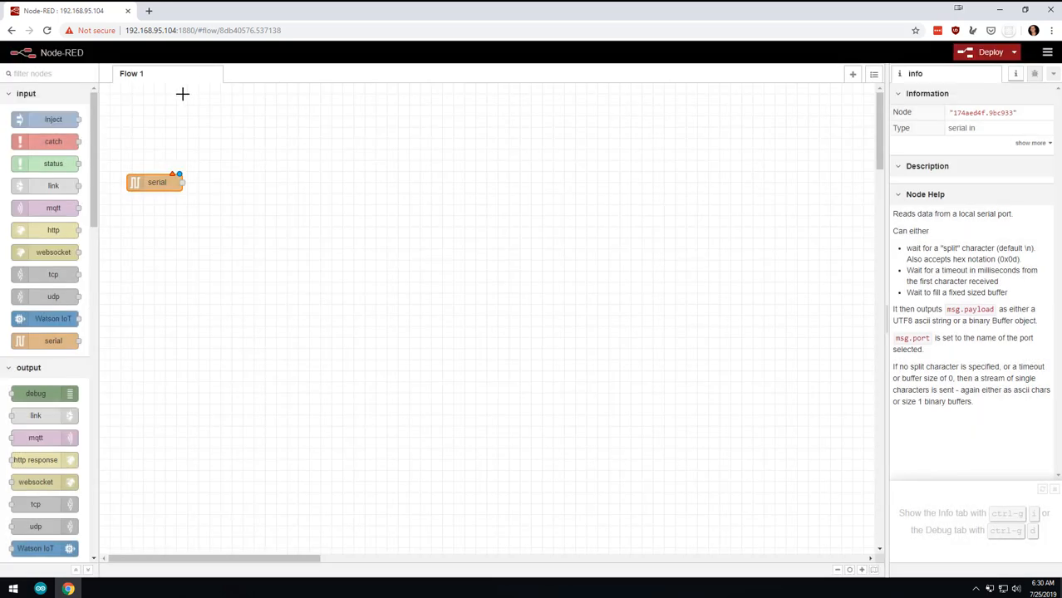
pyautogui.moveTo(157, 191)
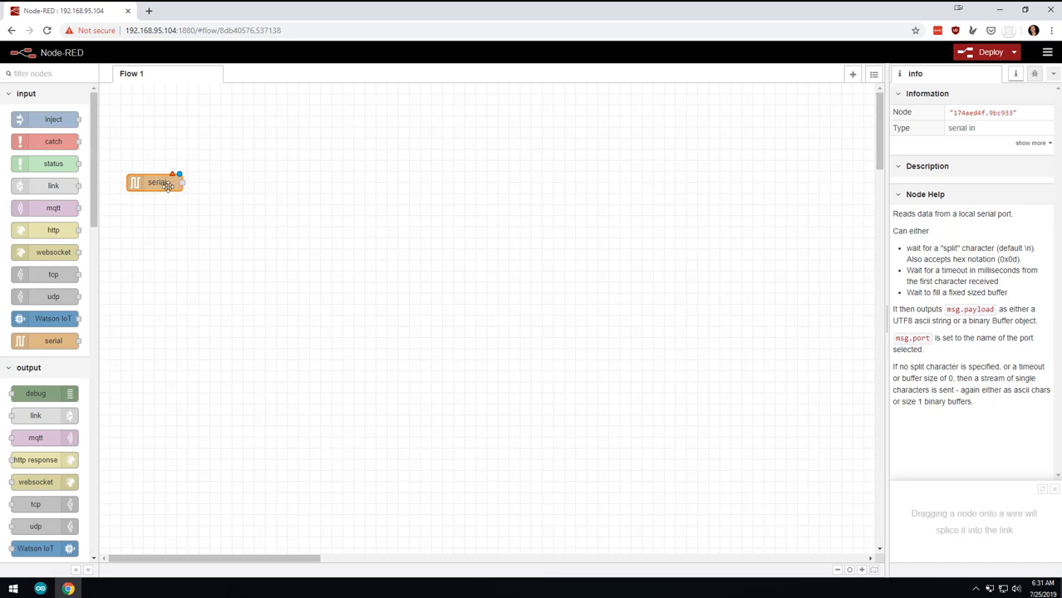
# Add a serial-port config for /dev/ttyUSB0 at 9600 baud, checked against the Arduino sketch.
pyautogui.doubleClick(154, 182)
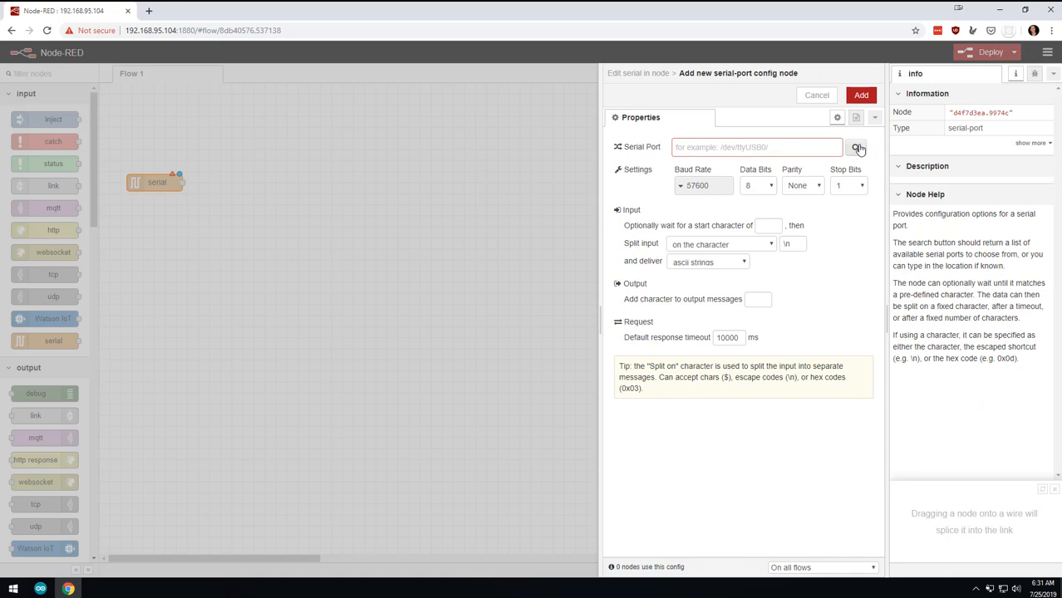
pyautogui.click(857, 147)
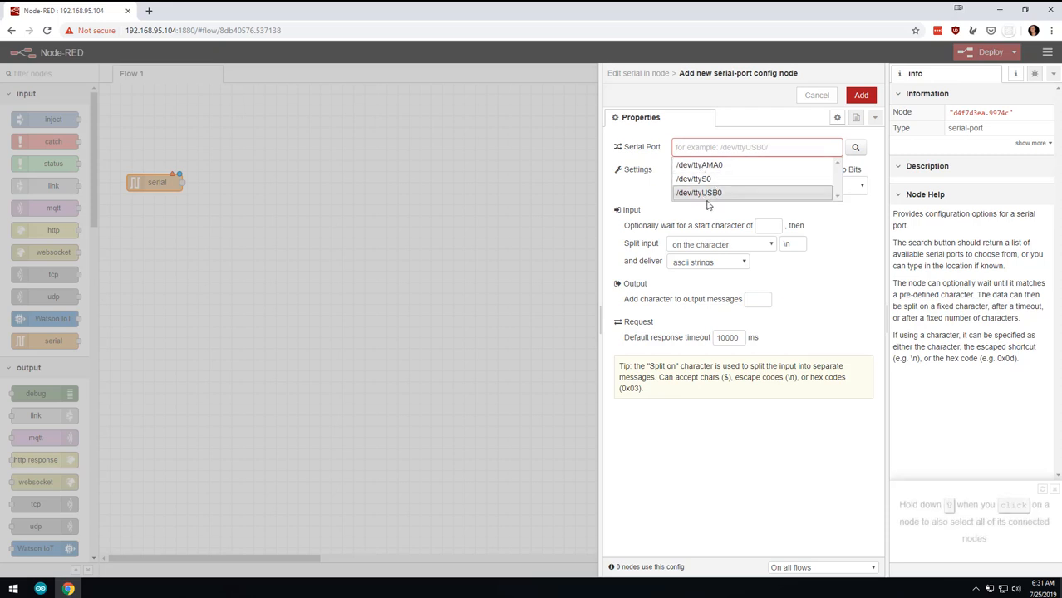
pyautogui.moveTo(722, 197)
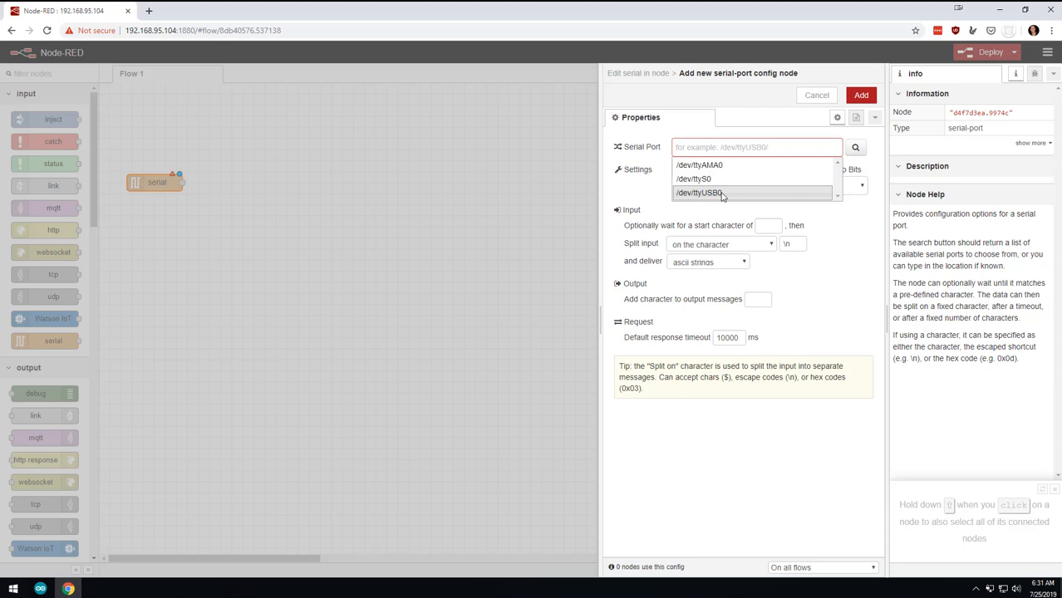
pyautogui.click(698, 192)
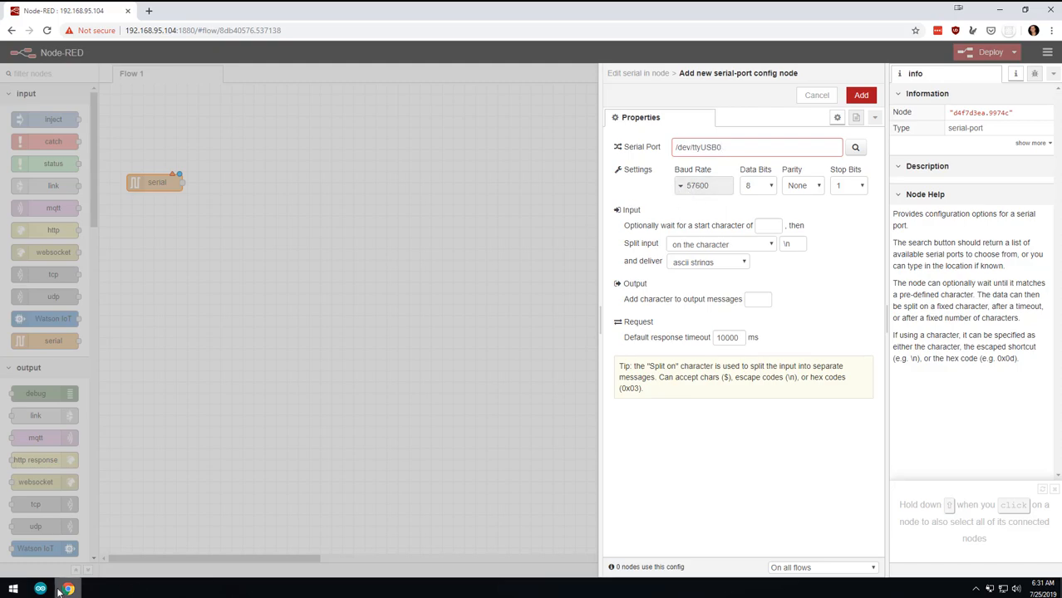
pyautogui.click(40, 589)
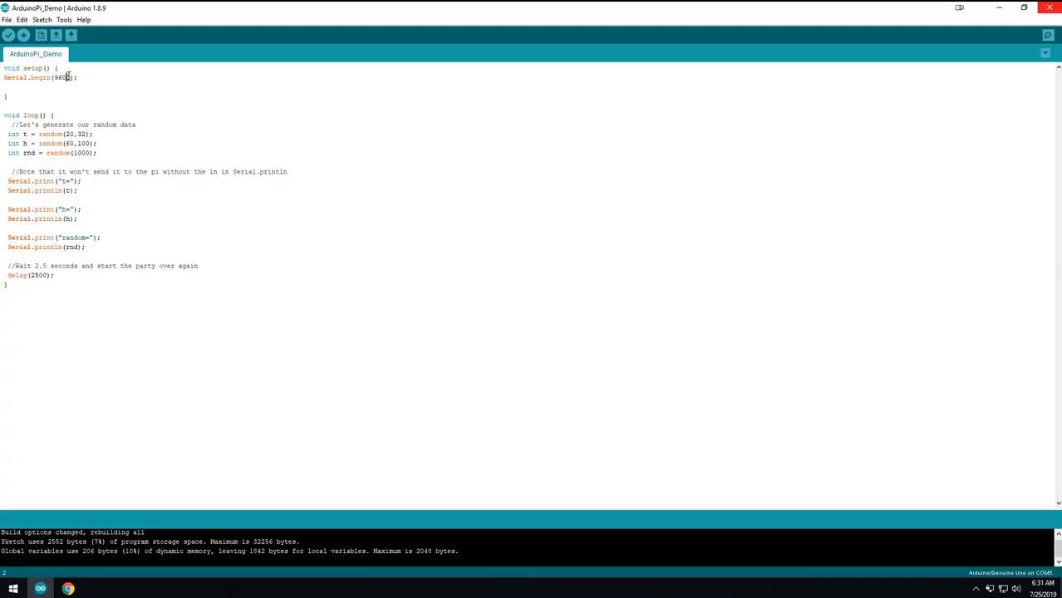
pyautogui.doubleClick(62, 77)
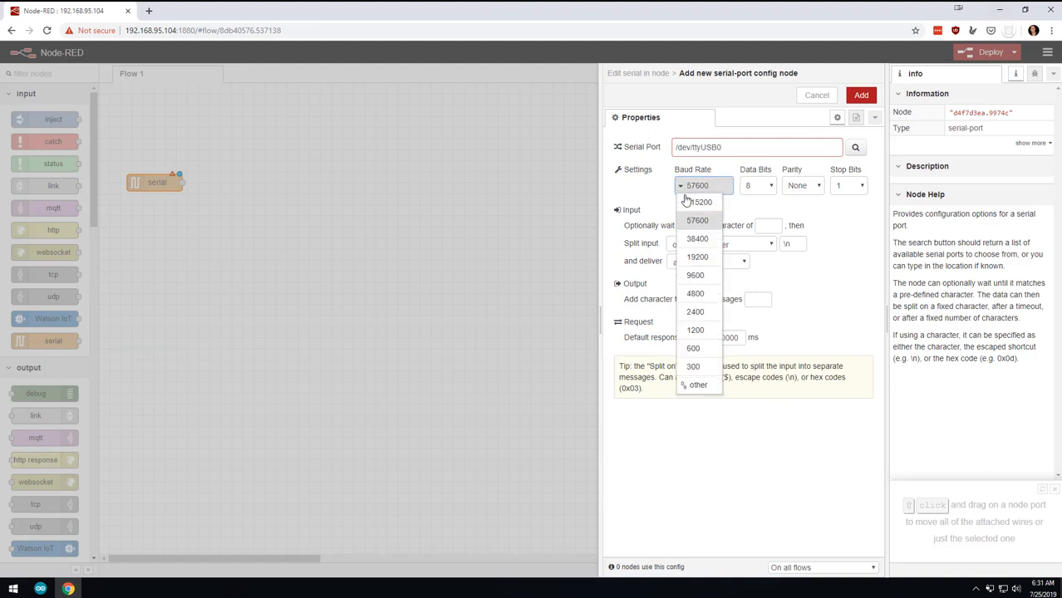
pyautogui.click(695, 275)
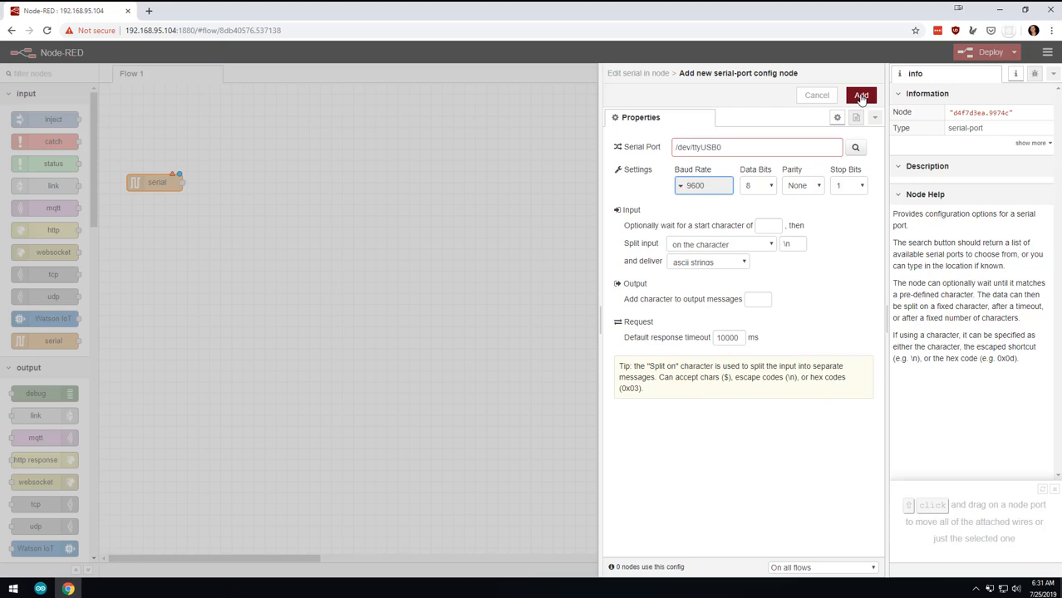
pyautogui.click(861, 95)
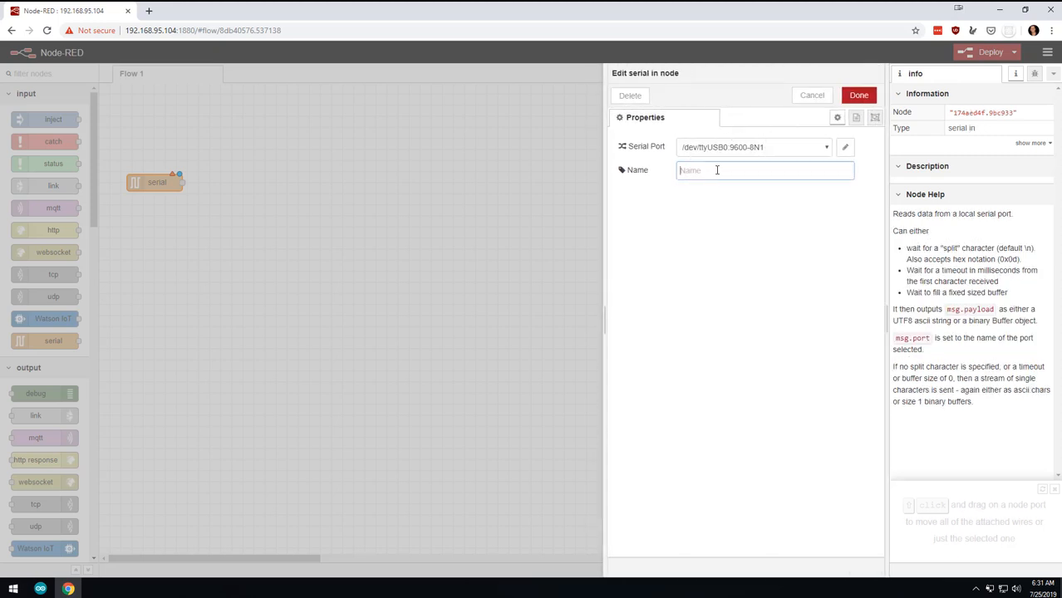
# Name the serial node 'Arduino Uno' and finish editing it.
pyautogui.write('Arduino')
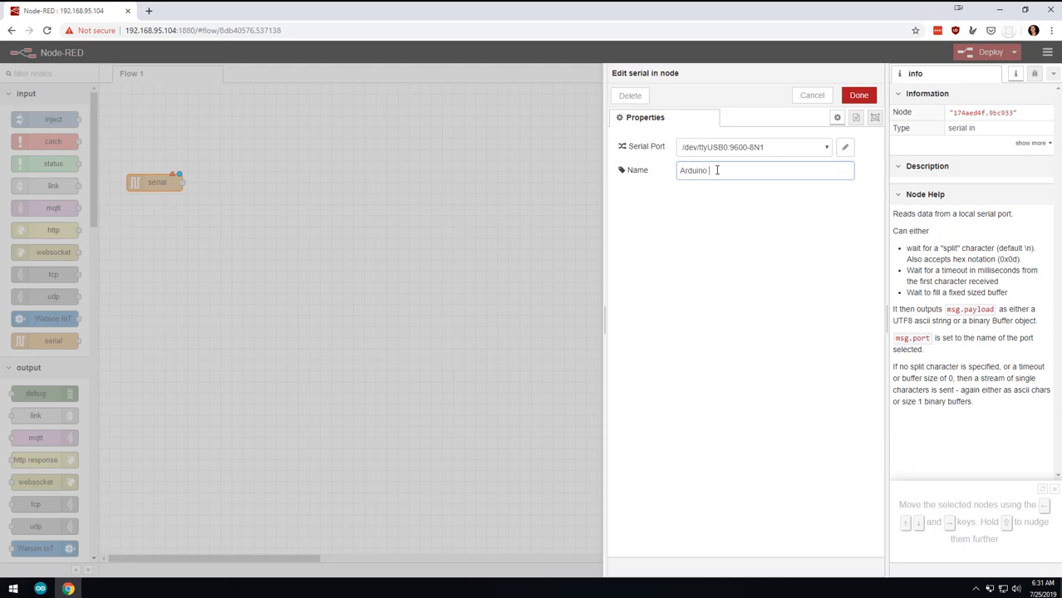
pyautogui.write('Uno')
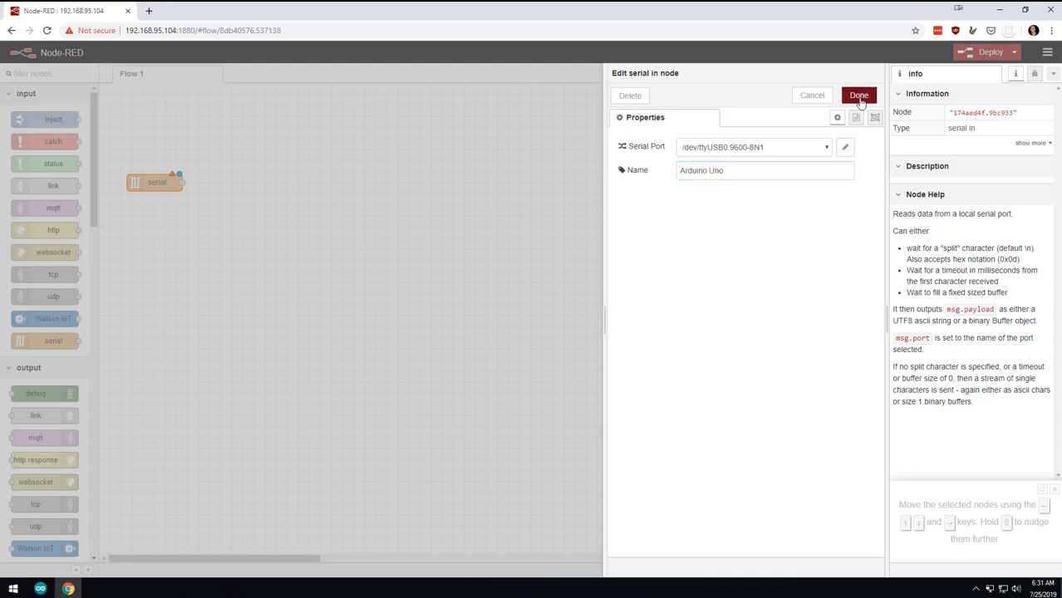
pyautogui.click(858, 94)
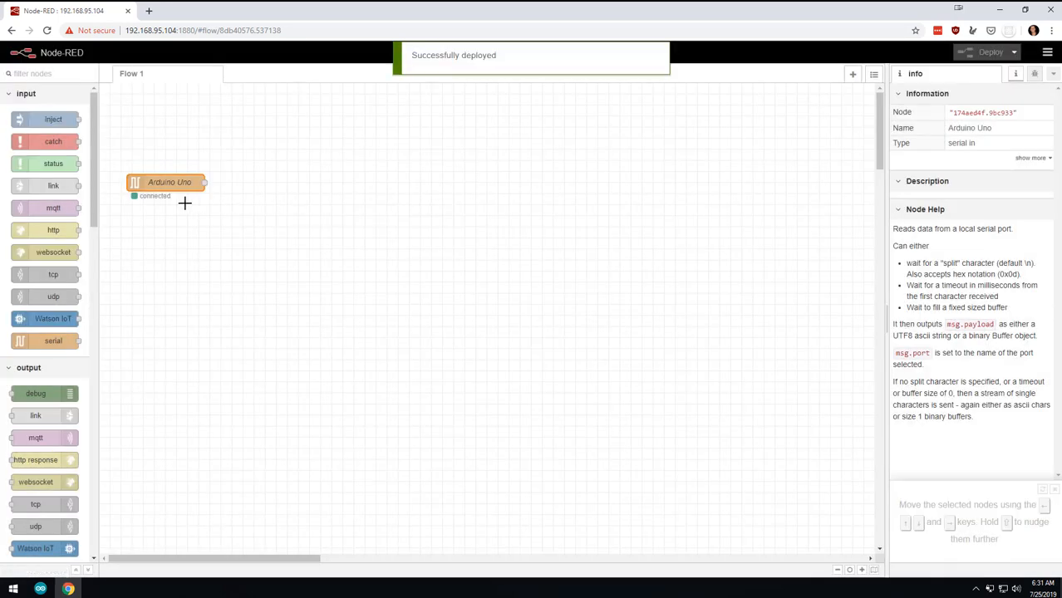
pyautogui.moveTo(149, 200)
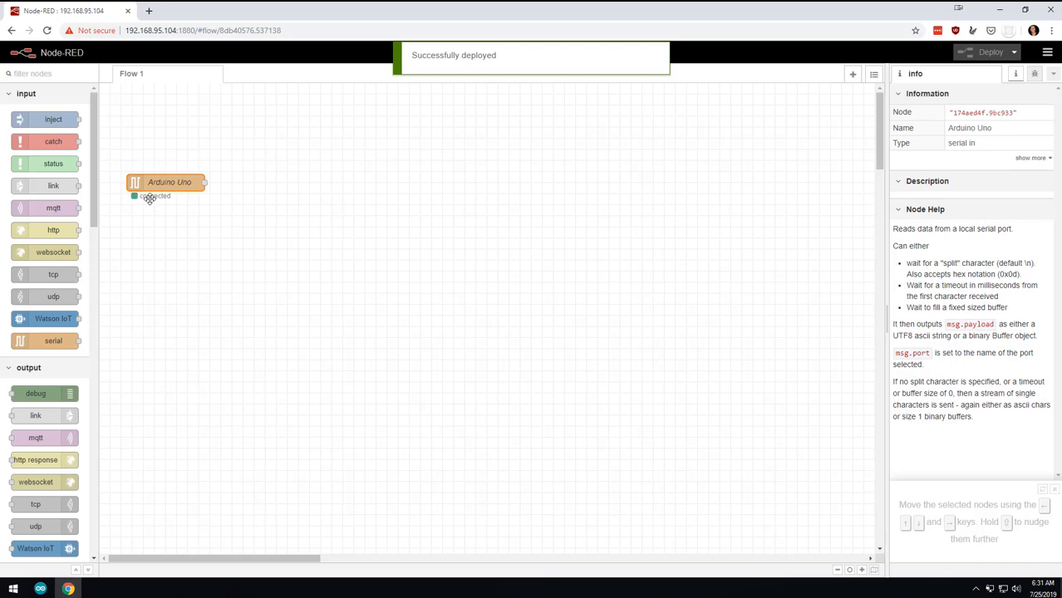
# Reopen the Arduino Uno node, keep its existing serial port config, and close it.
pyautogui.doubleClick(165, 182)
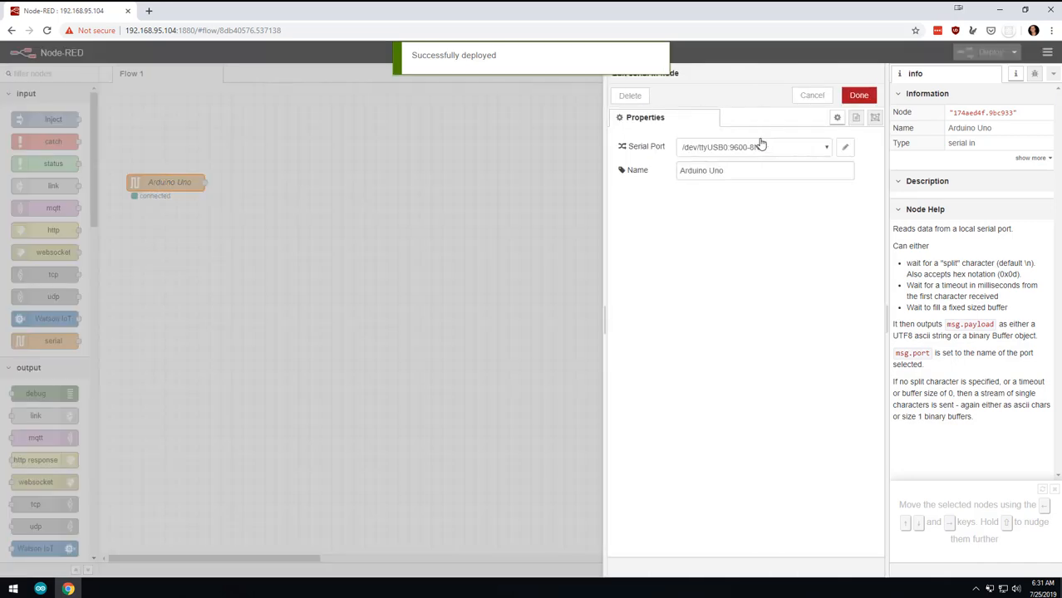
pyautogui.click(826, 147)
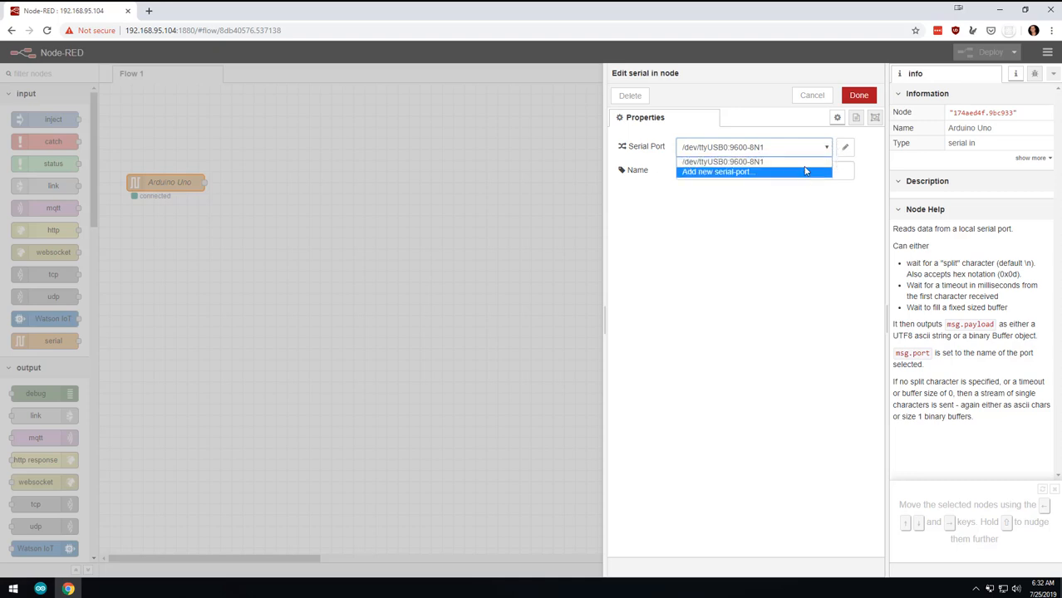
pyautogui.click(722, 161)
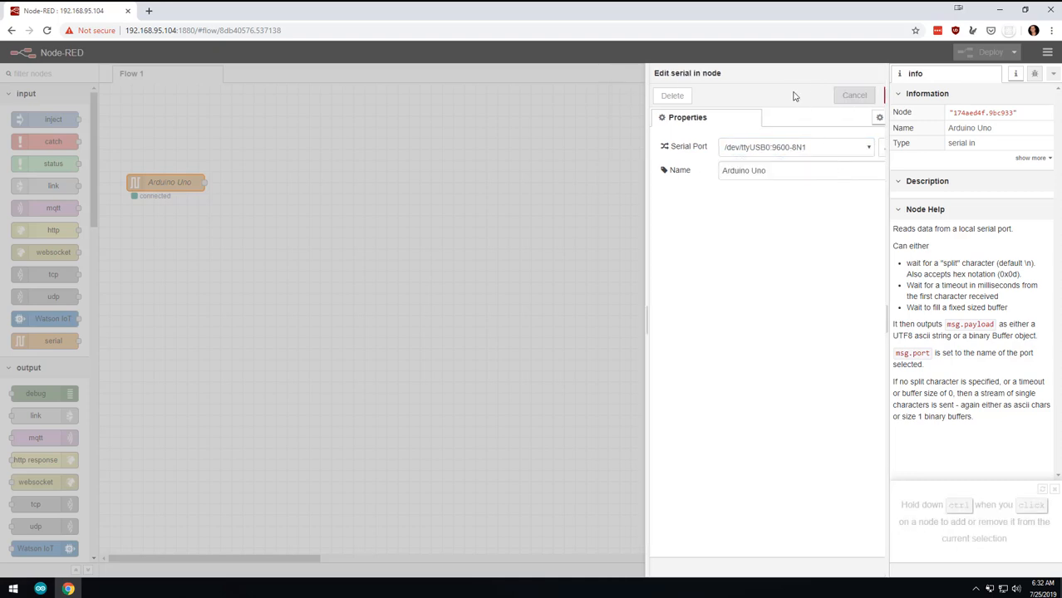
pyautogui.click(854, 94)
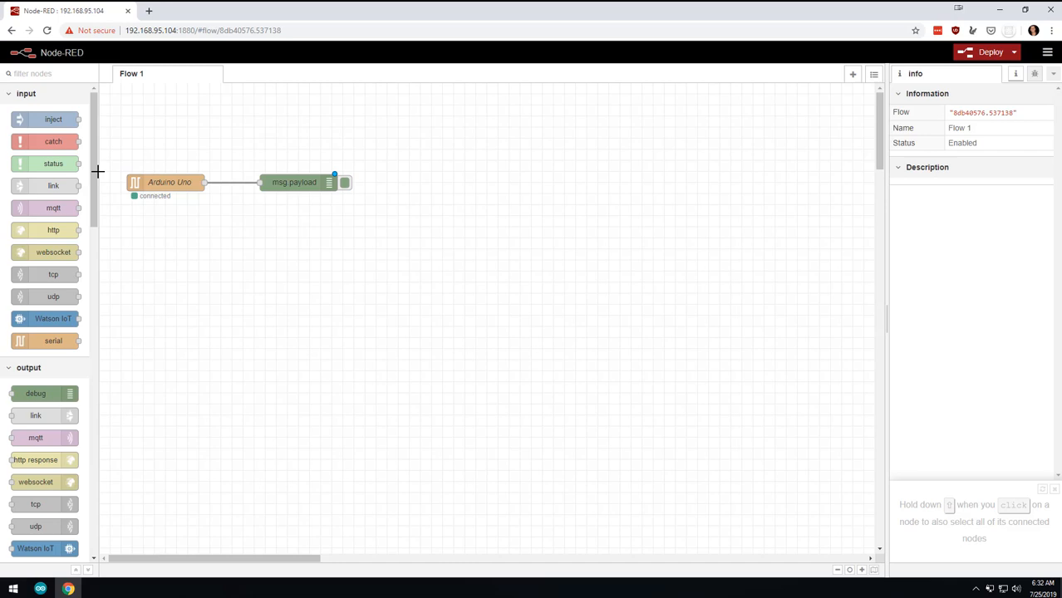
# Add the debug node, filter debug messages to the current flow, and deploy.
pyautogui.moveTo(36, 393); pyautogui.dragTo(308, 253)
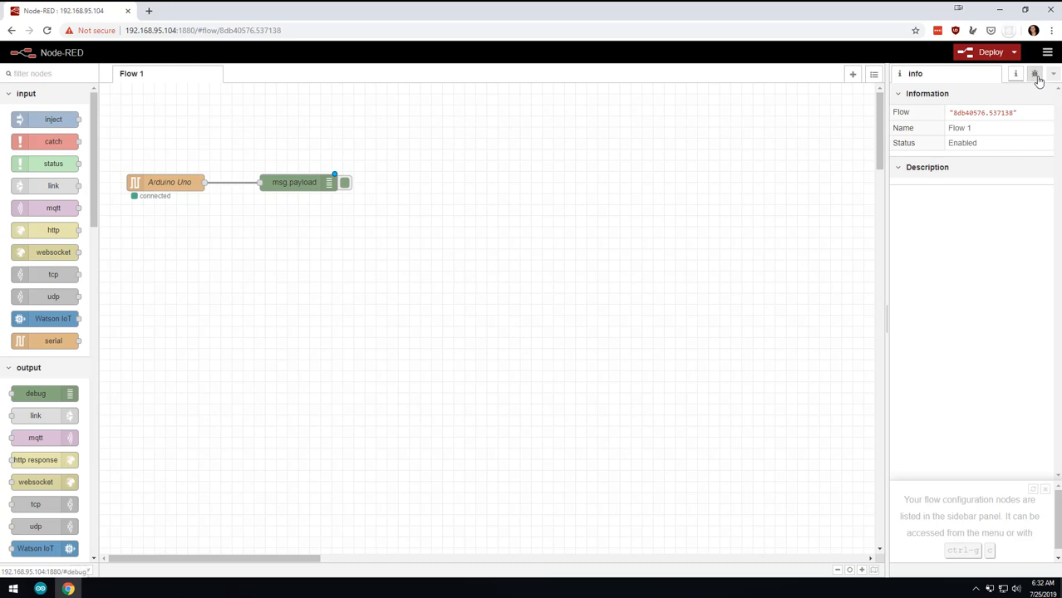
pyautogui.click(1035, 74)
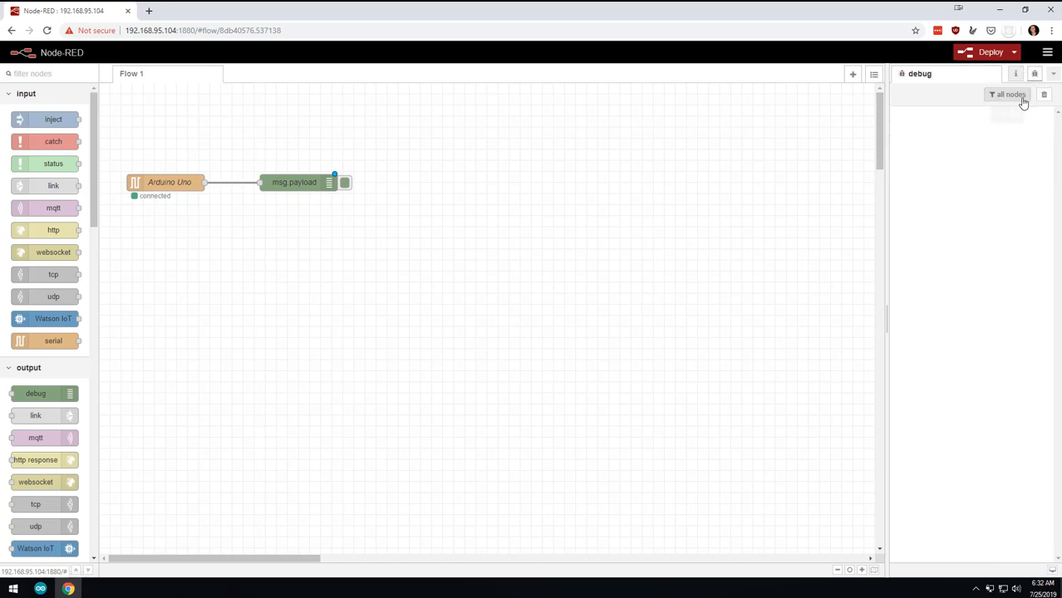
pyautogui.click(1008, 94)
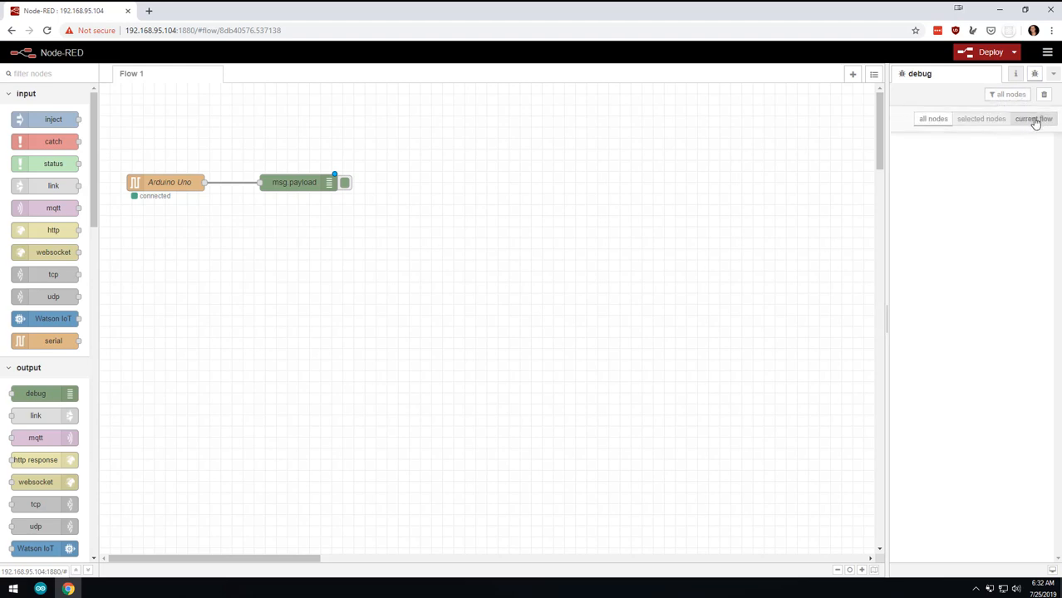
pyautogui.click(1033, 118)
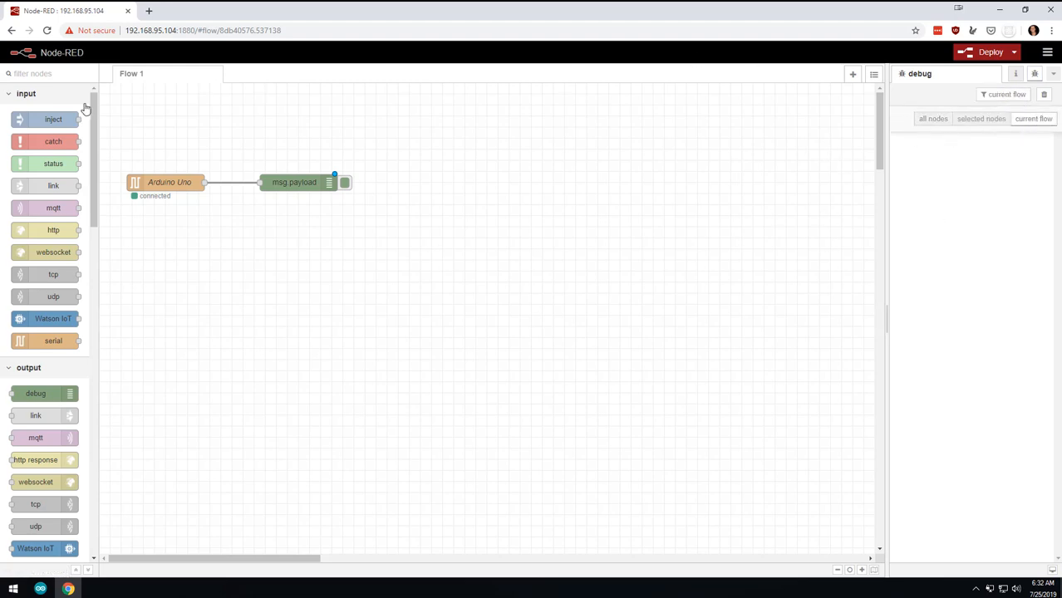
pyautogui.click(1003, 94)
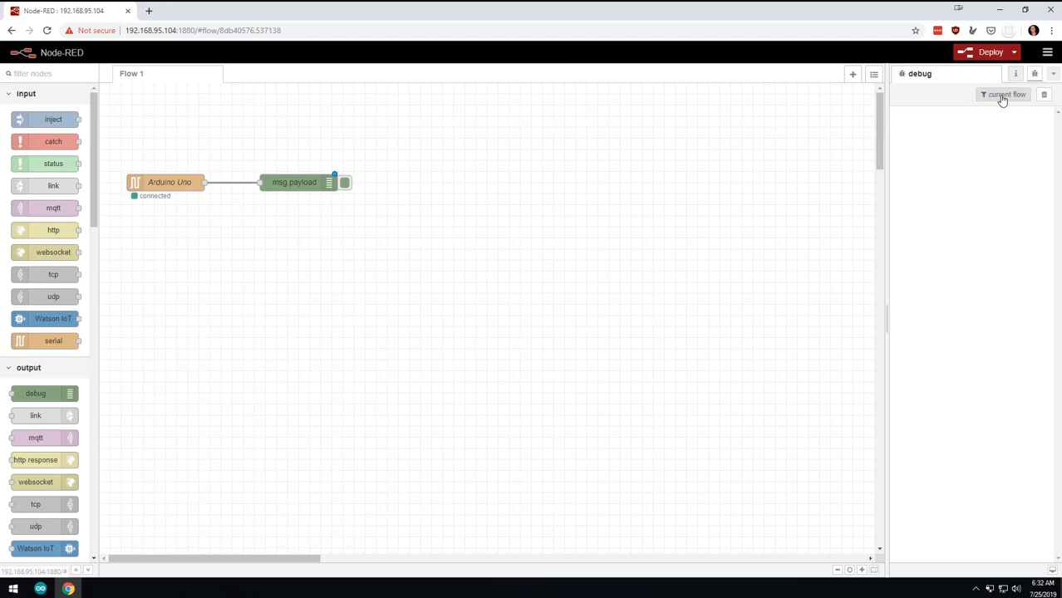
pyautogui.moveTo(1003, 95)
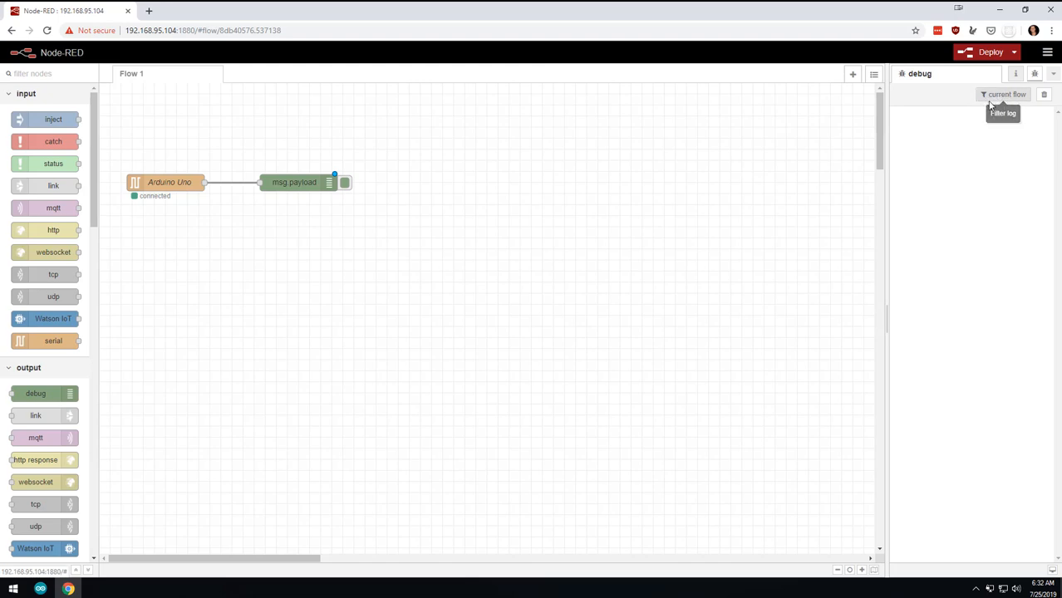
pyautogui.click(989, 52)
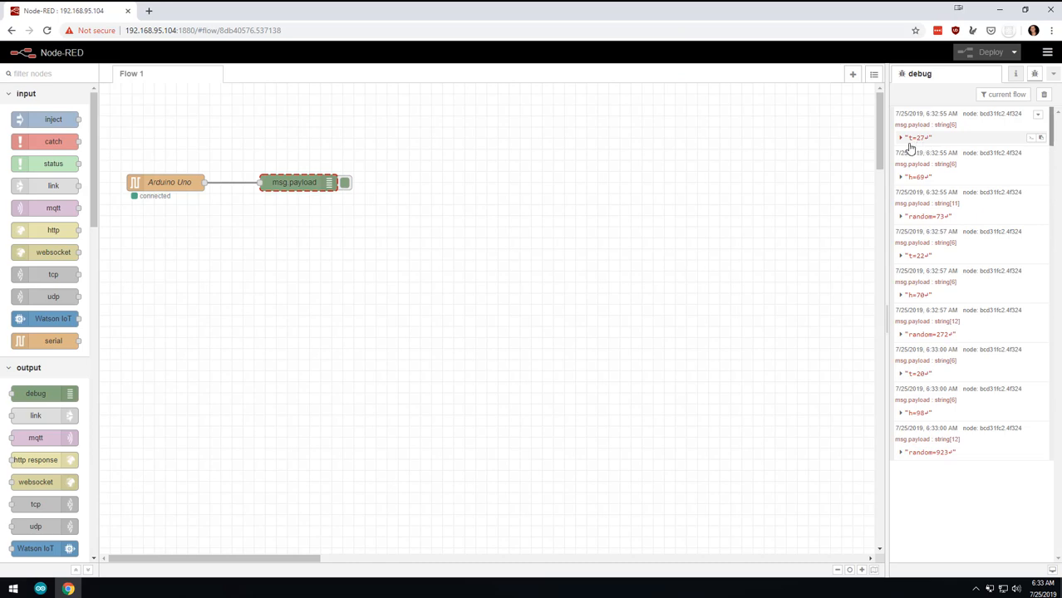
# Scroll the debug sidebar through the incoming t, h and random readings.
pyautogui.scroll(-3)
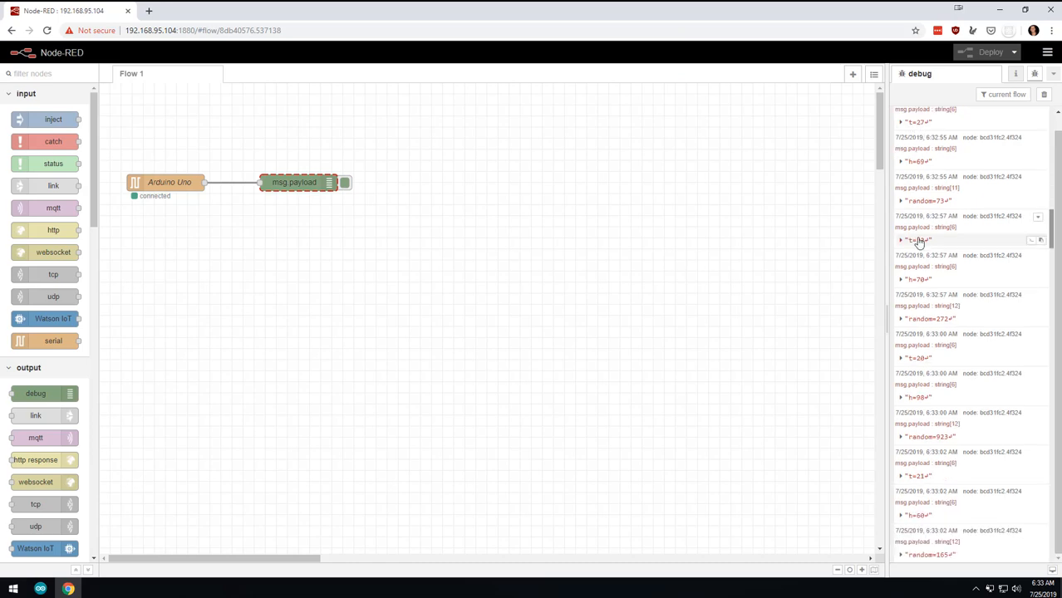
pyautogui.scroll(-3)
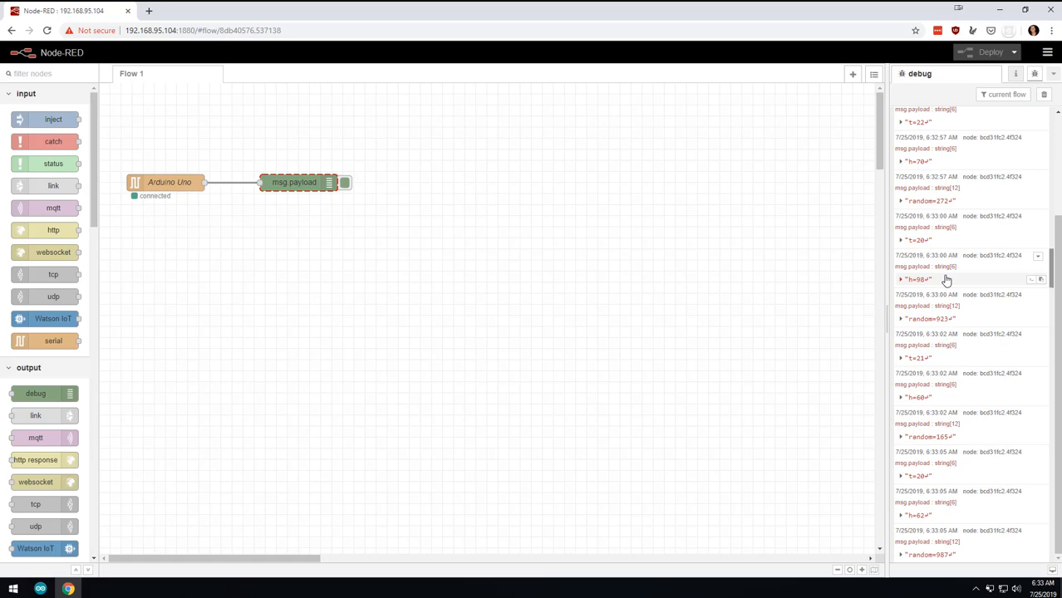
pyautogui.scroll(-3)
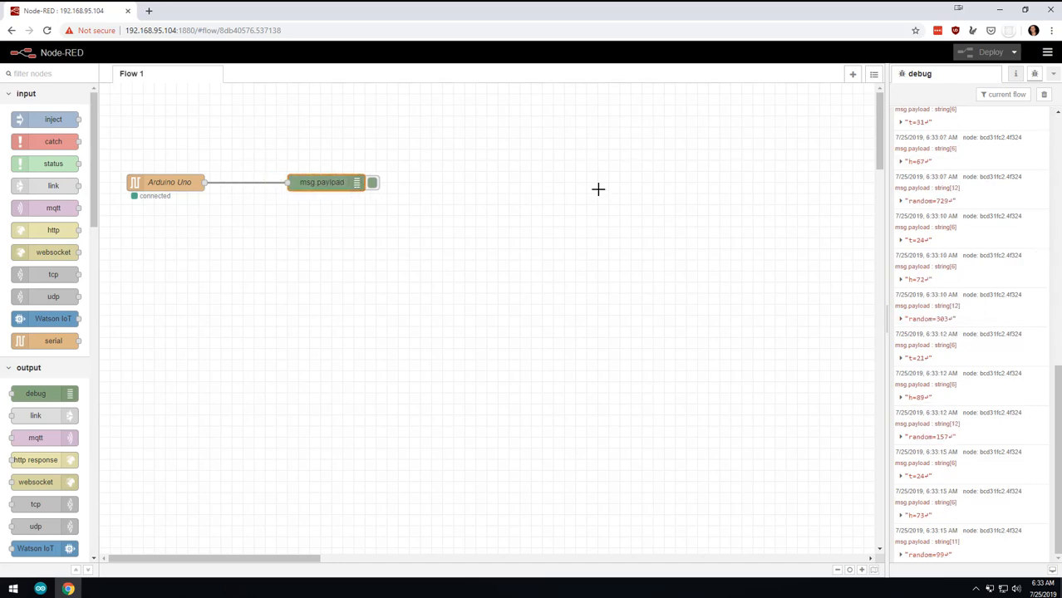
# Unwire the debug node from Arduino Uno, redeploy, and clear the debug log.
pyautogui.moveTo(321, 182); pyautogui.dragTo(732, 171)
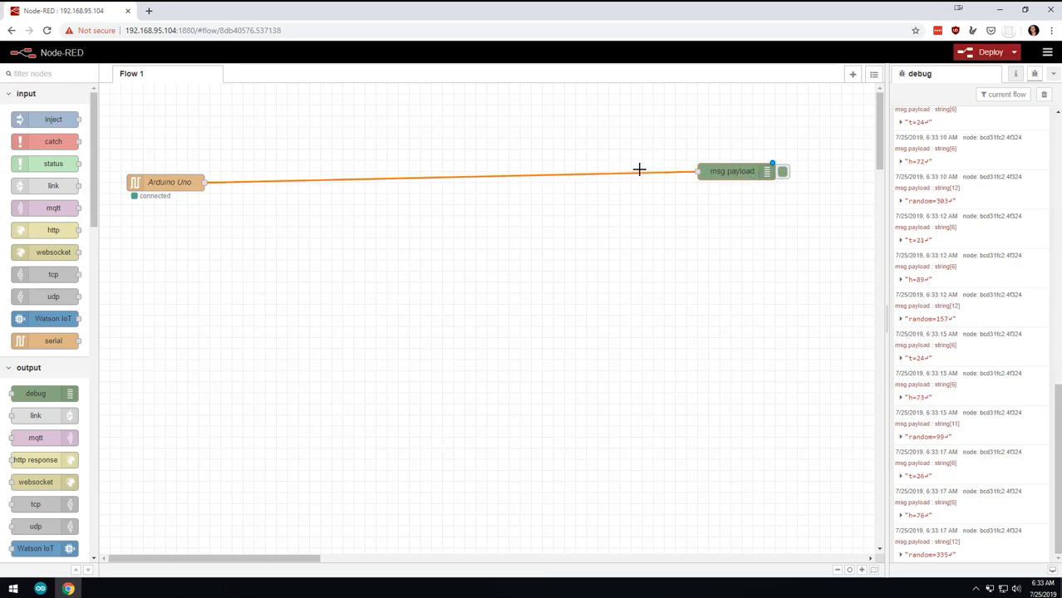
pyautogui.click(1044, 94)
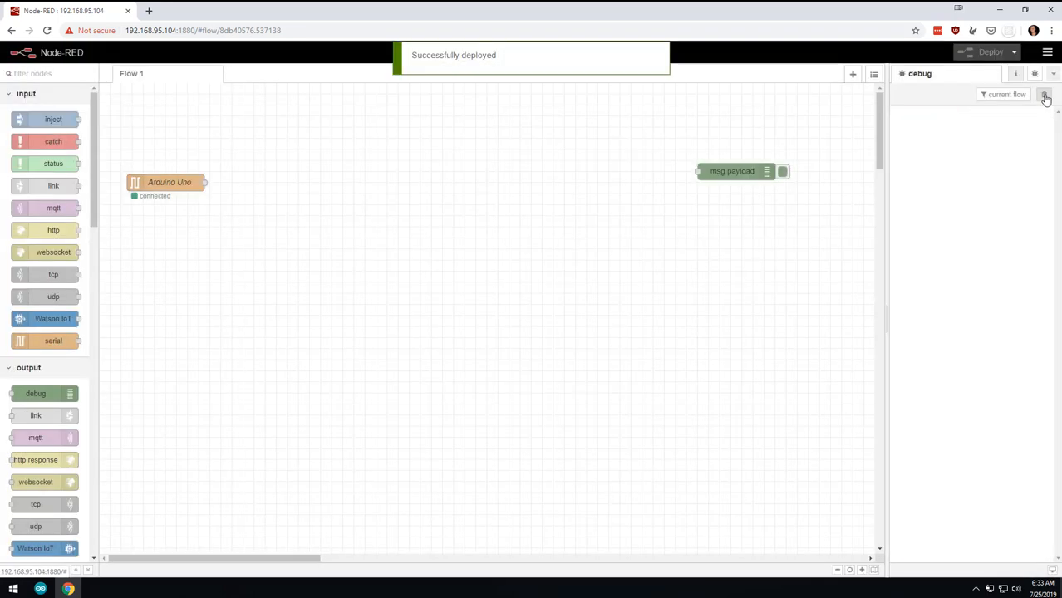
pyautogui.click(1044, 94)
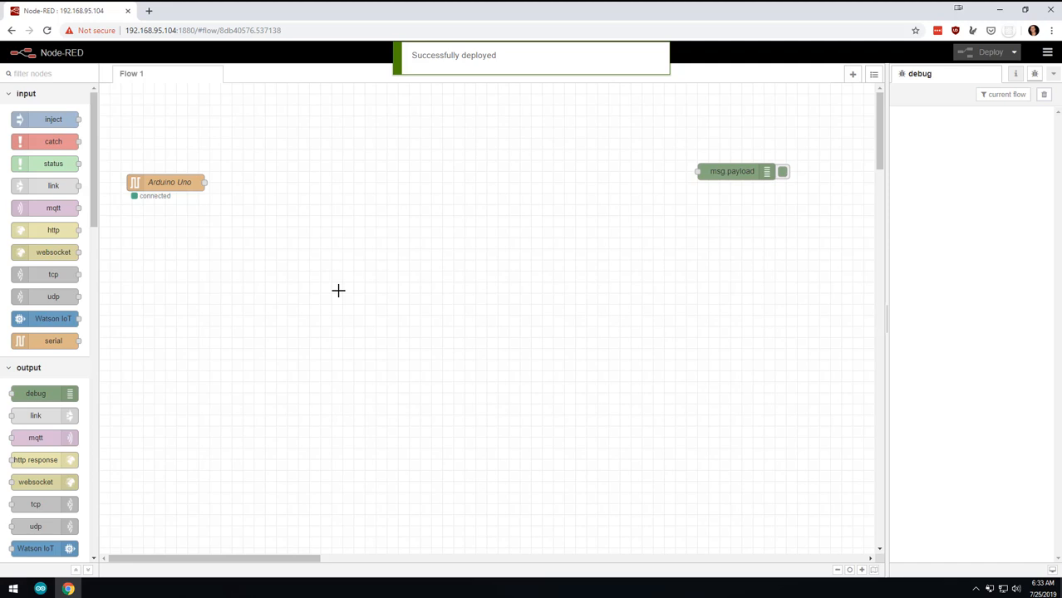
pyautogui.moveTo(302, 377)
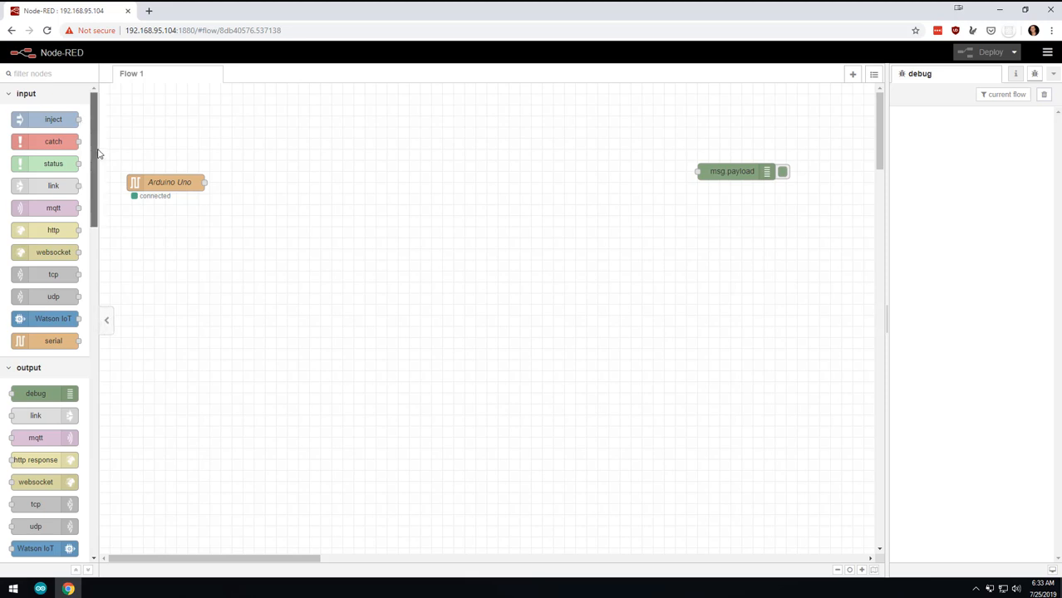
pyautogui.scroll(-3)
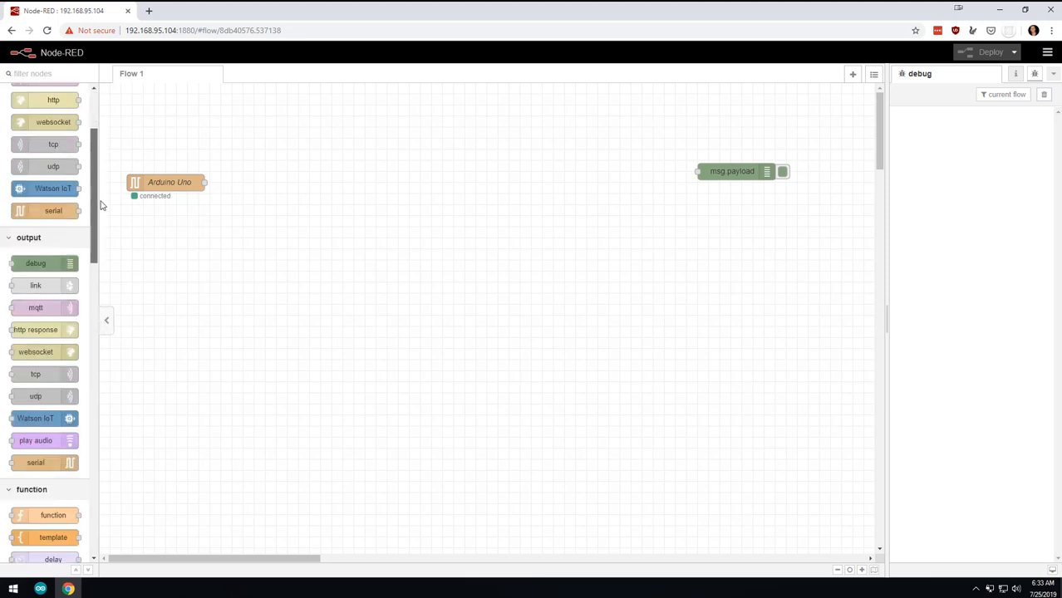
pyautogui.scroll(-3)
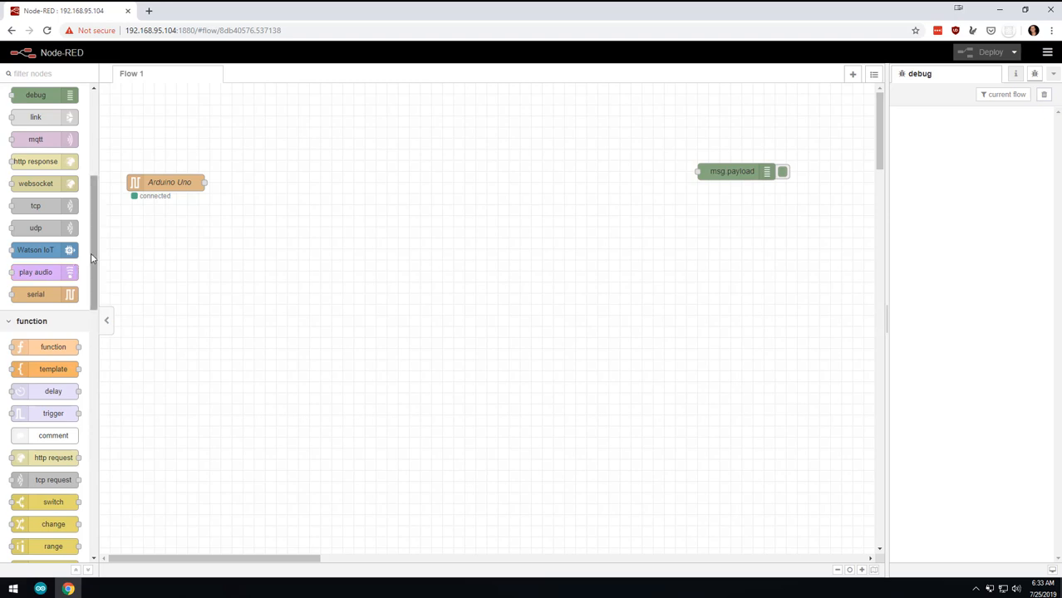
pyautogui.moveTo(42, 492)
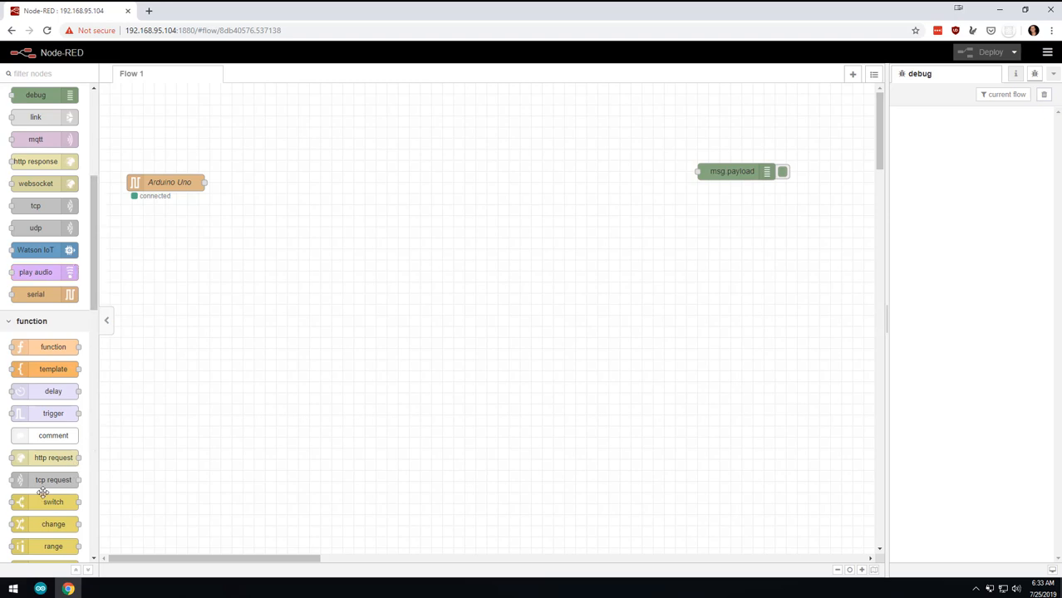
# Place a switch node beside Arduino Uno with 'contains' rules for t= and h=.
pyautogui.moveTo(53, 502); pyautogui.dragTo(269, 193)
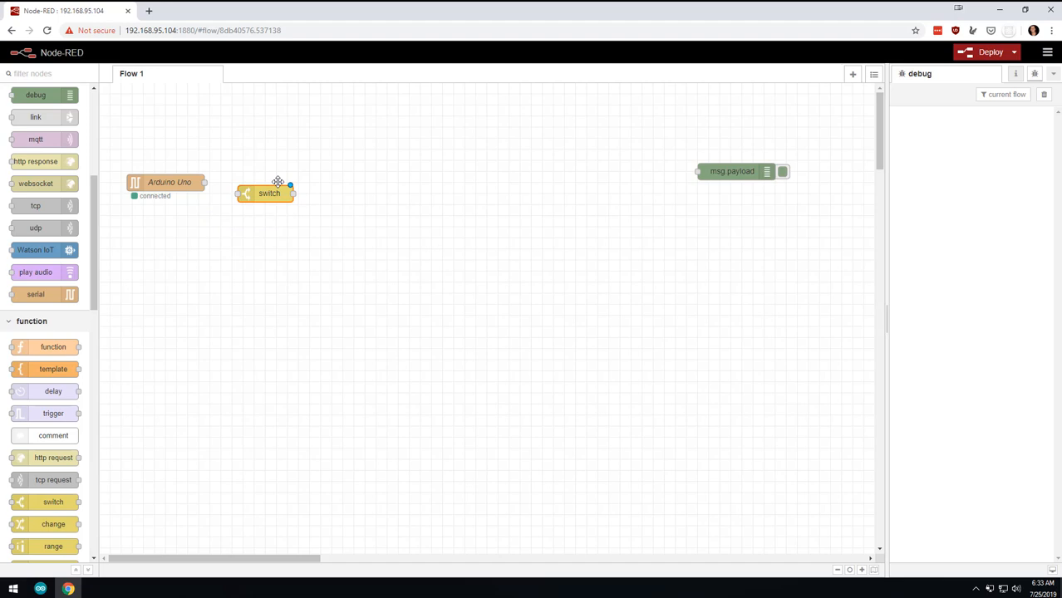
pyautogui.doubleClick(268, 193)
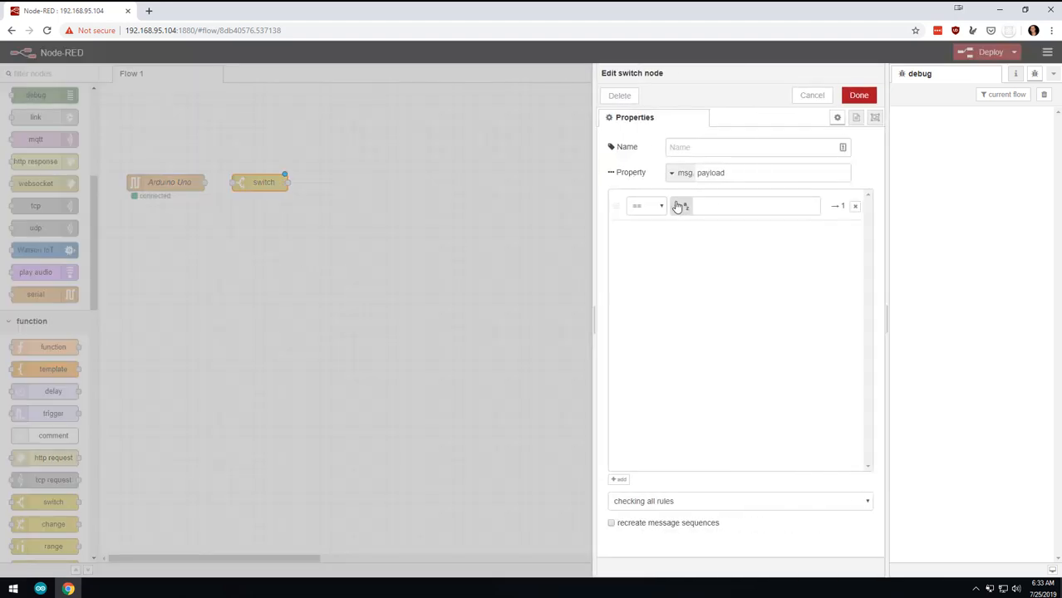
pyautogui.click(646, 205)
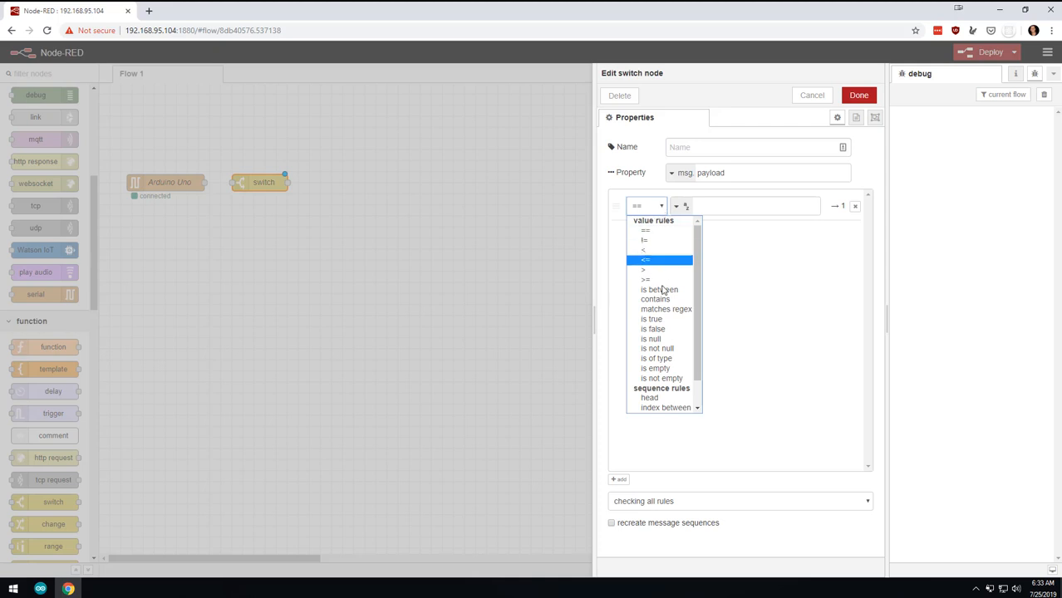
pyautogui.click(656, 299)
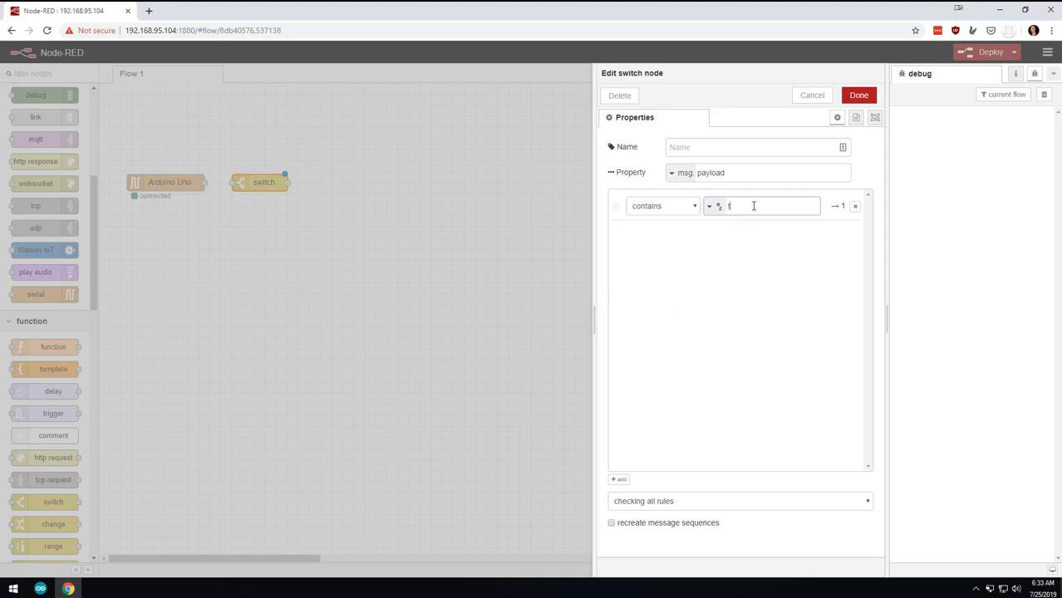
pyautogui.write('=')
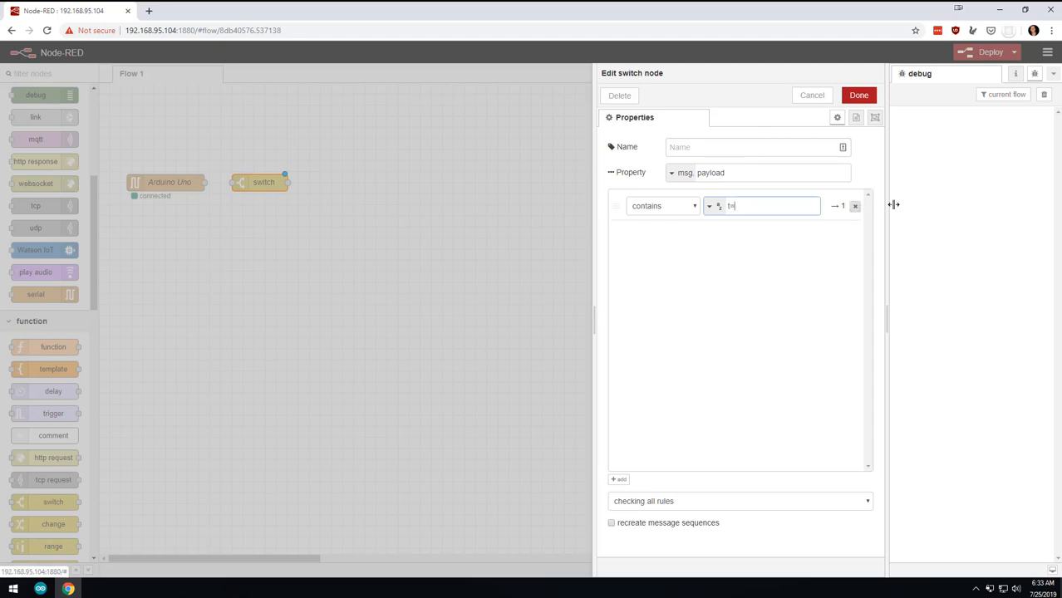
pyautogui.click(618, 479)
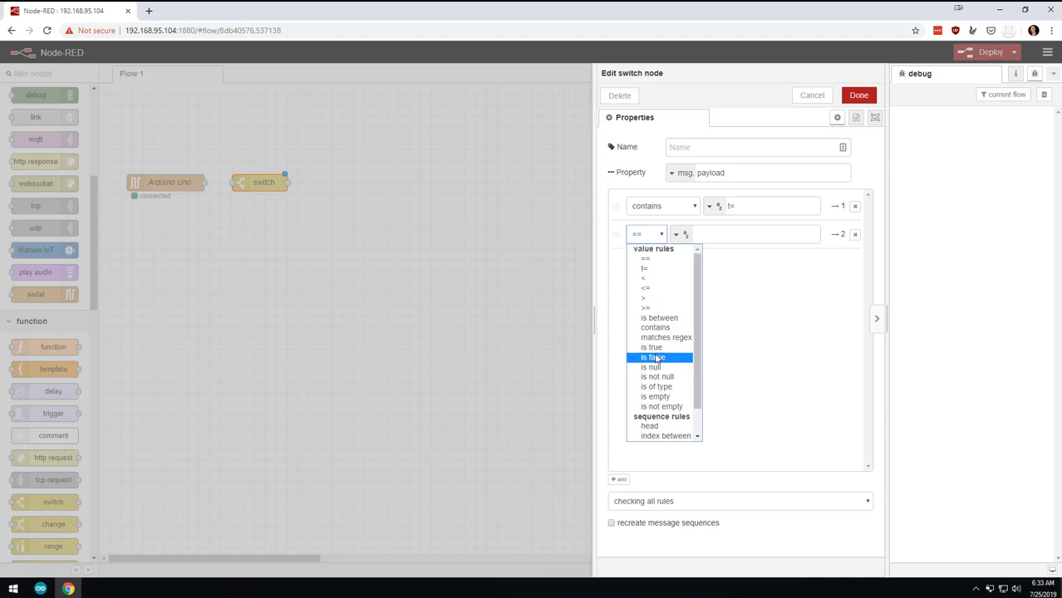
pyautogui.click(655, 326)
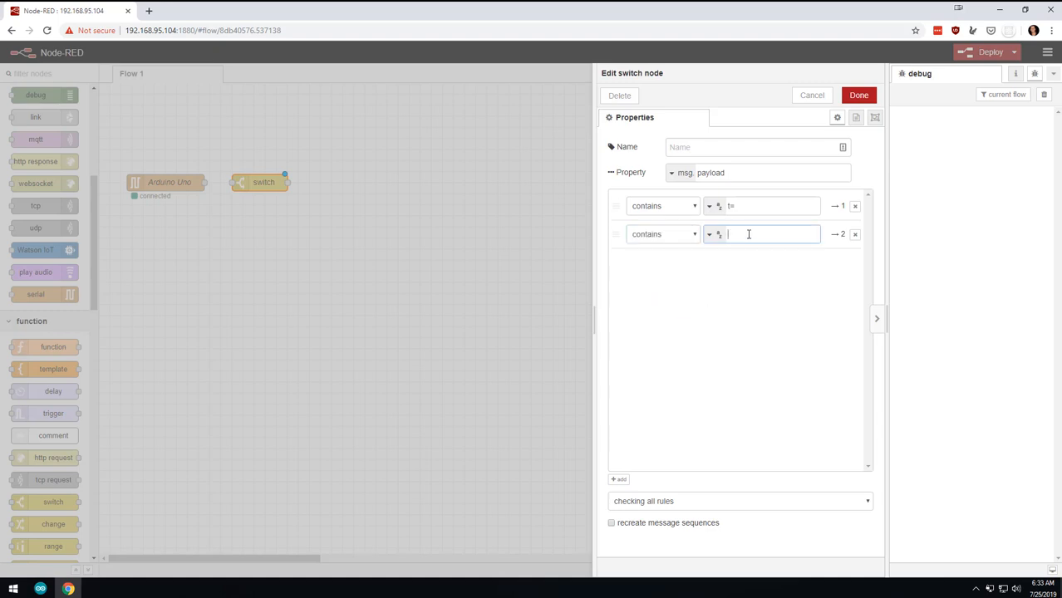
pyautogui.write('h=')
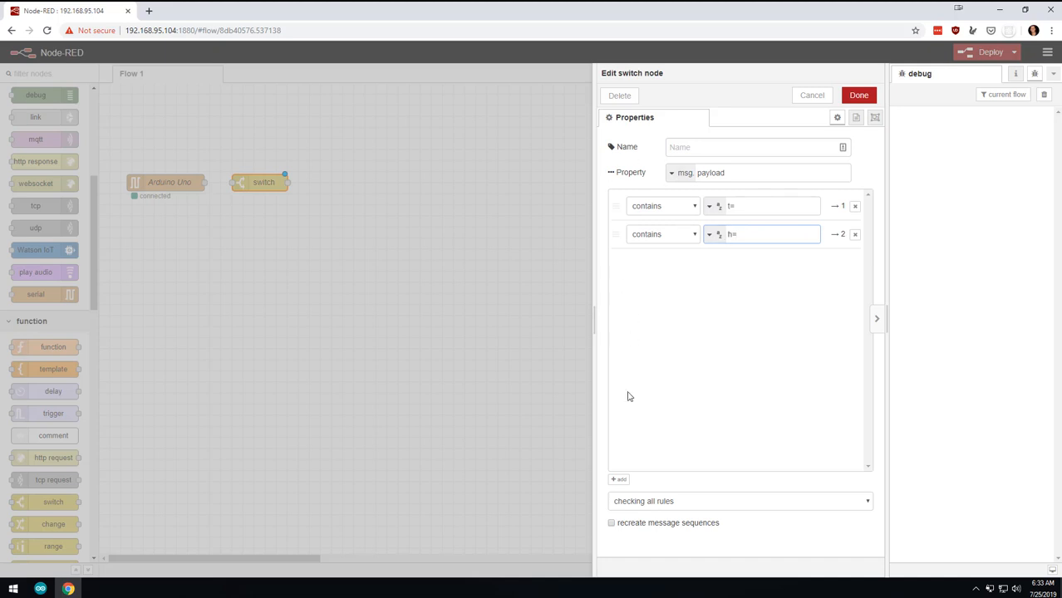
# Add a third 'contains random=' rule, remove the extra fourth rule, and confirm.
pyautogui.click(619, 478)
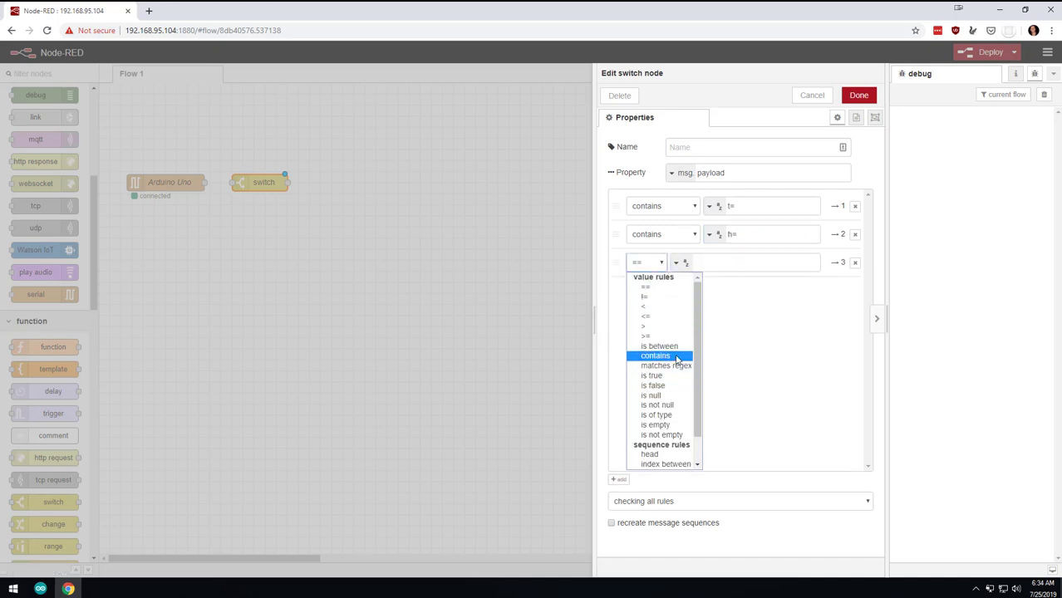
pyautogui.click(655, 356)
pyautogui.write('random')
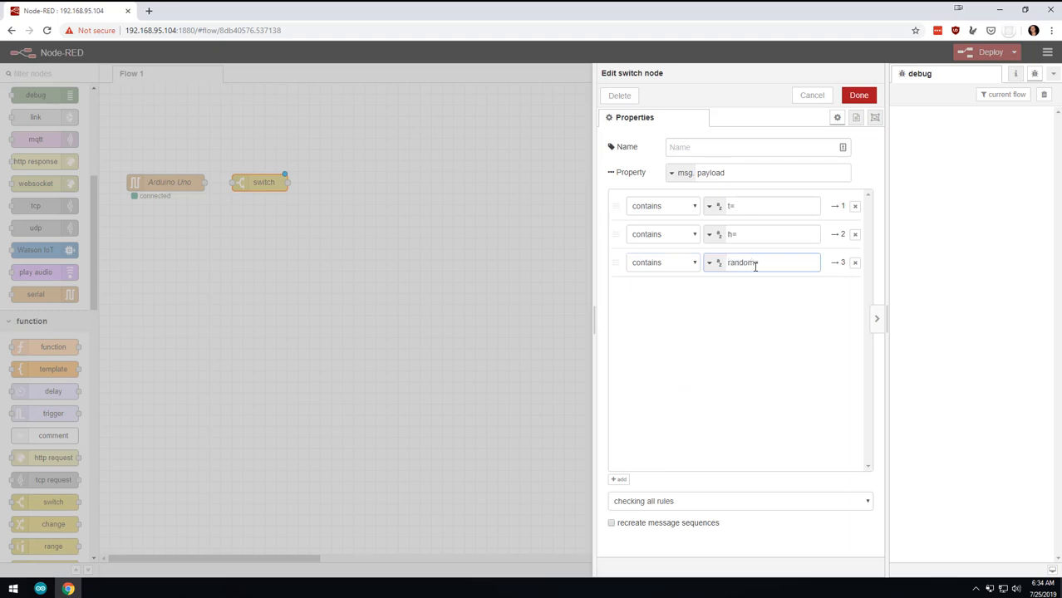
pyautogui.write('=')
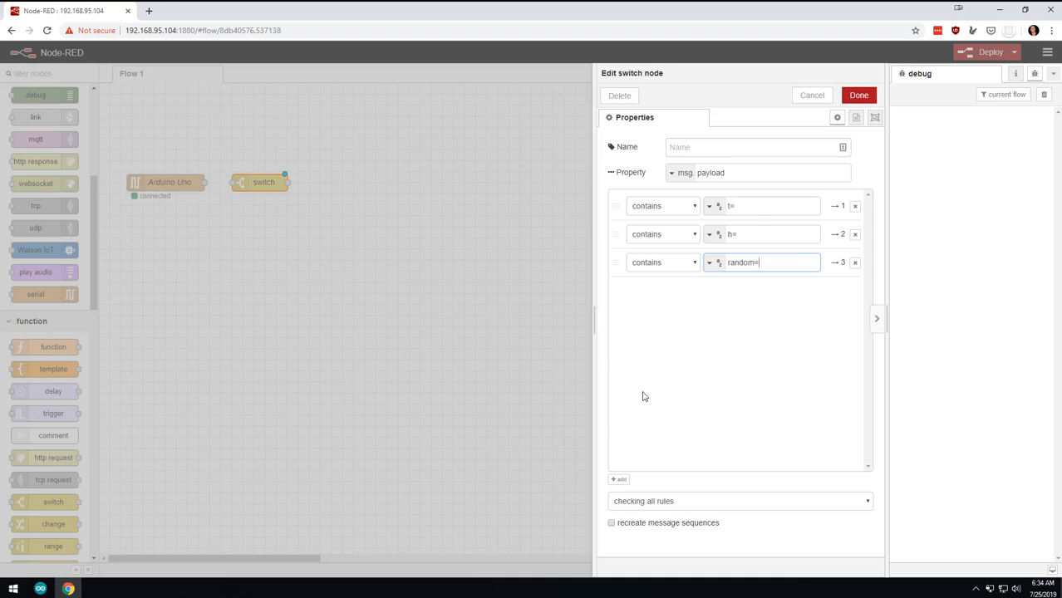
pyautogui.click(619, 480)
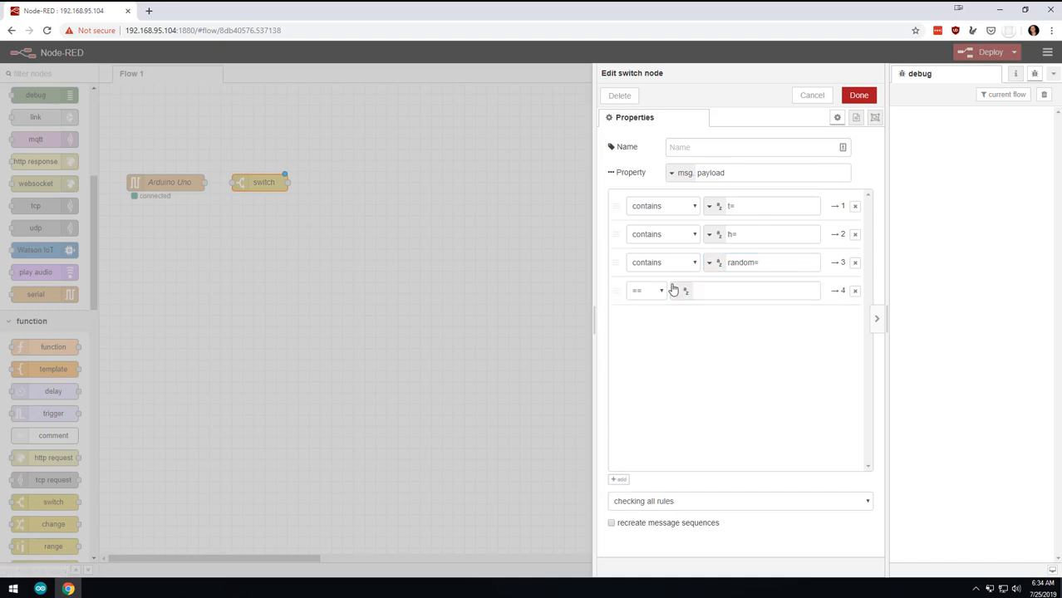
pyautogui.click(647, 290)
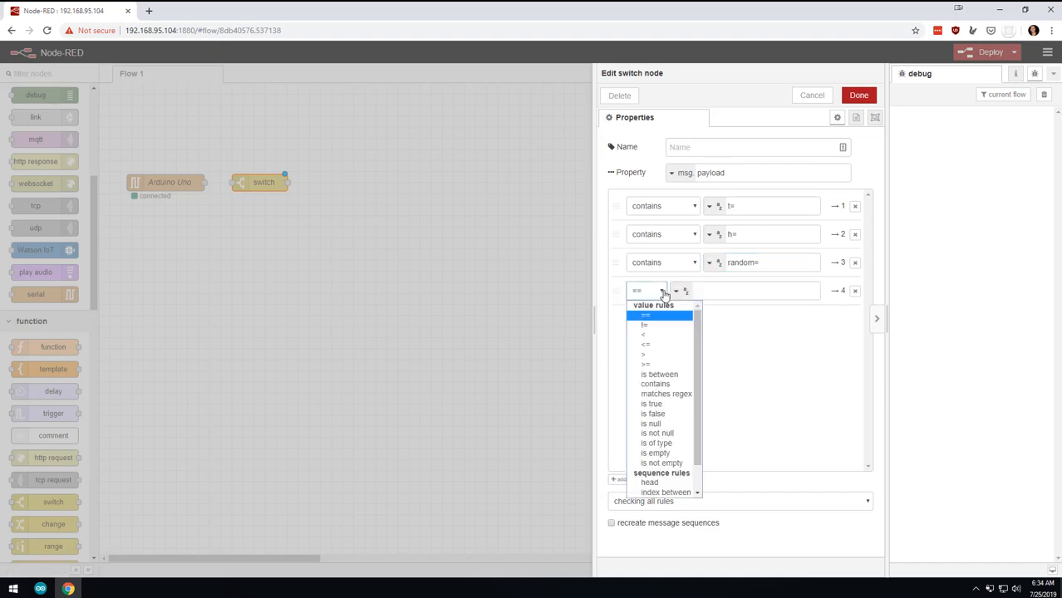
pyautogui.click(856, 291)
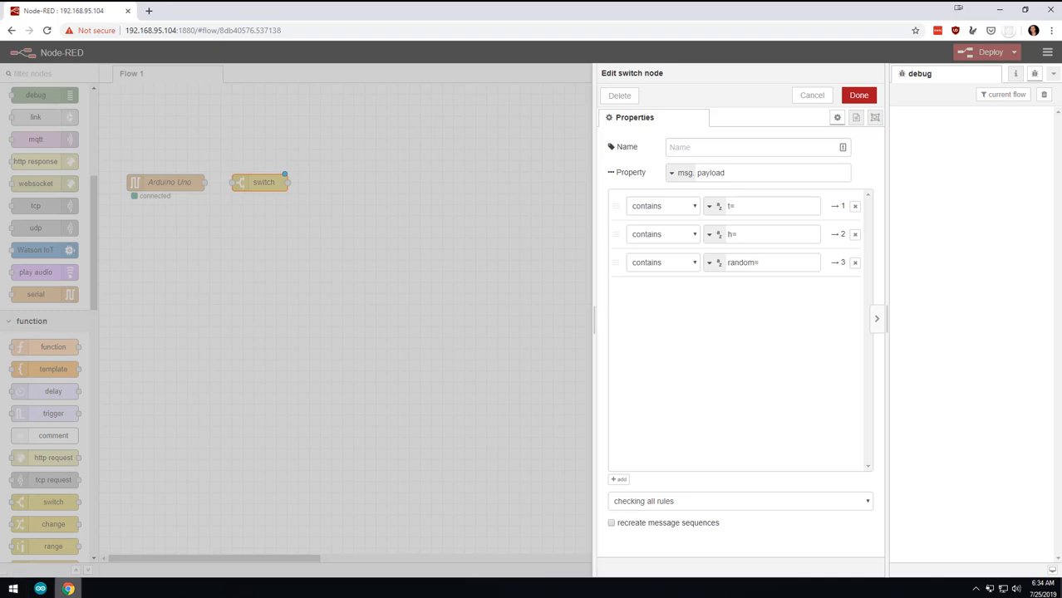
pyautogui.click(39, 588)
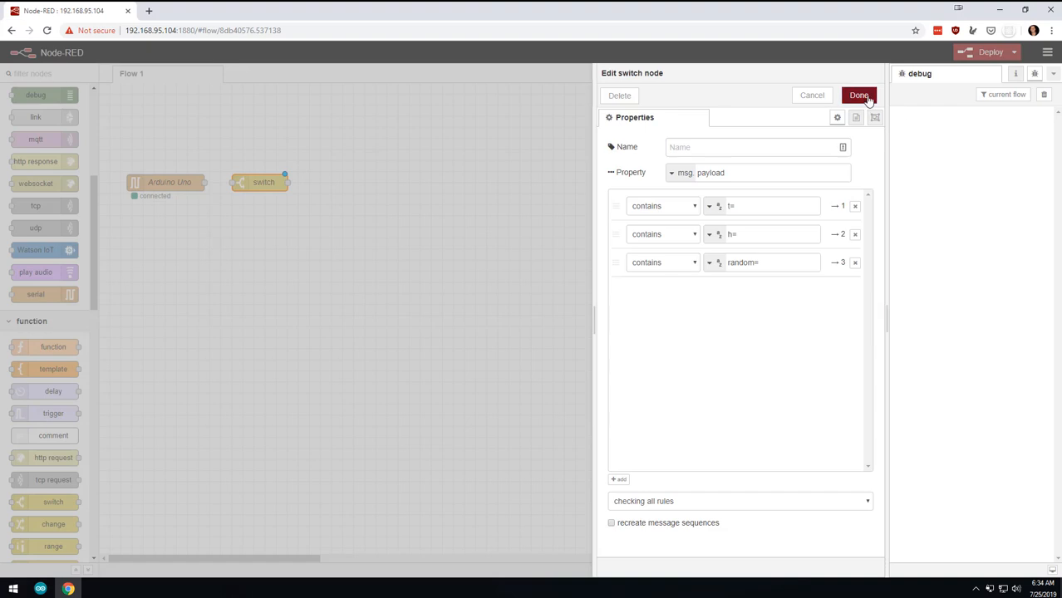
pyautogui.click(859, 94)
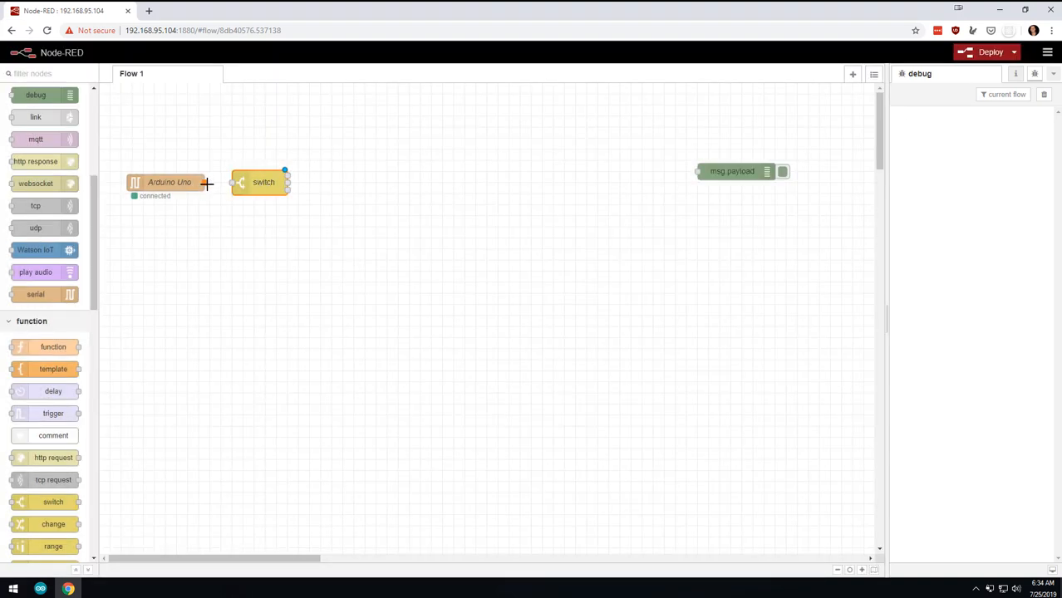
# Wire Arduino Uno into the switch and the switch output to debug, then deploy.
pyautogui.moveTo(205, 182); pyautogui.dragTo(237, 183)
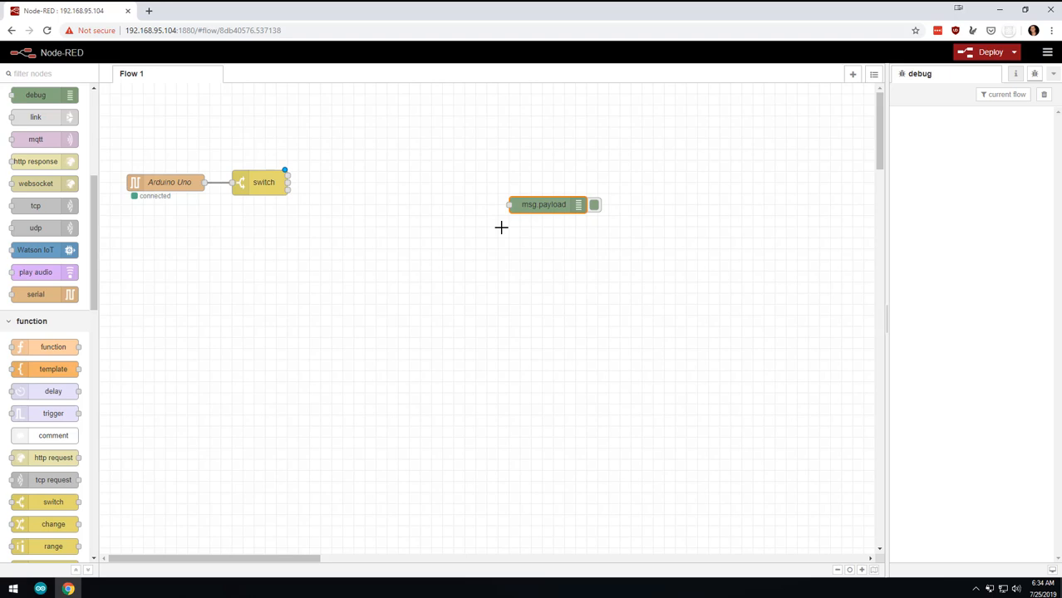
pyautogui.moveTo(544, 204); pyautogui.dragTo(411, 215)
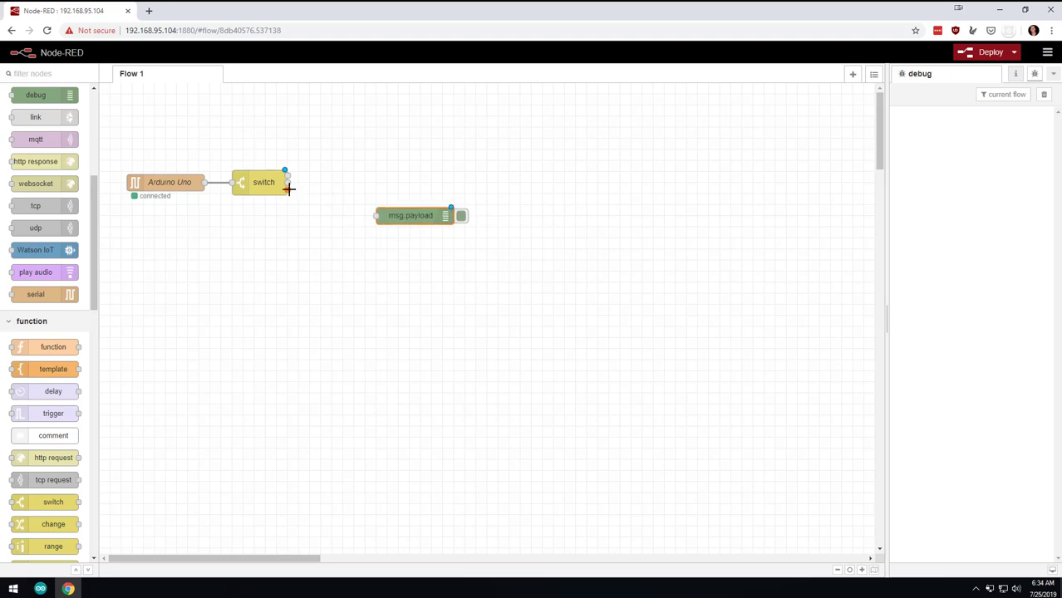
pyautogui.moveTo(288, 190); pyautogui.dragTo(378, 216)
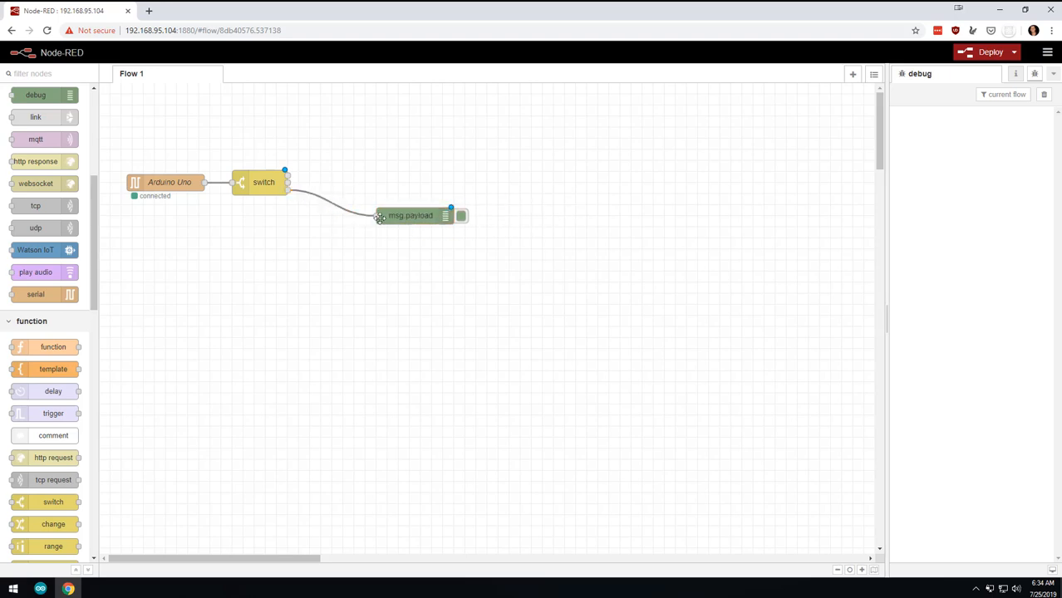
pyautogui.click(990, 52)
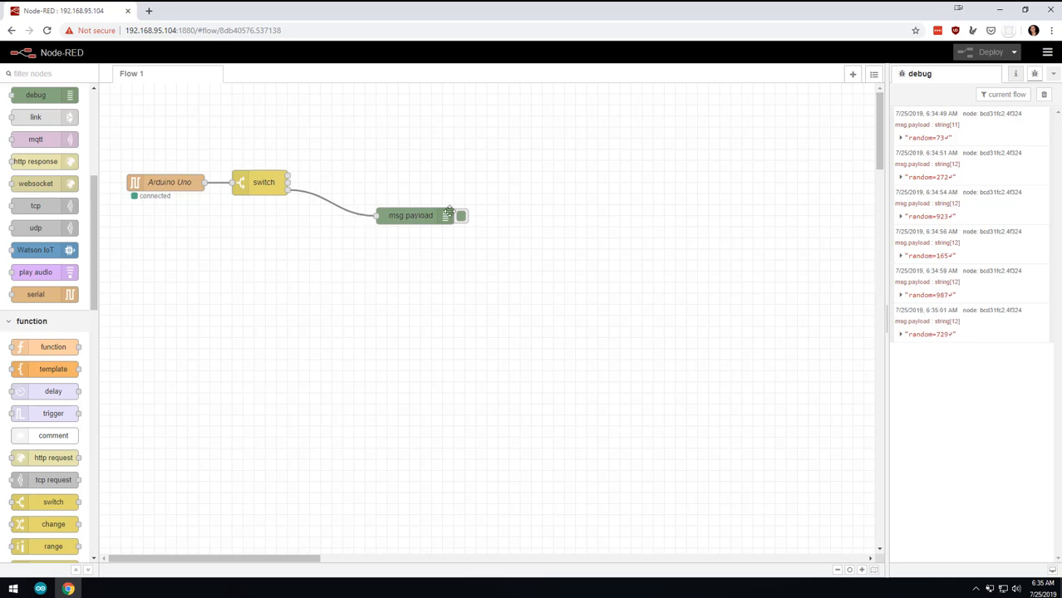
pyautogui.moveTo(336, 213)
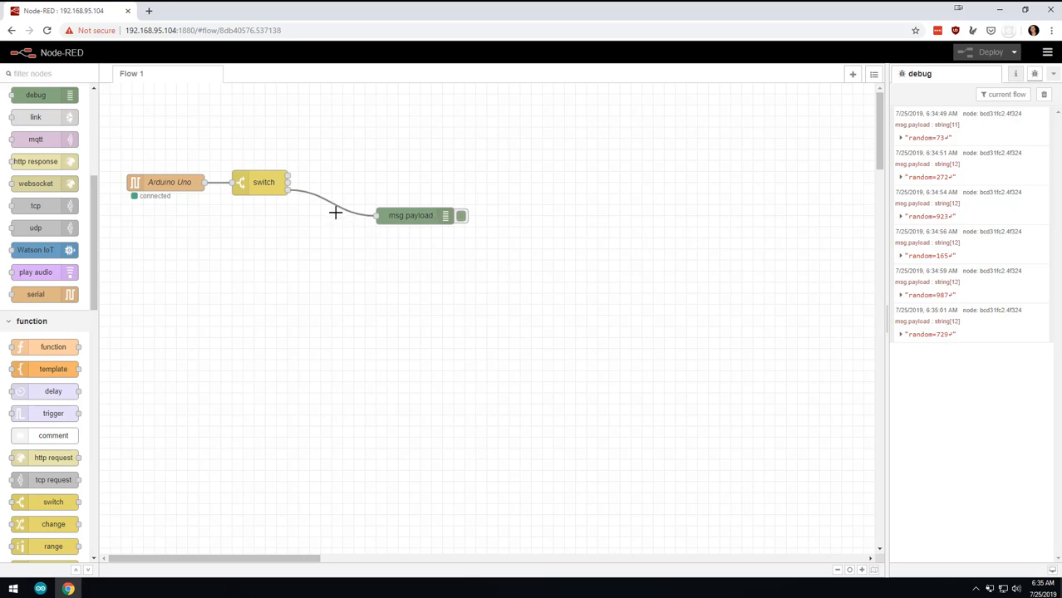
pyautogui.moveTo(410, 215); pyautogui.dragTo(422, 338)
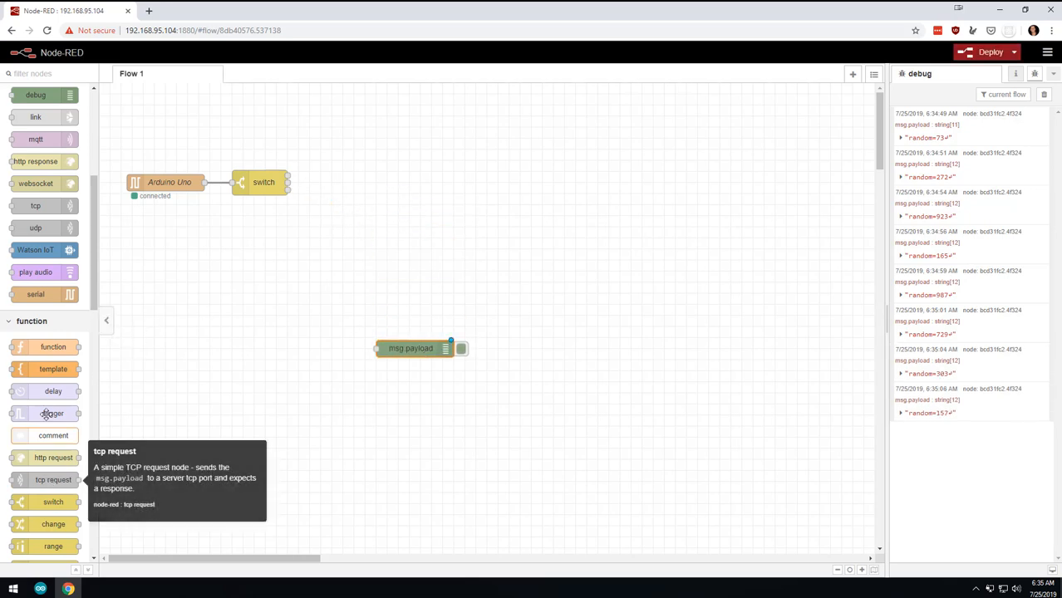
# Add a change node after the switch, ahead of the relocated debug node.
pyautogui.moveTo(53, 524); pyautogui.dragTo(300, 339)
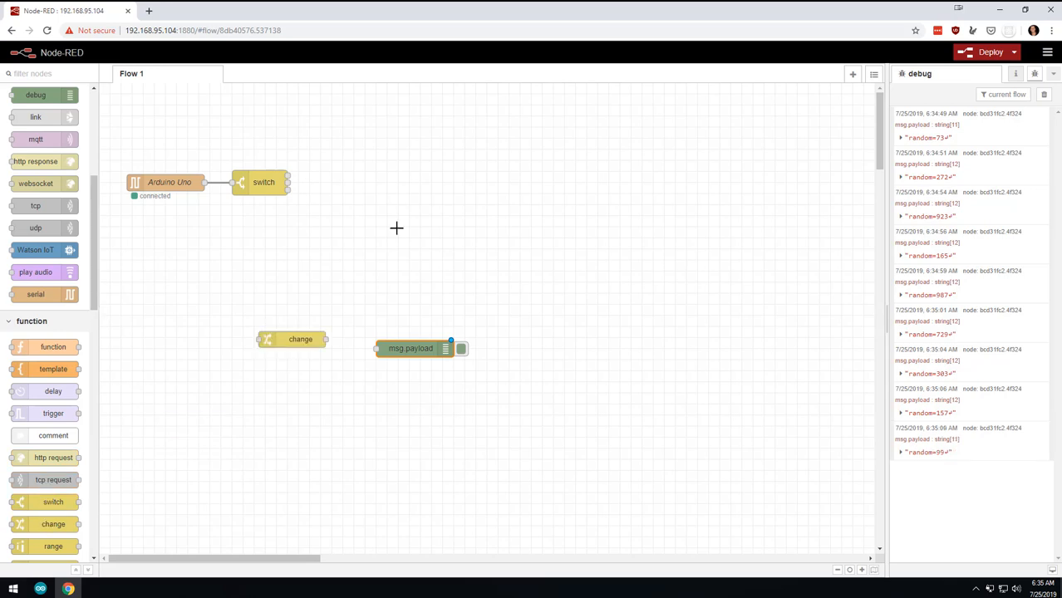
pyautogui.moveTo(300, 339); pyautogui.dragTo(370, 205)
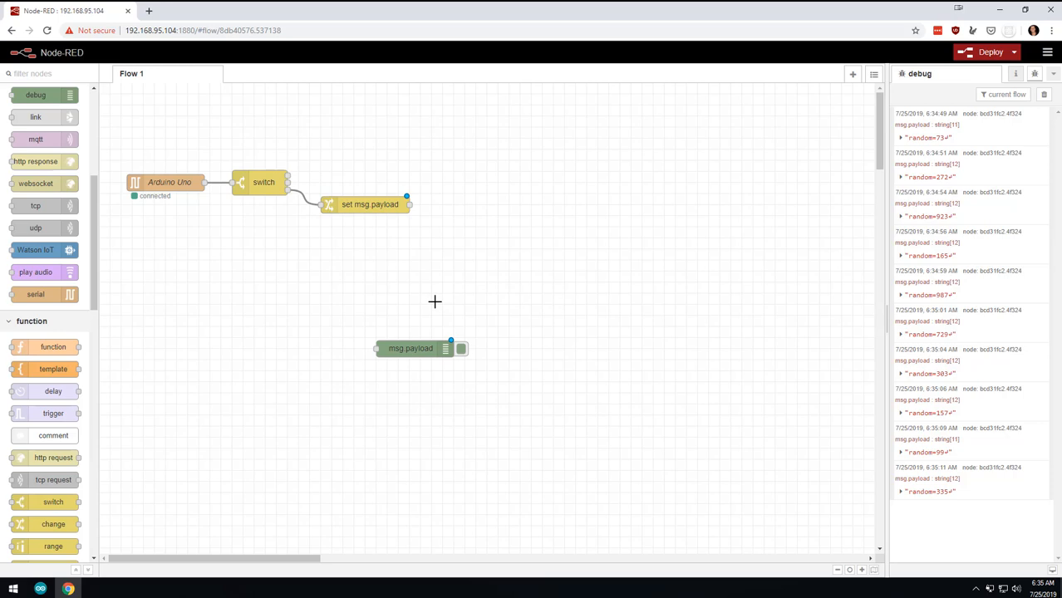
pyautogui.moveTo(411, 348); pyautogui.dragTo(554, 226)
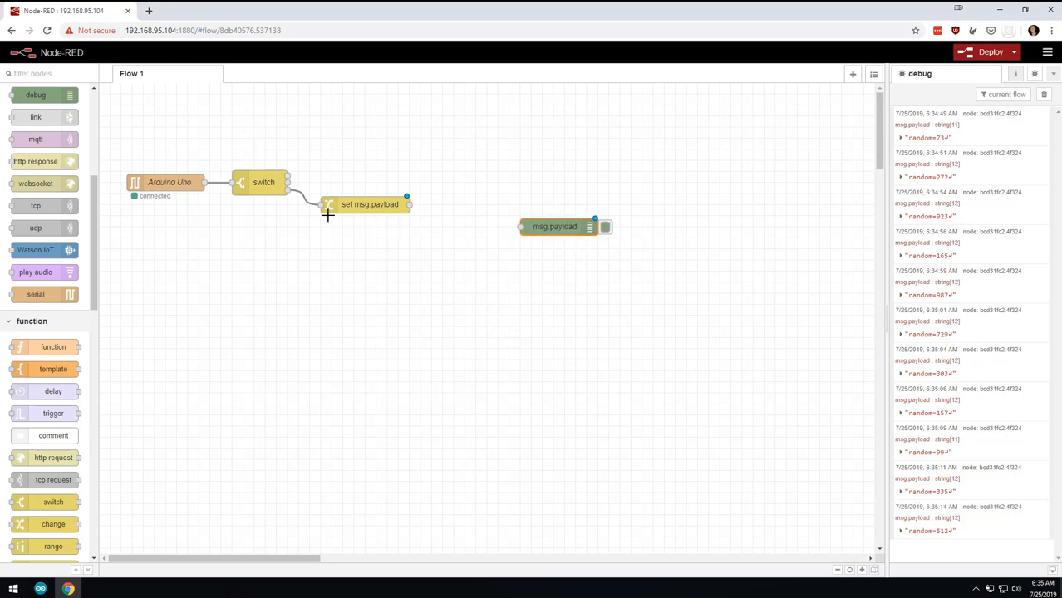
pyautogui.doubleClick(370, 203)
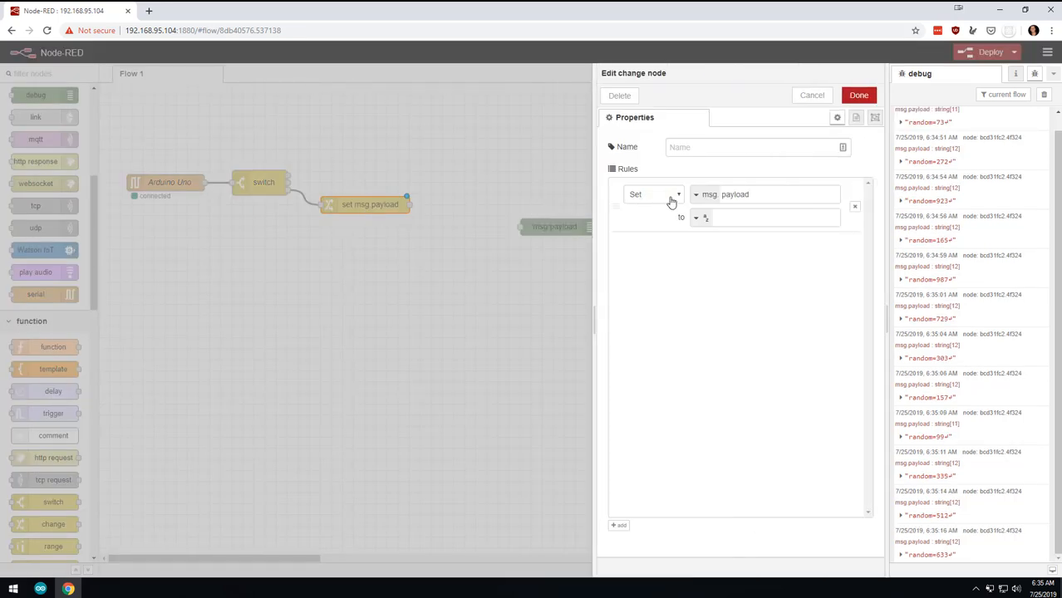
# Make the change node replace 'random=' with nothing, deploy, and inspect the plain numbers.
pyautogui.click(655, 194)
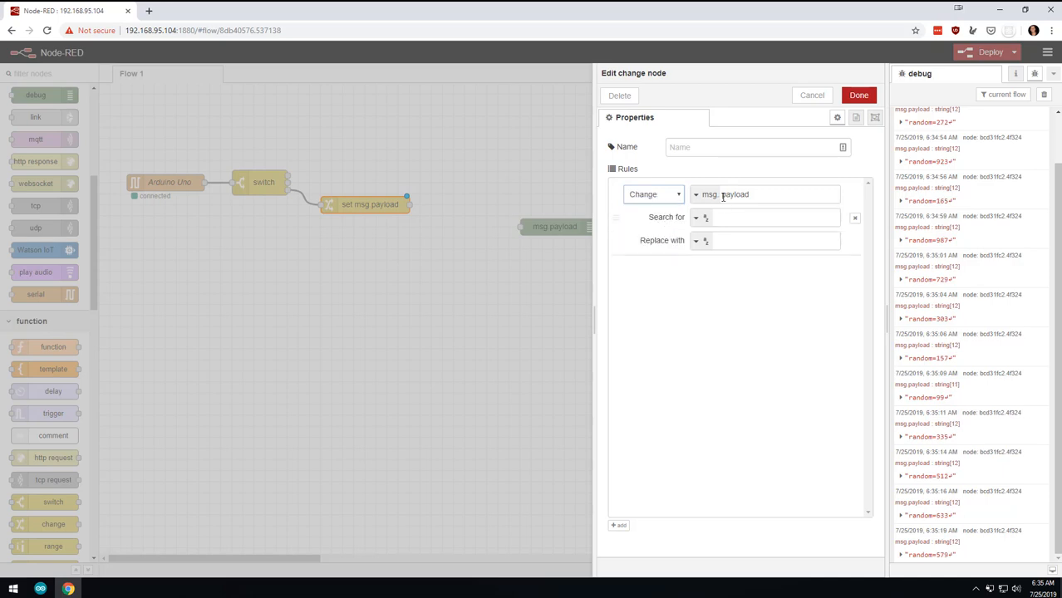
pyautogui.click(773, 217)
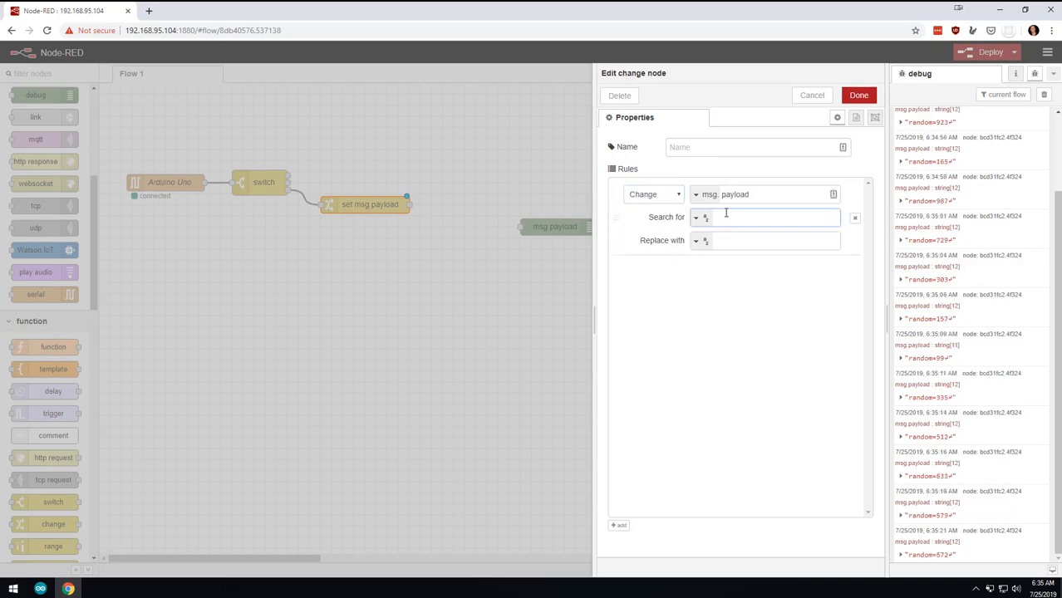
pyautogui.write('random')
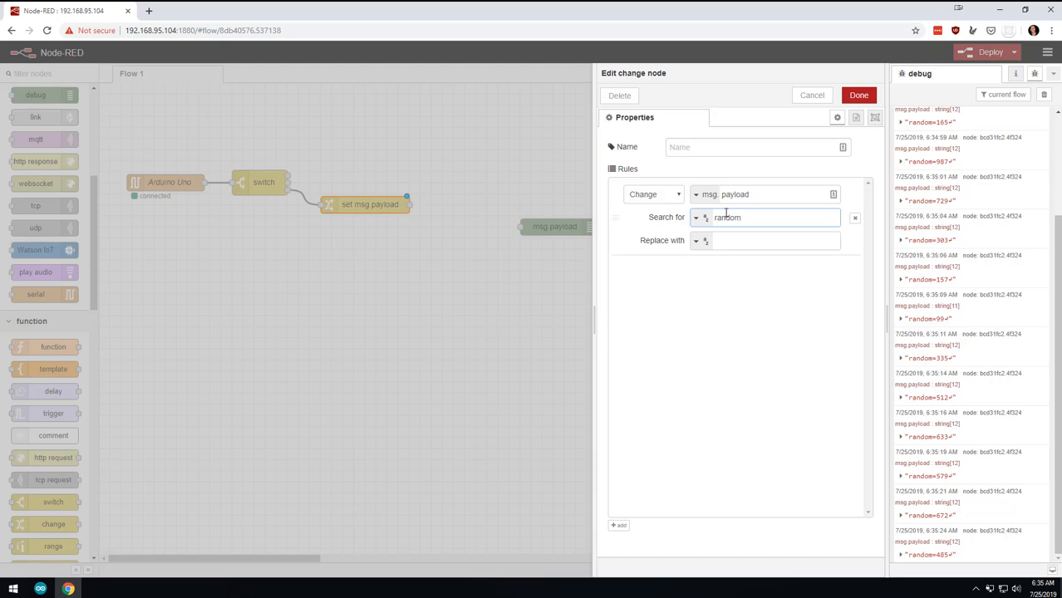
pyautogui.write('=')
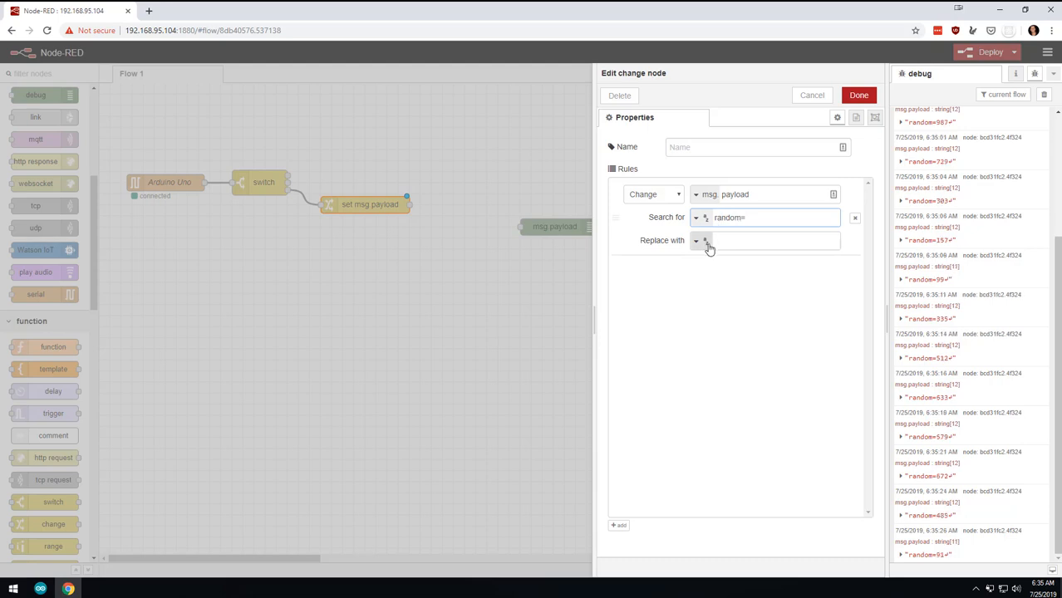
pyautogui.click(765, 241)
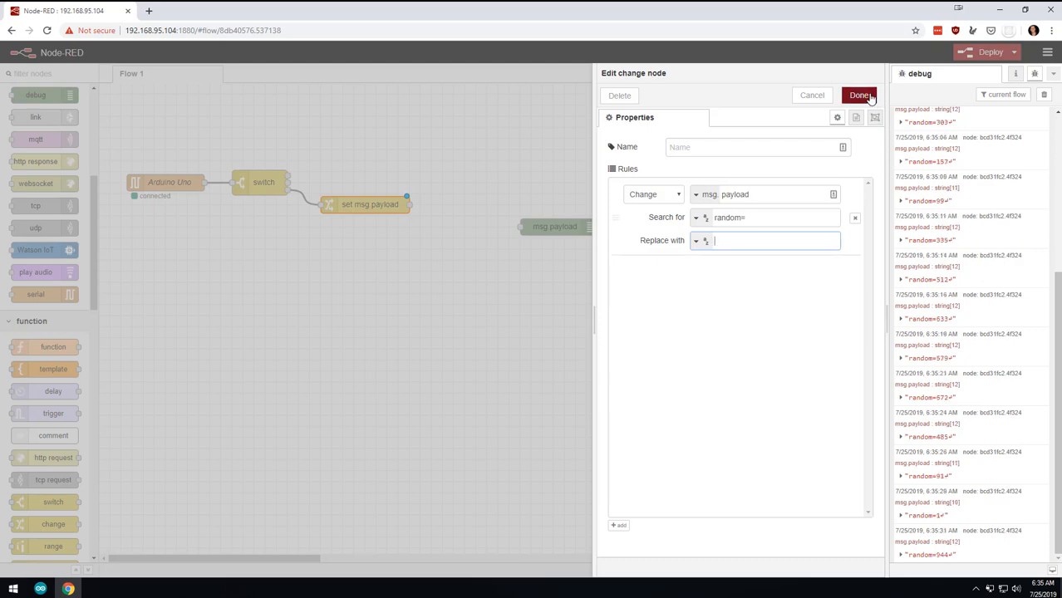
pyautogui.click(861, 95)
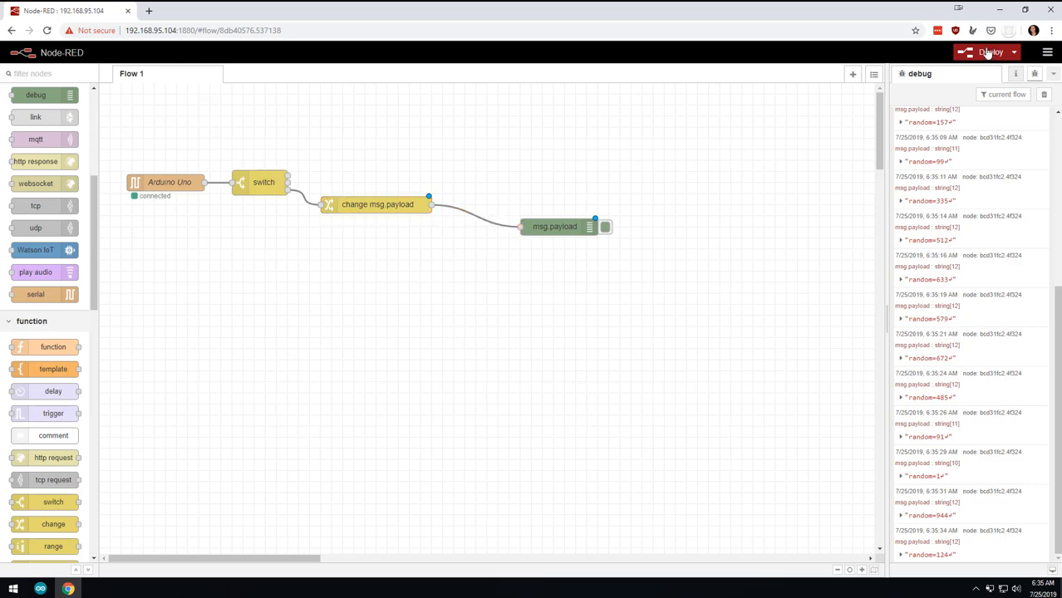
pyautogui.click(990, 53)
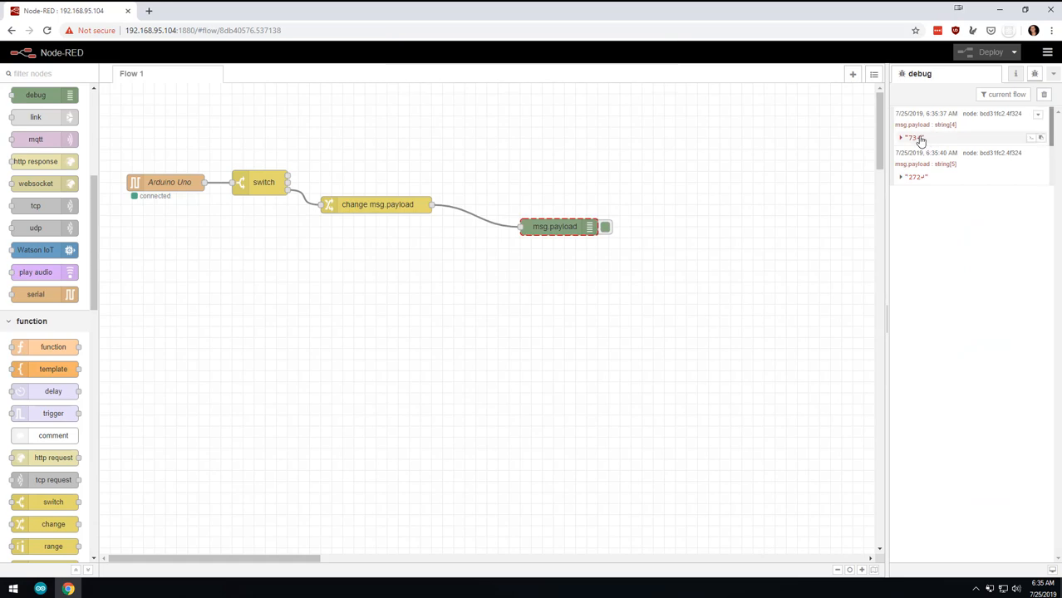
pyautogui.click(901, 137)
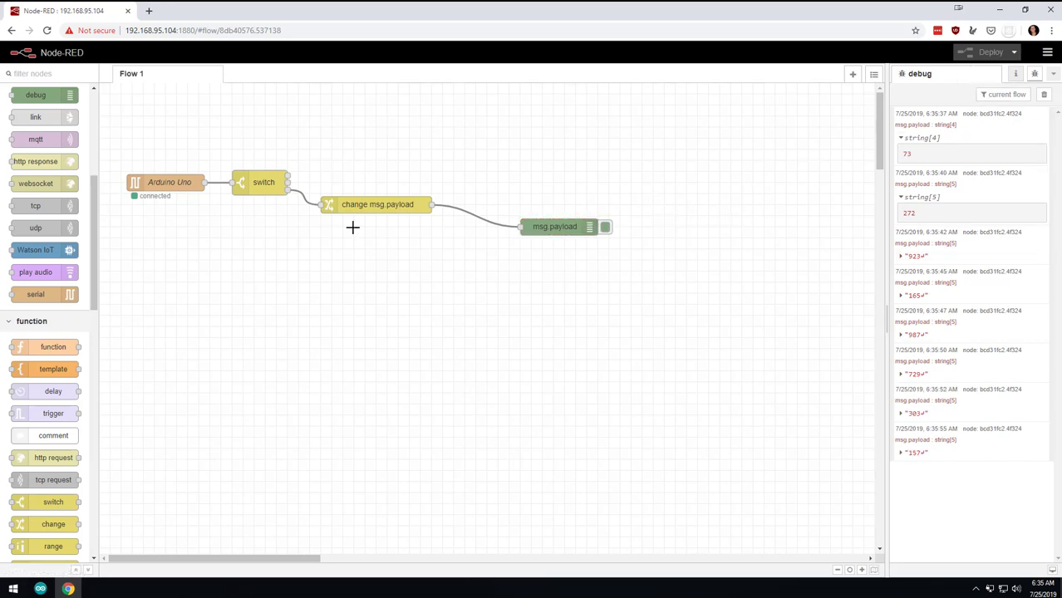
# Duplicate the change node above the original, deploy, and view the debug messages.
pyautogui.press('ctrl+c')
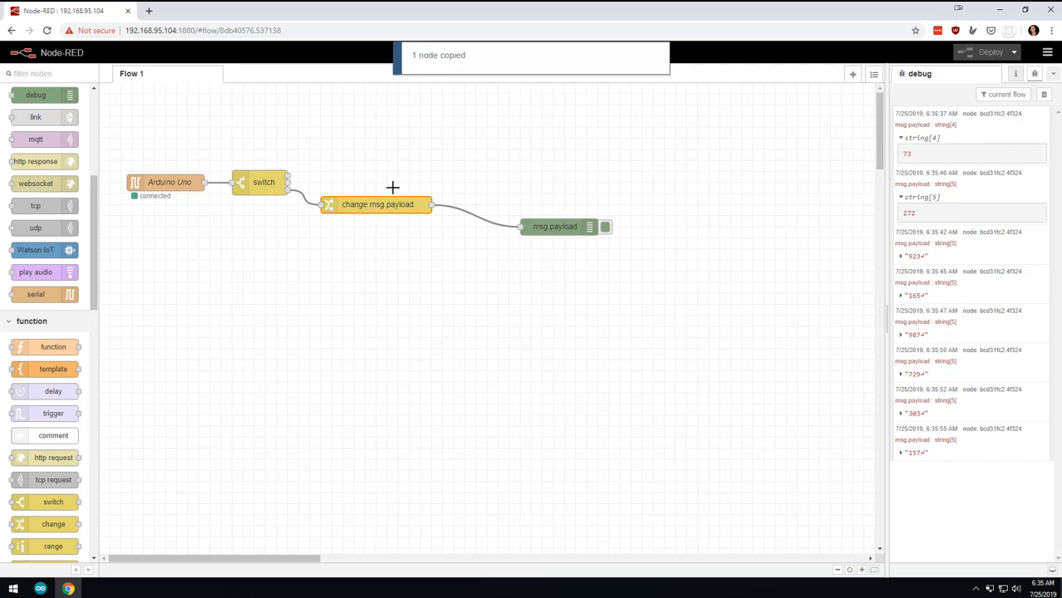
pyautogui.press('ctrl+v')
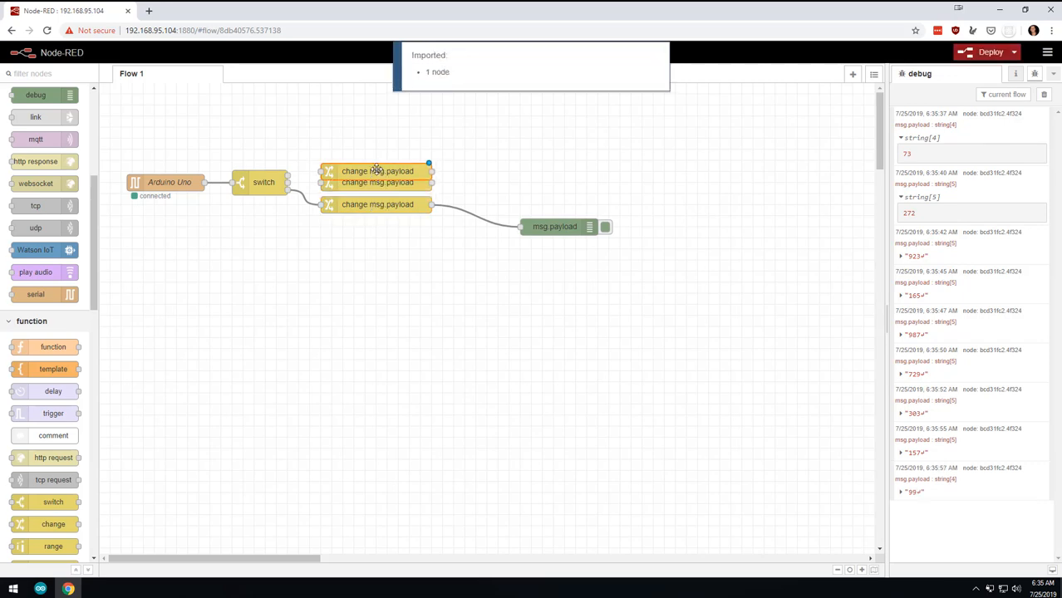
pyautogui.doubleClick(377, 171)
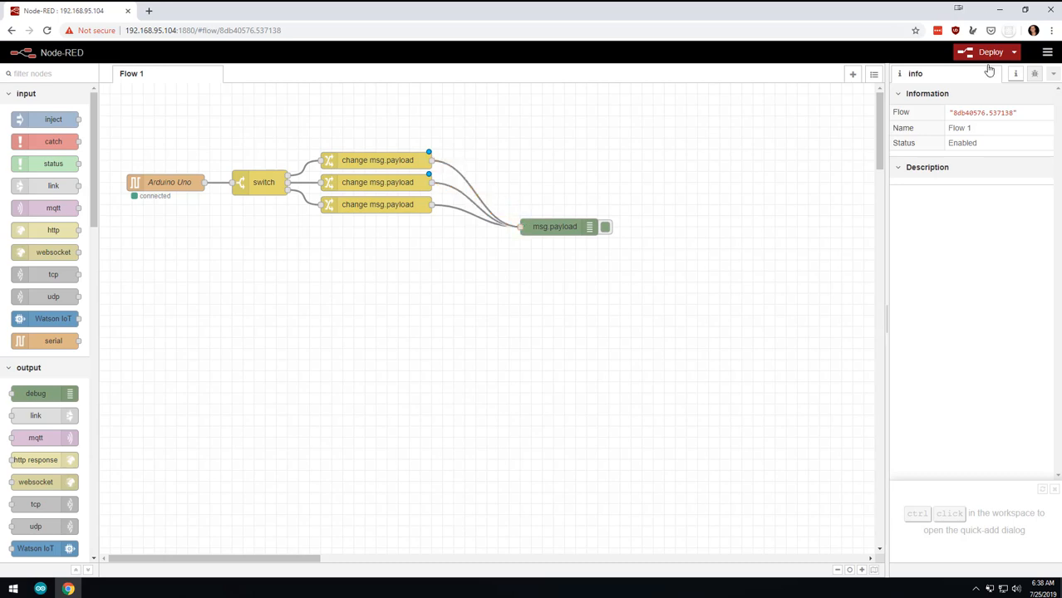
pyautogui.click(988, 51)
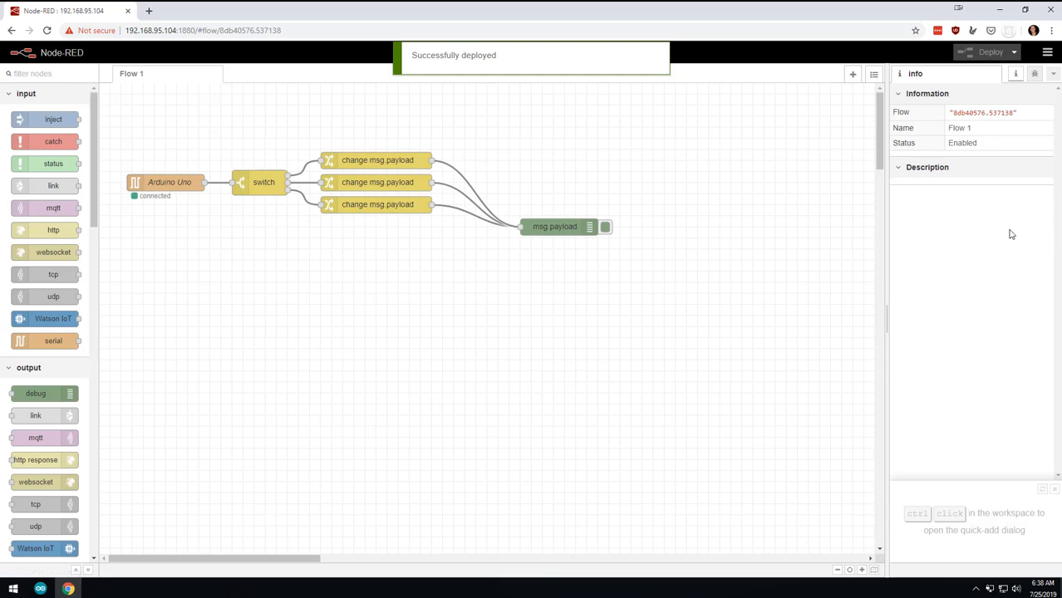
pyautogui.moveTo(1014, 206)
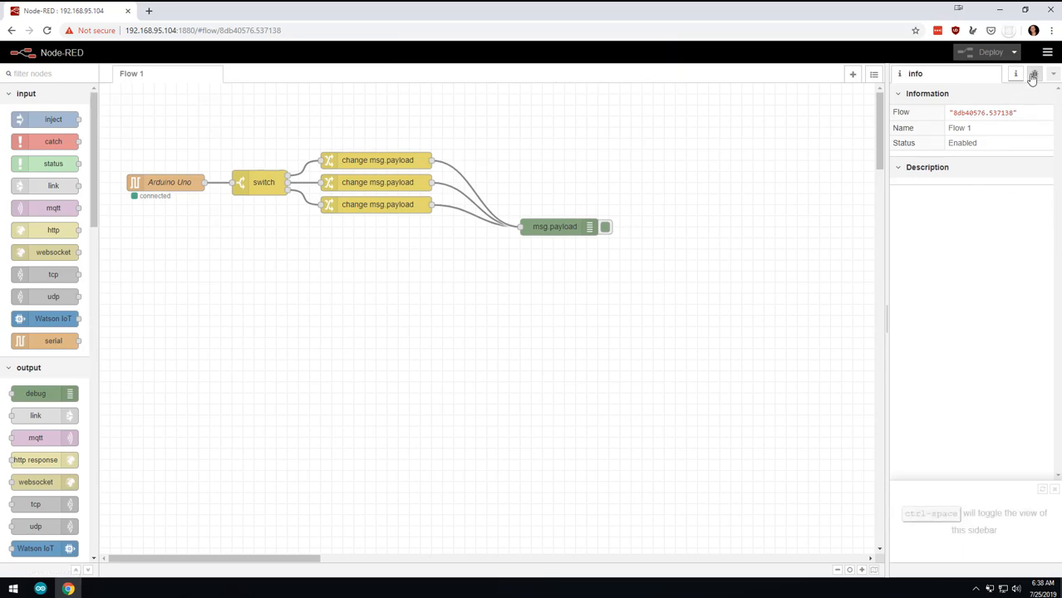
pyautogui.click(1035, 74)
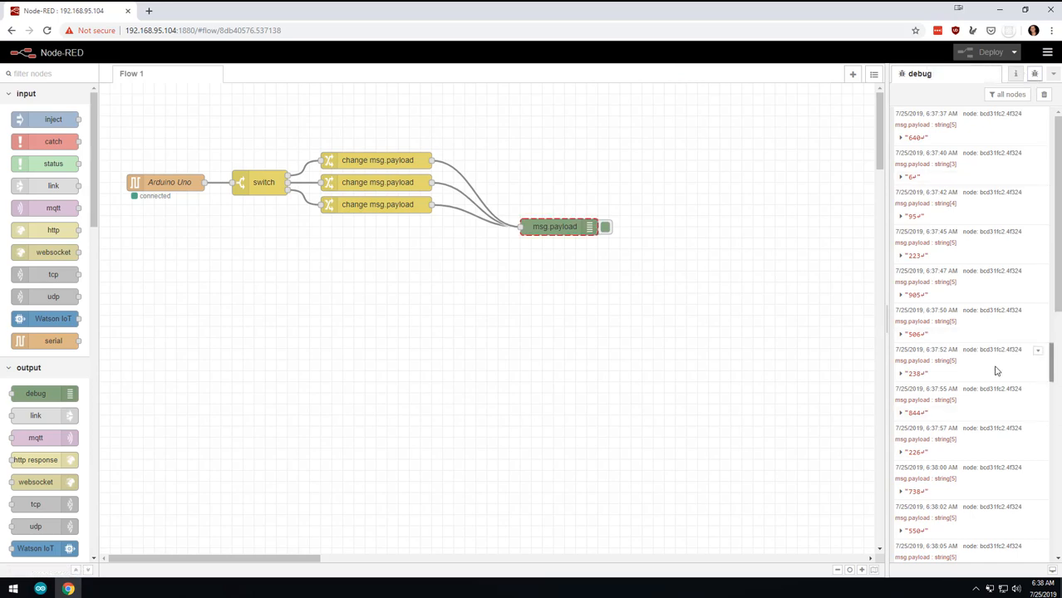
pyautogui.moveTo(991, 349)
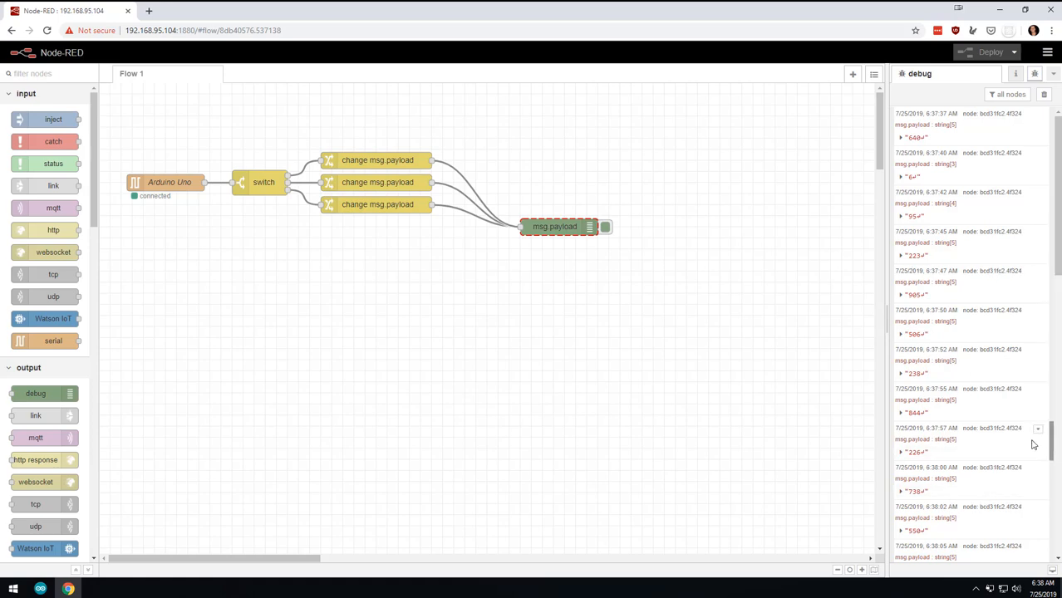
pyautogui.scroll(-3)
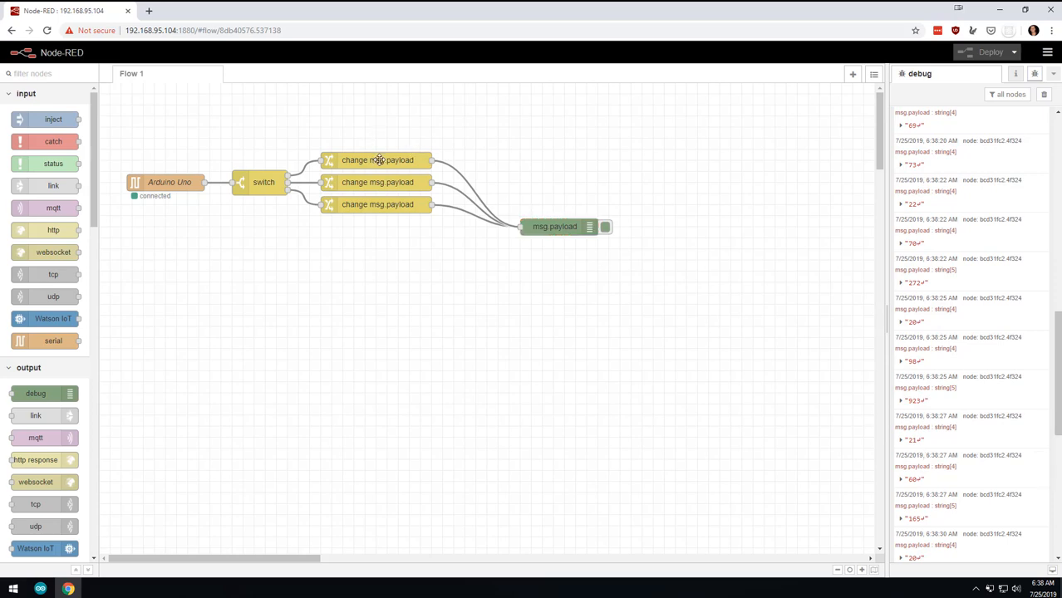
# Name the three change nodes Temperature, Humidity and Random.
pyautogui.doubleClick(377, 160)
pyautogui.write('Temper')
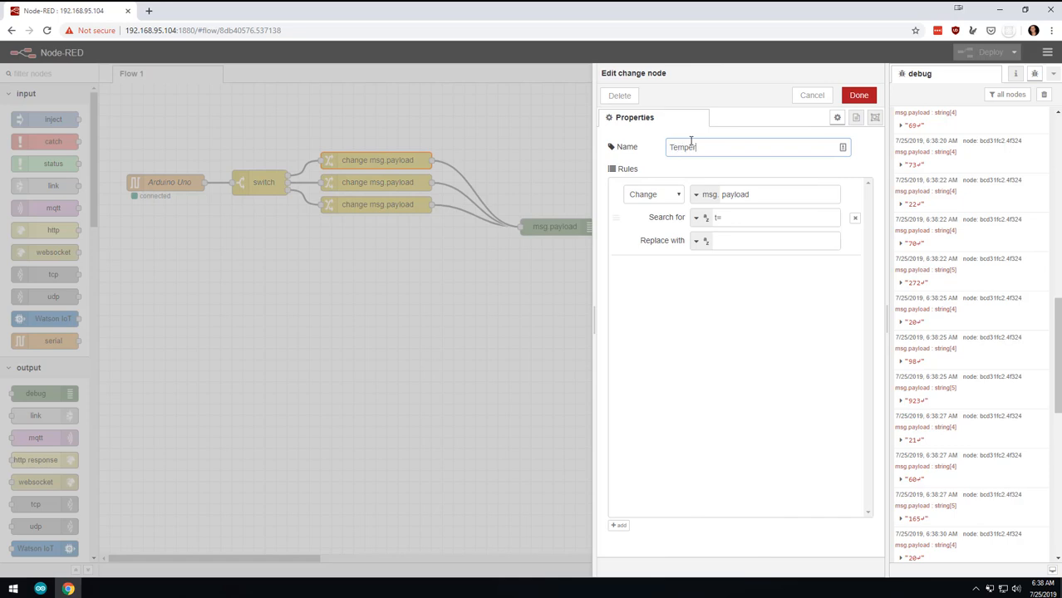
pyautogui.write('ature')
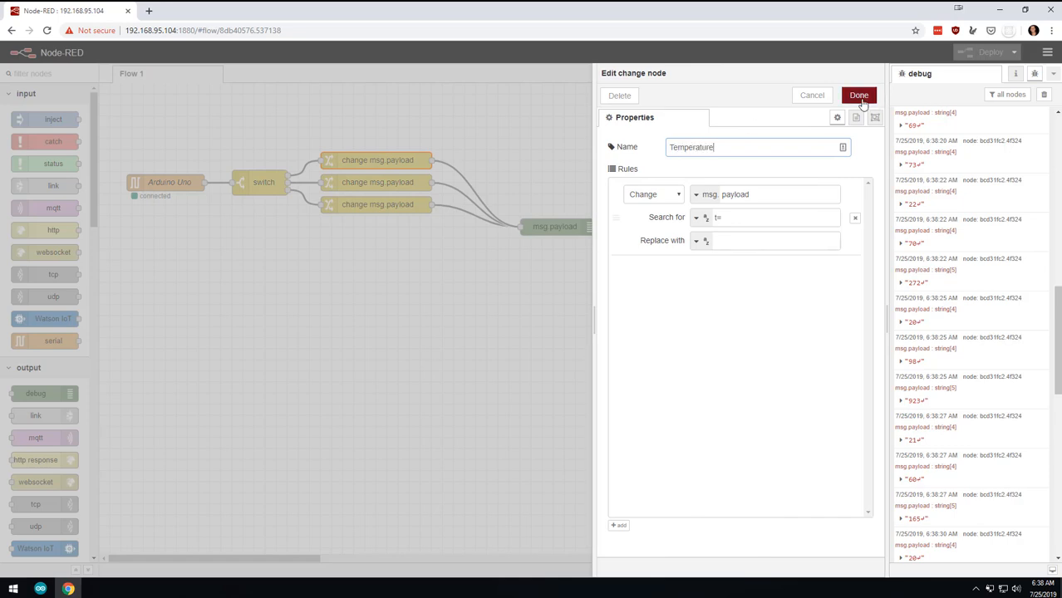
pyautogui.click(859, 95)
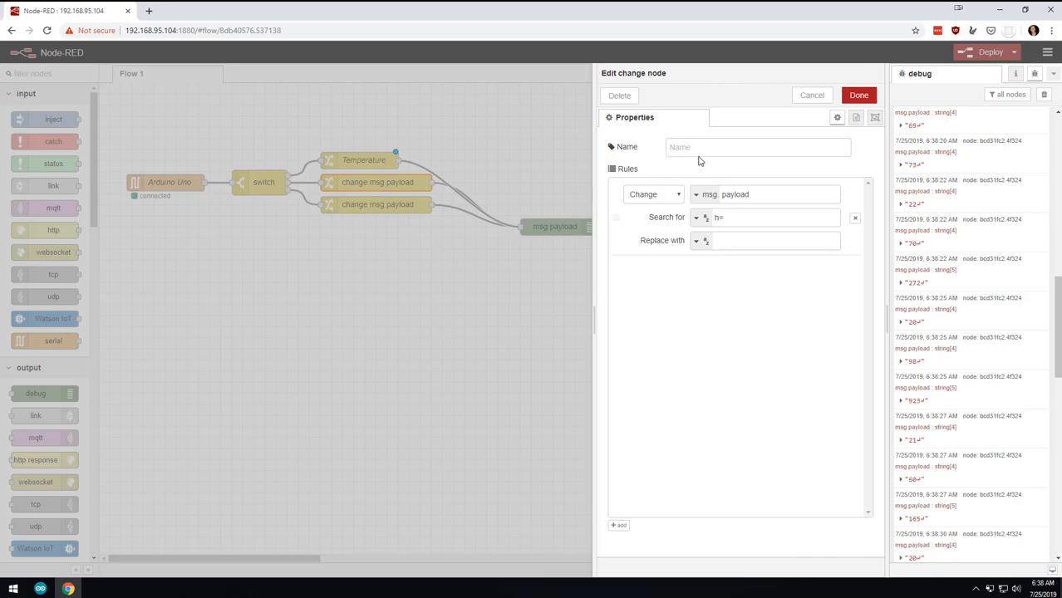
pyautogui.write('Humid')
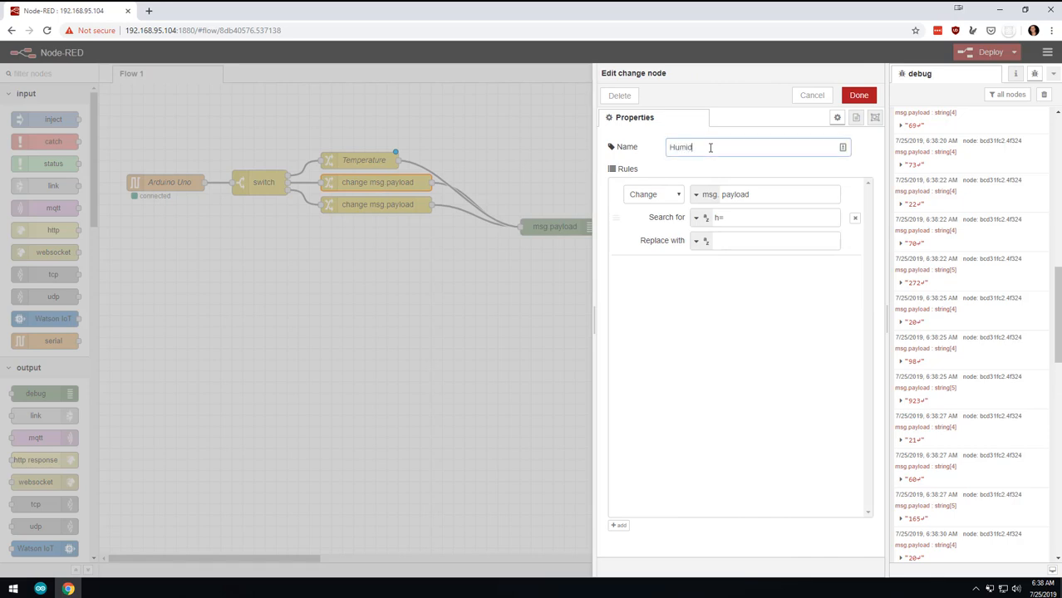
pyautogui.click(697, 194)
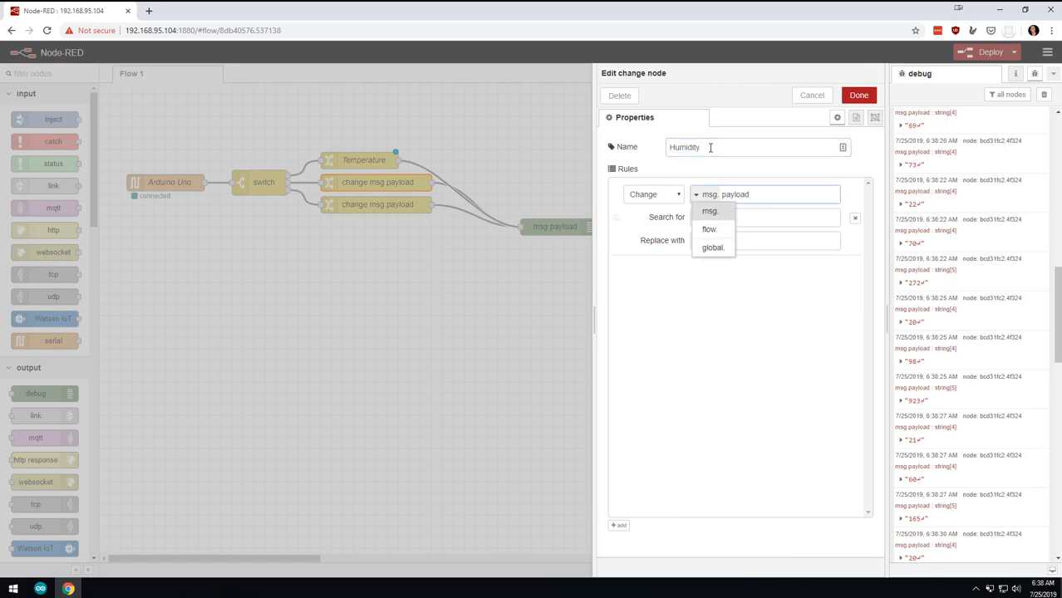
pyautogui.click(858, 95)
pyautogui.write('Ra')
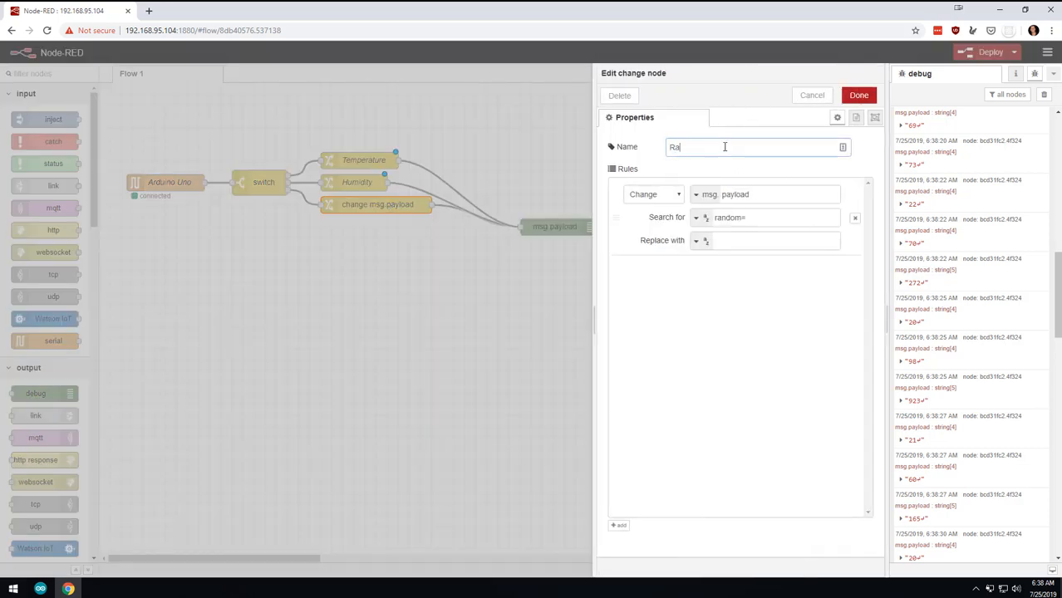
pyautogui.write('ndom')
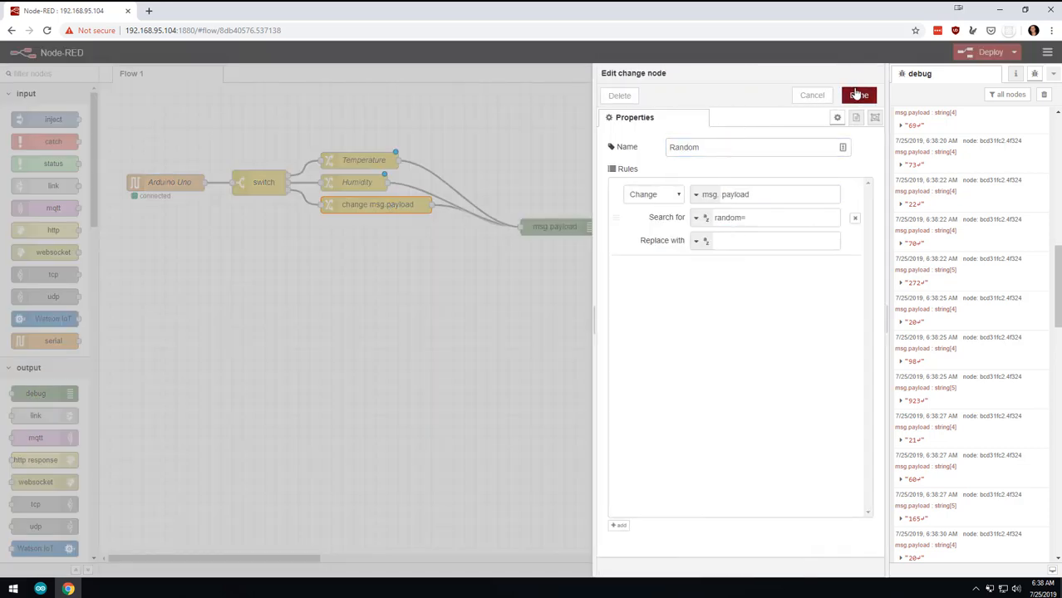
pyautogui.click(859, 95)
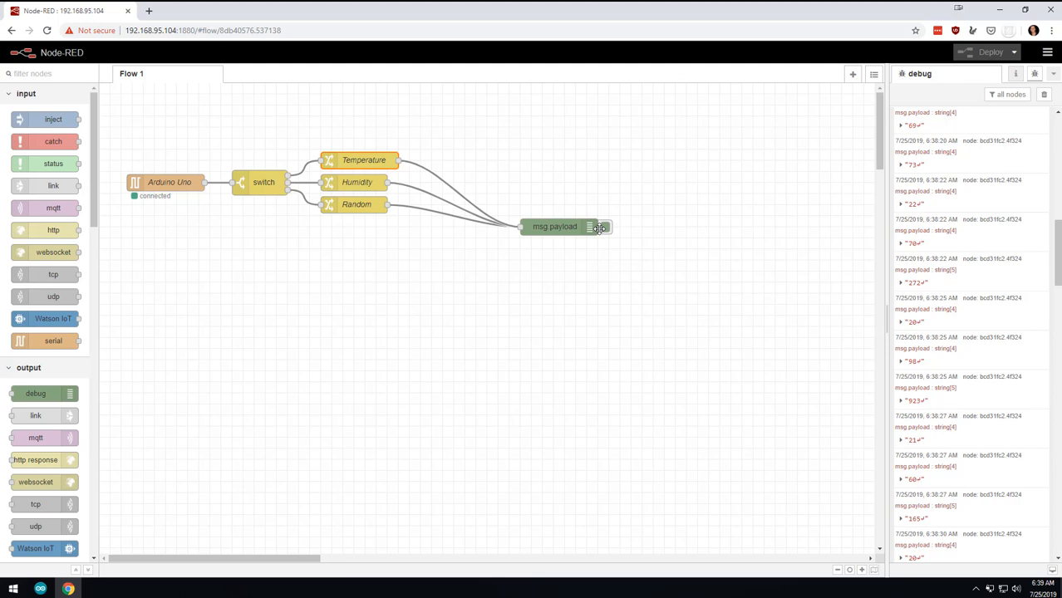
pyautogui.moveTo(178, 198)
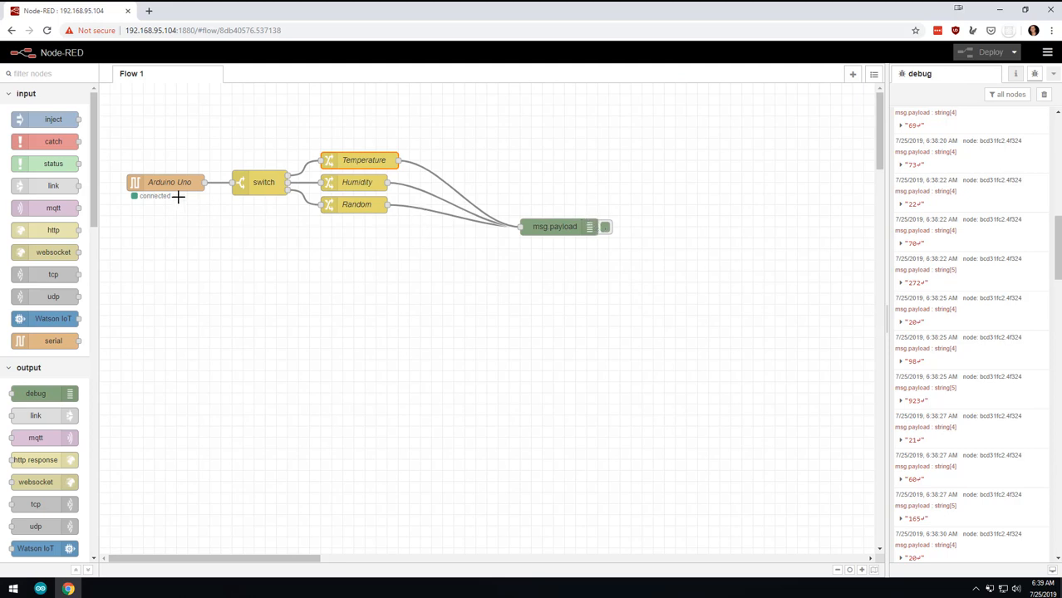
pyautogui.moveTo(691, 263)
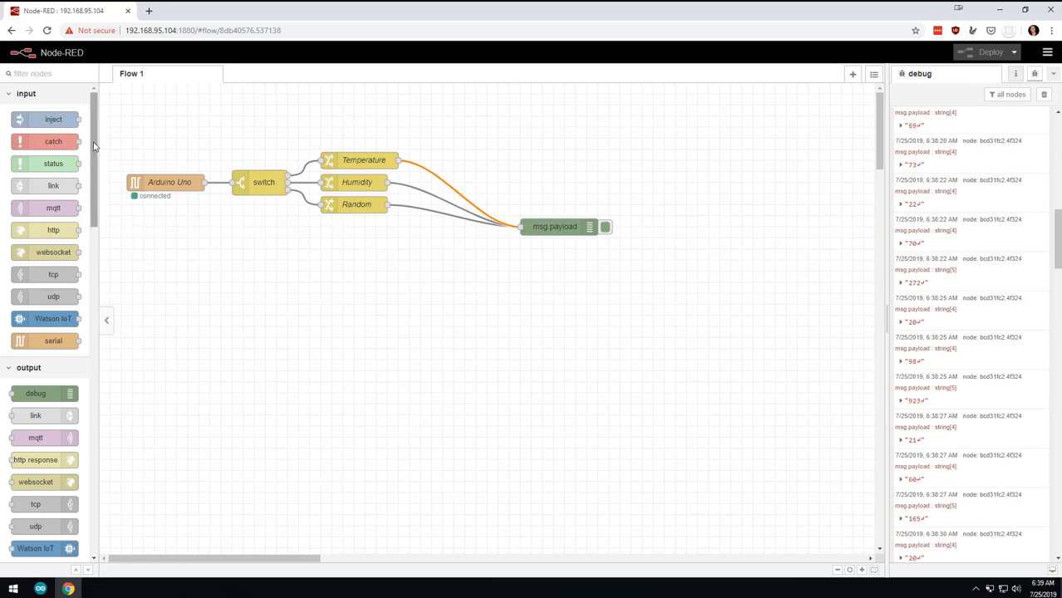
# Install node-red-dashboard through Manage palette, then close the palette settings.
pyautogui.scroll(-3)
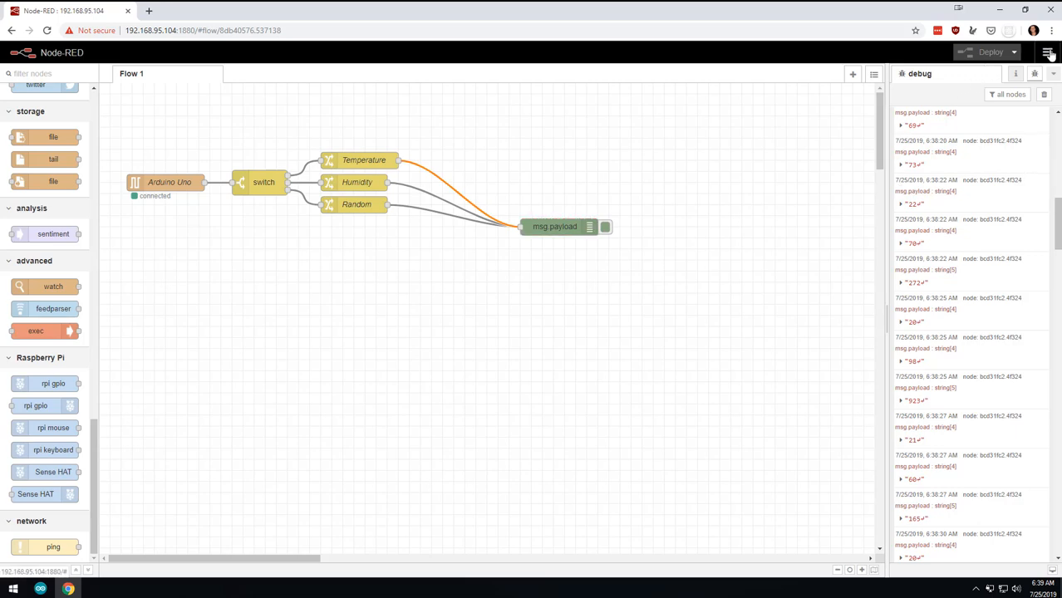
pyautogui.click(1047, 51)
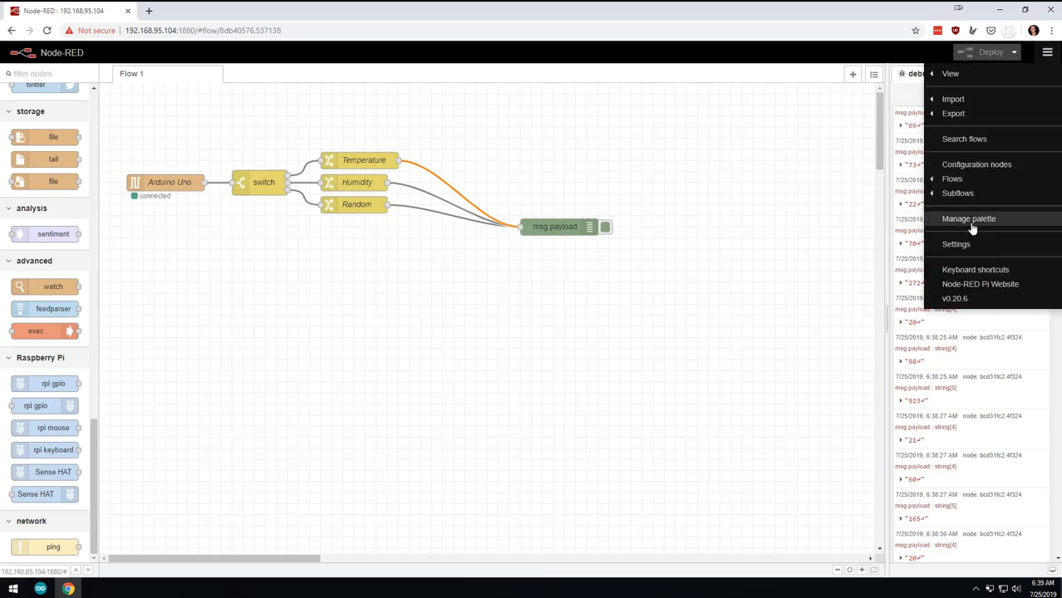
pyautogui.click(968, 219)
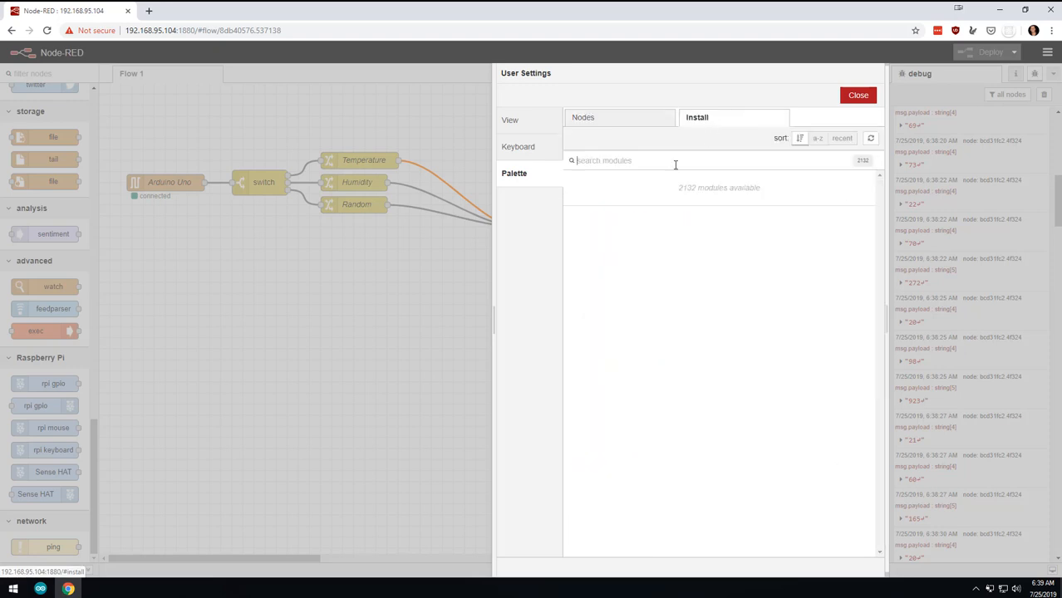
pyautogui.write('no')
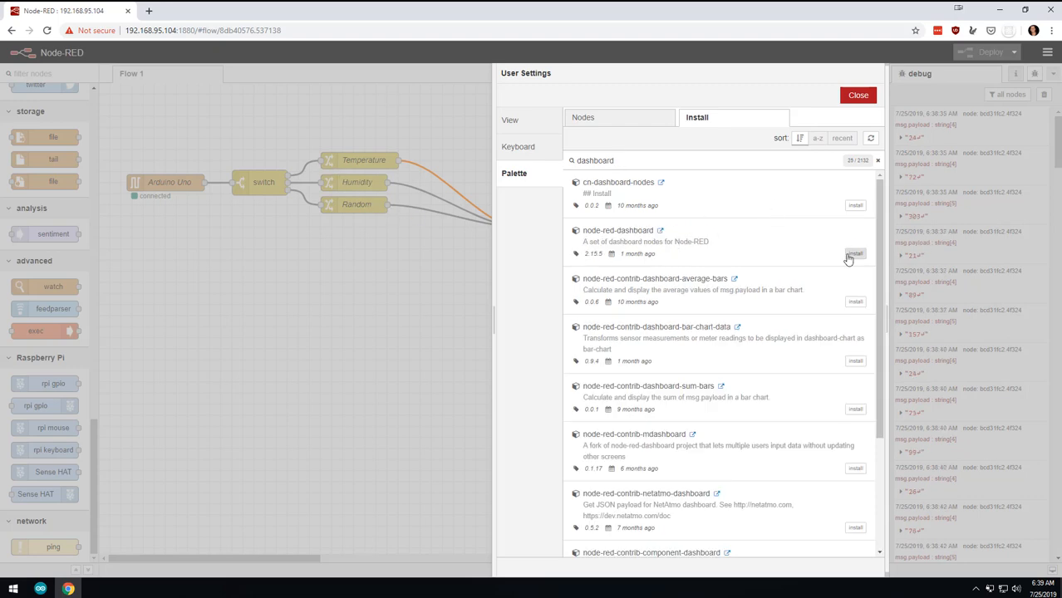
pyautogui.click(855, 253)
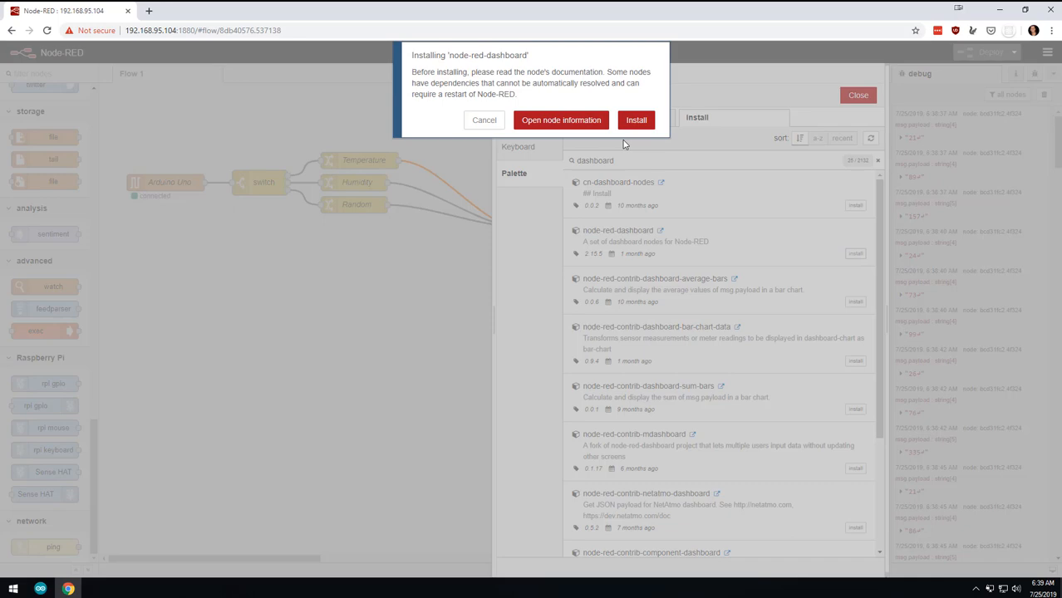
pyautogui.click(636, 119)
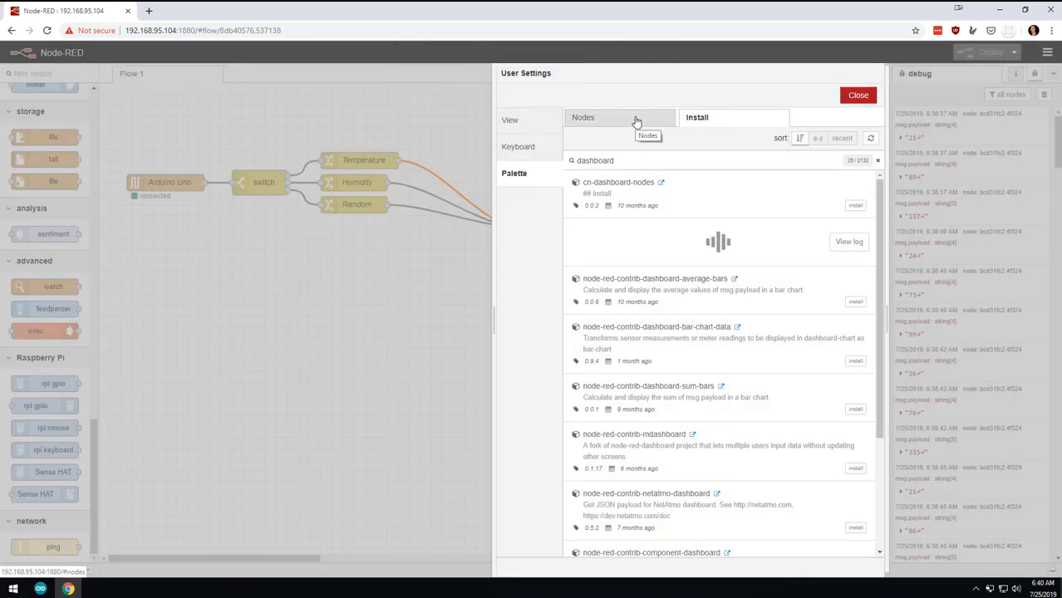
pyautogui.click(858, 95)
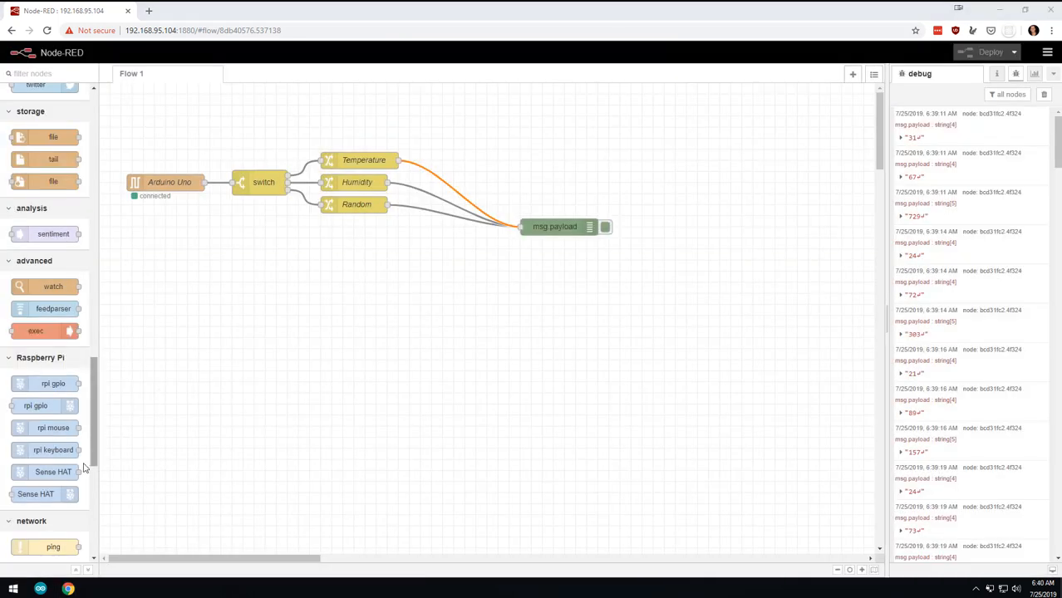
# Add a dashboard gauge node right of the change nodes and open its settings.
pyautogui.scroll(-3)
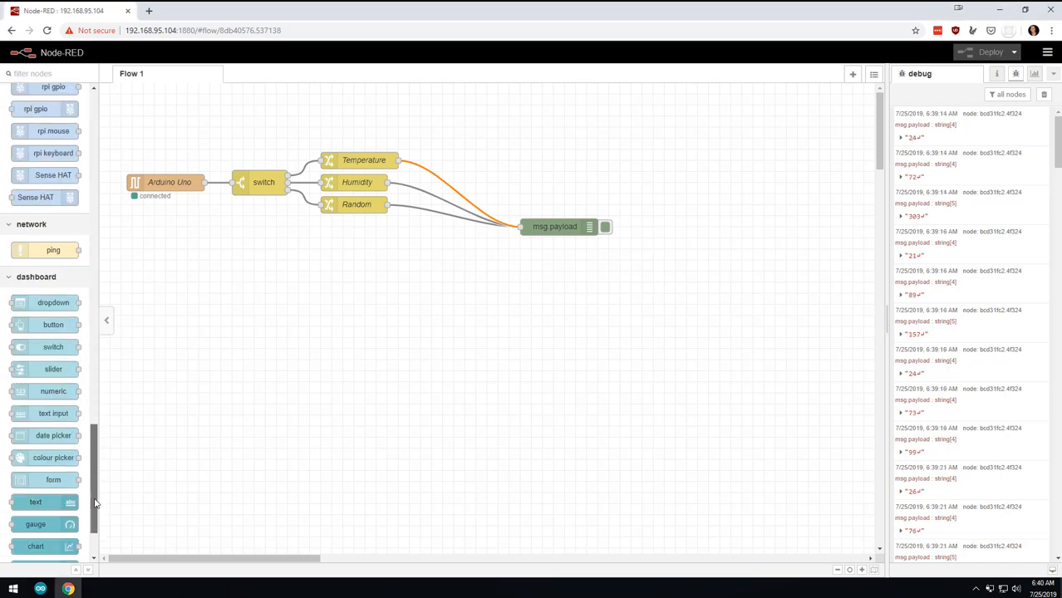
pyautogui.scroll(-3)
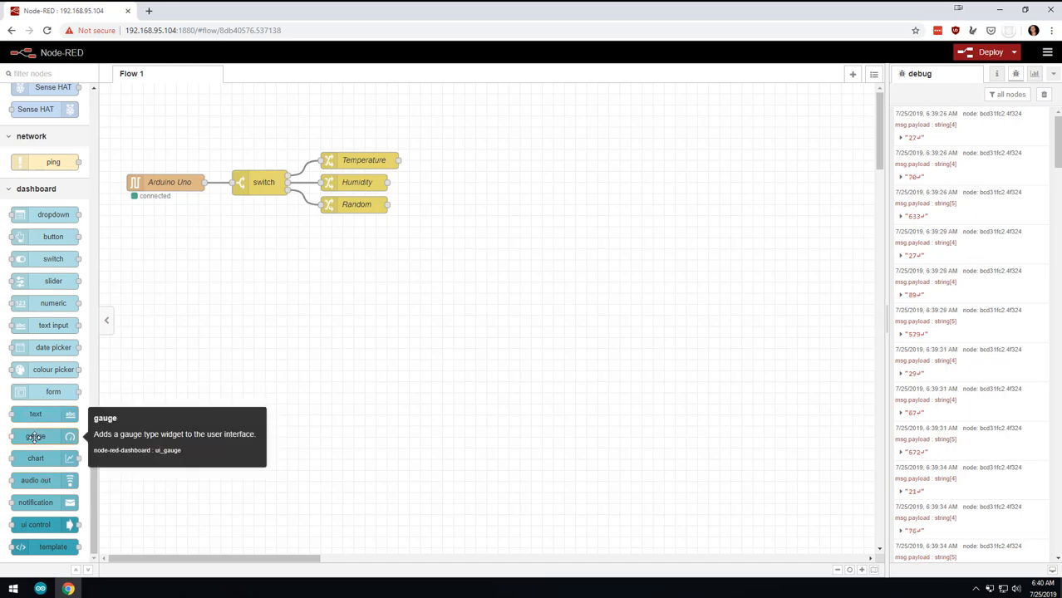
pyautogui.moveTo(35, 435); pyautogui.dragTo(490, 201)
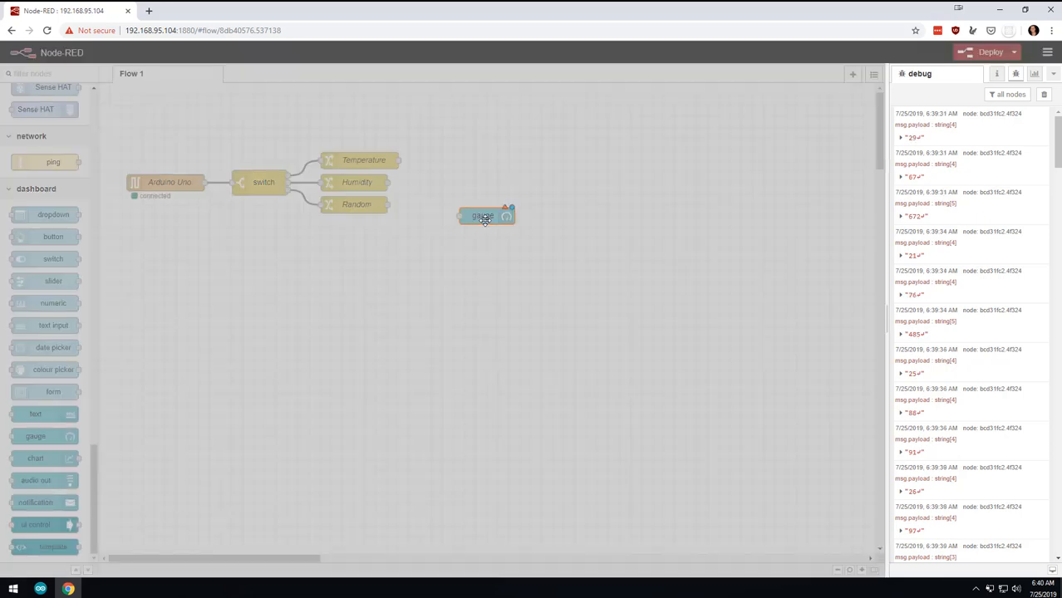
pyautogui.doubleClick(483, 215)
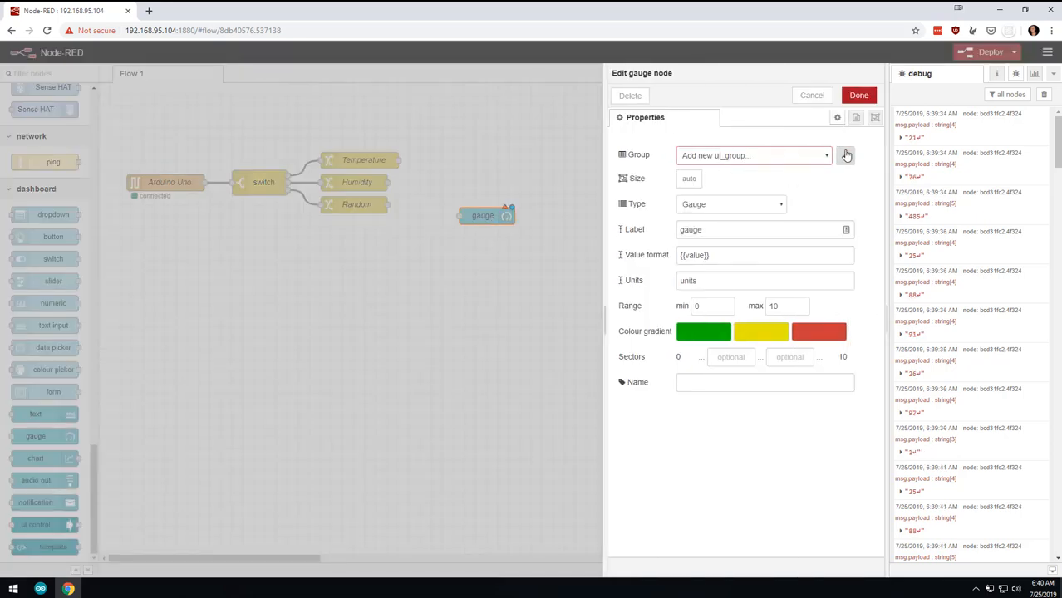
# Create a 16-wide dashboard group Default on a new Home tab for the gauge.
pyautogui.click(846, 156)
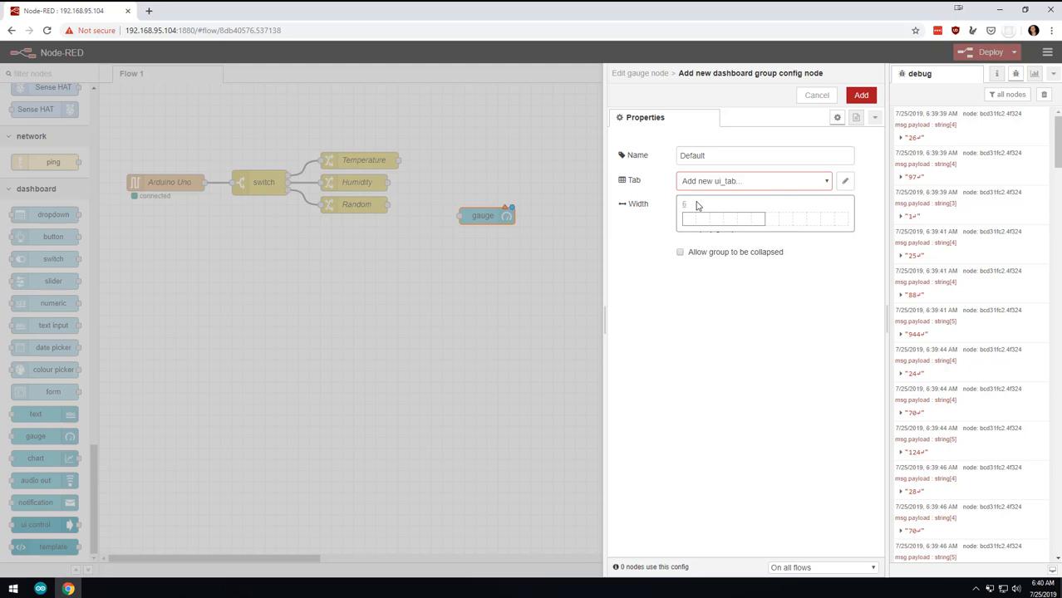
pyautogui.moveTo(723, 218); pyautogui.dragTo(1055, 218)
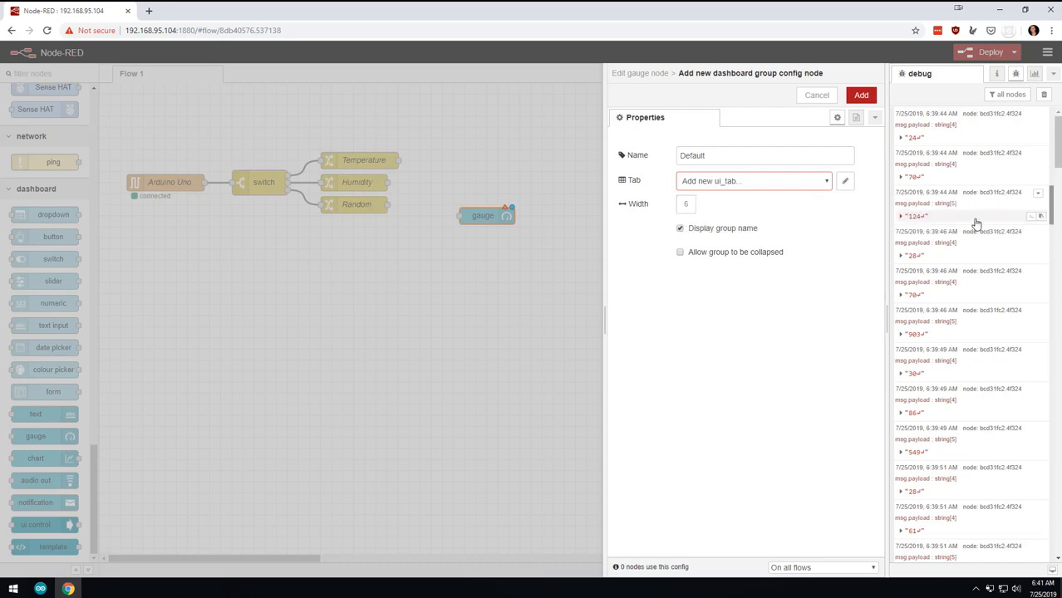
pyautogui.click(686, 204)
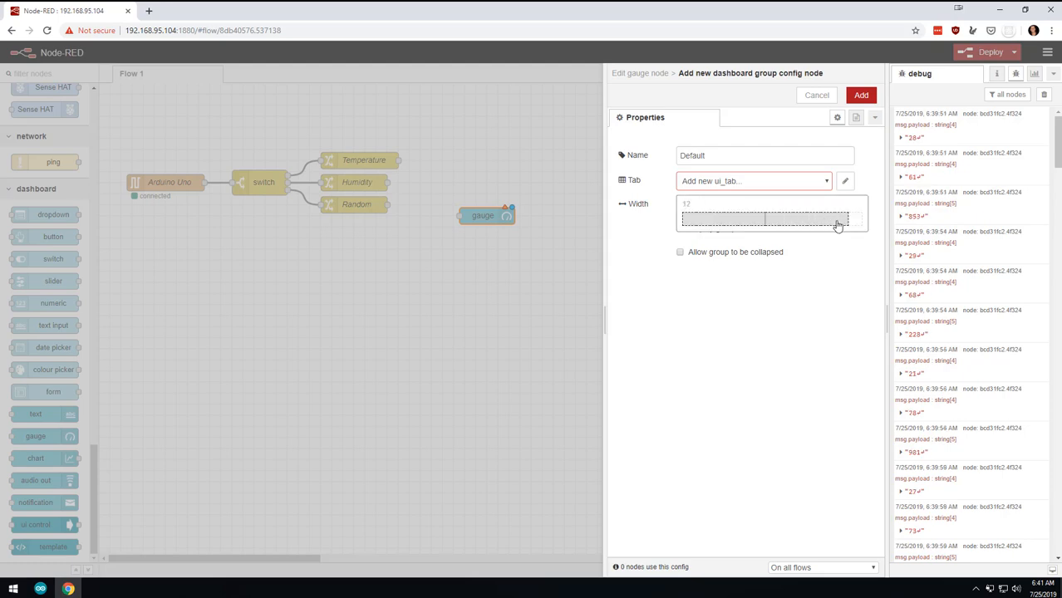
pyautogui.click(840, 218)
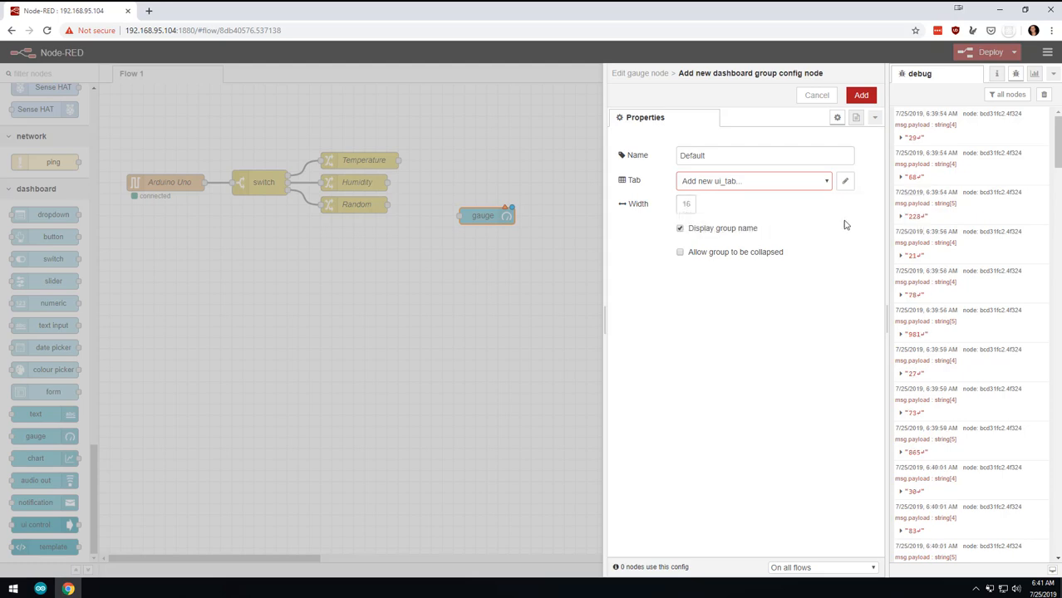
pyautogui.moveTo(750, 182)
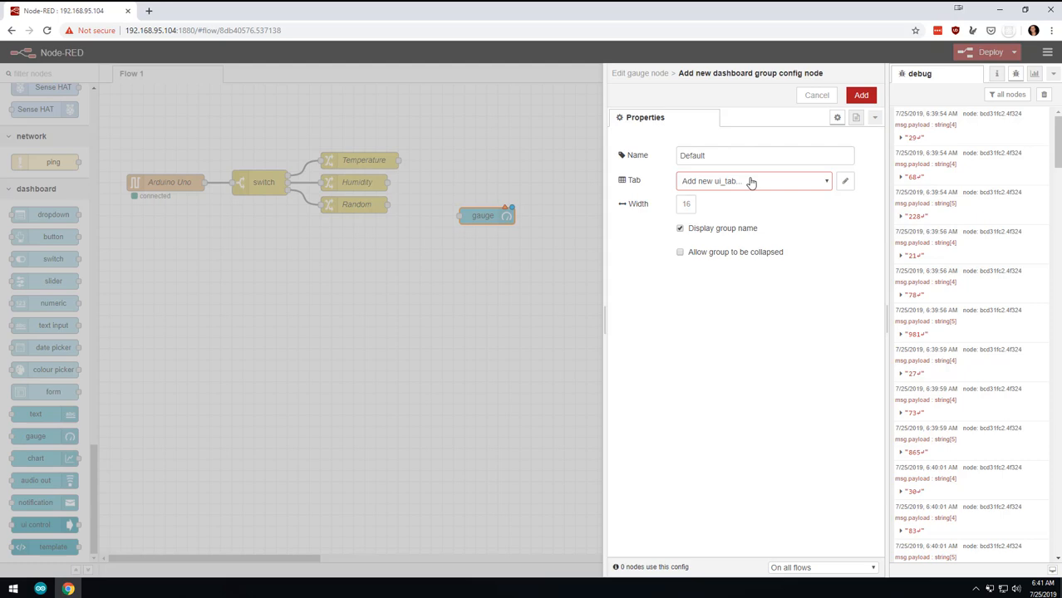
pyautogui.click(816, 94)
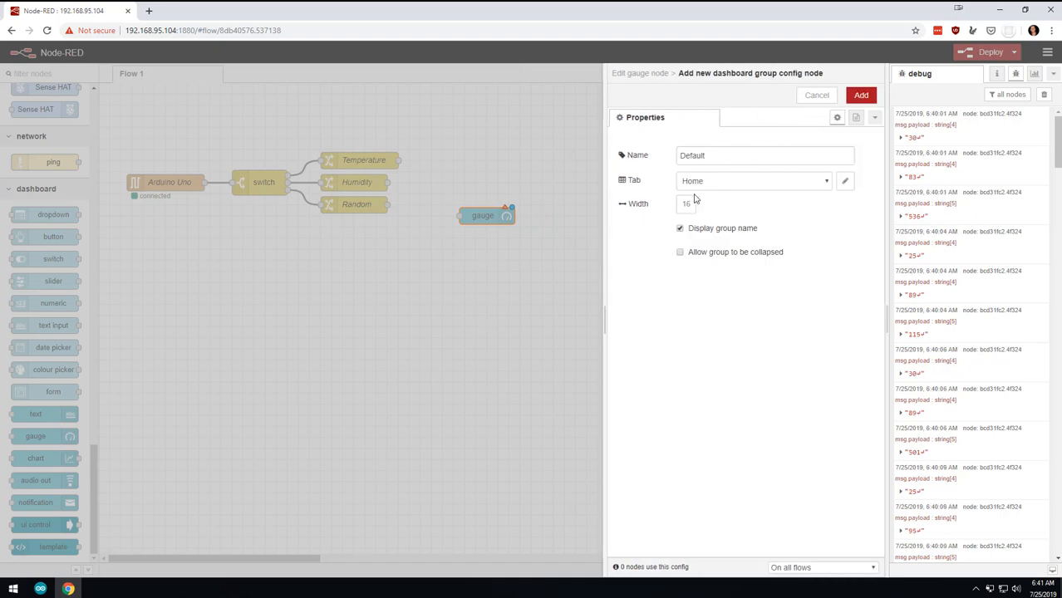
pyautogui.click(686, 204)
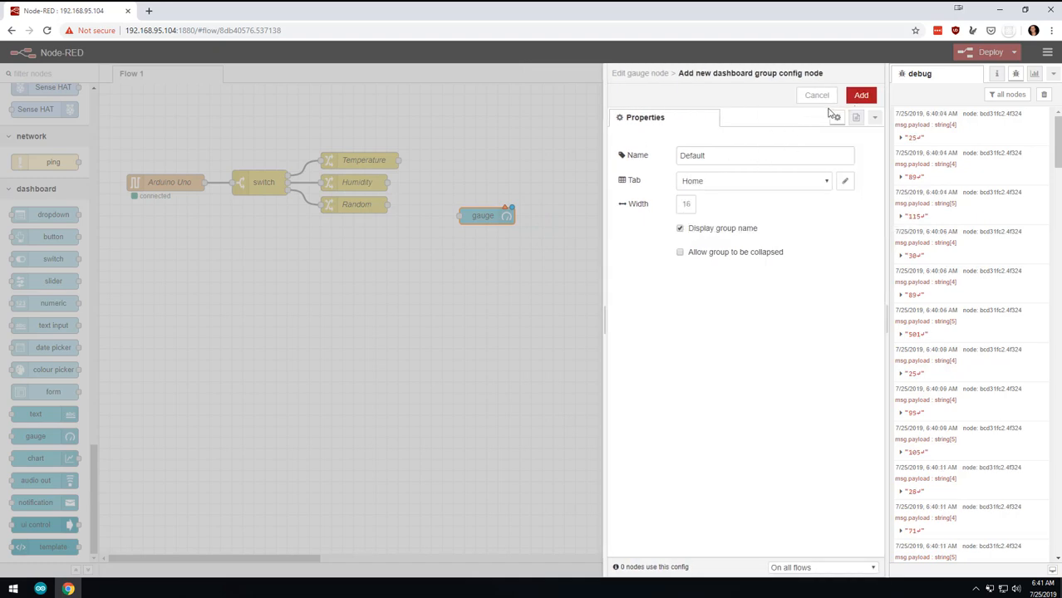
pyautogui.click(861, 95)
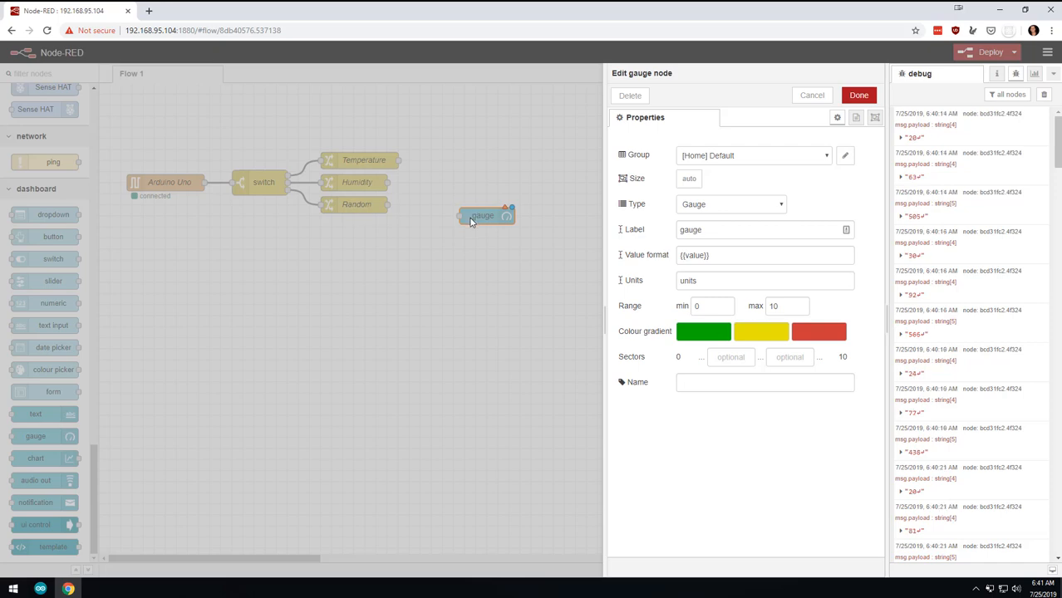
# Give the gauge range 0–1000, label Random Number, and name Random Gauge.
pyautogui.click(785, 306)
pyautogui.write('00')
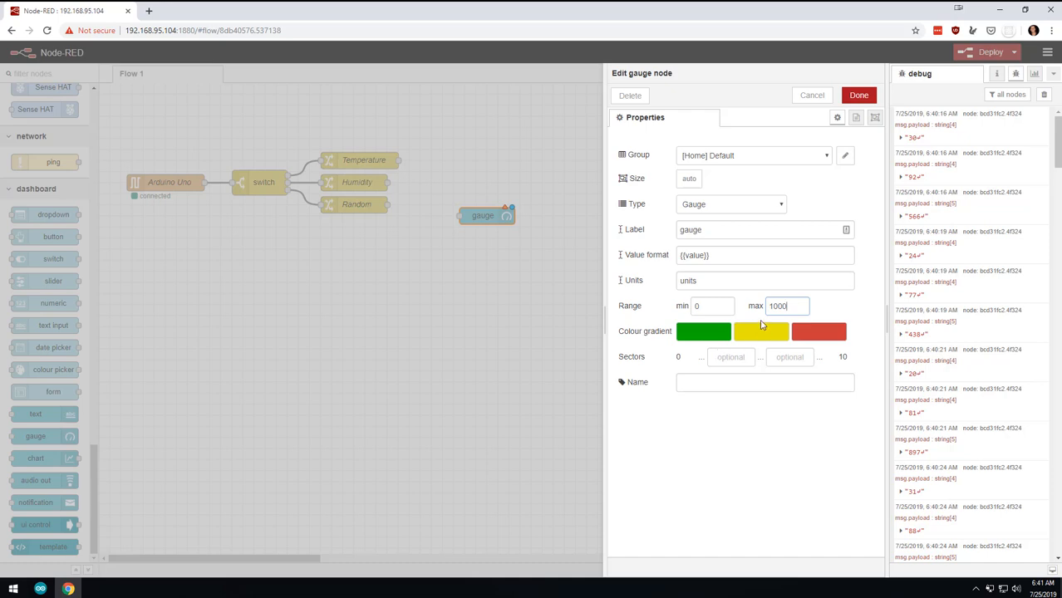
pyautogui.click(764, 280)
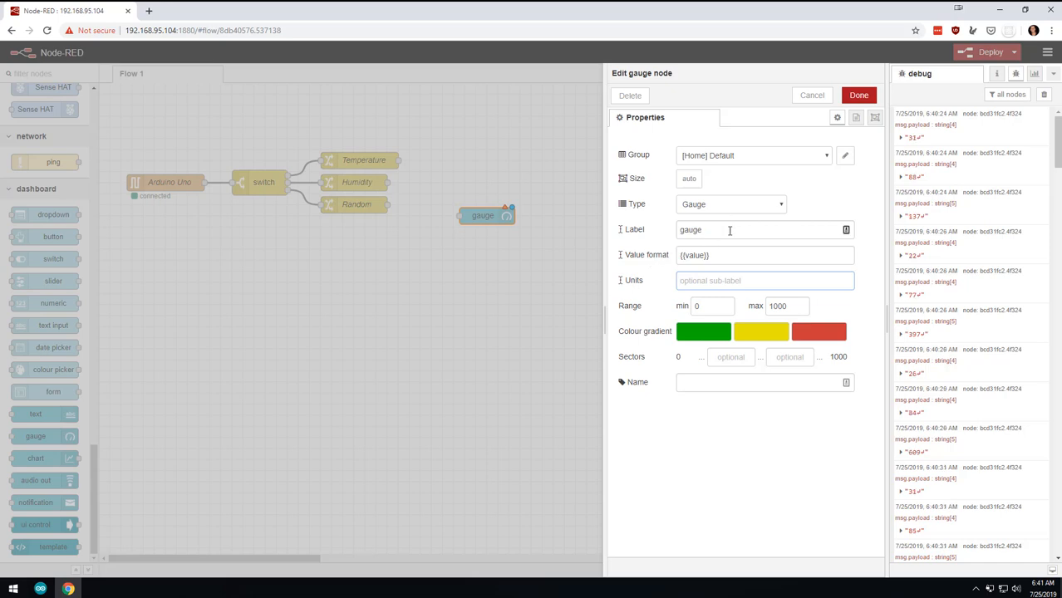
pyautogui.write('Random Number')
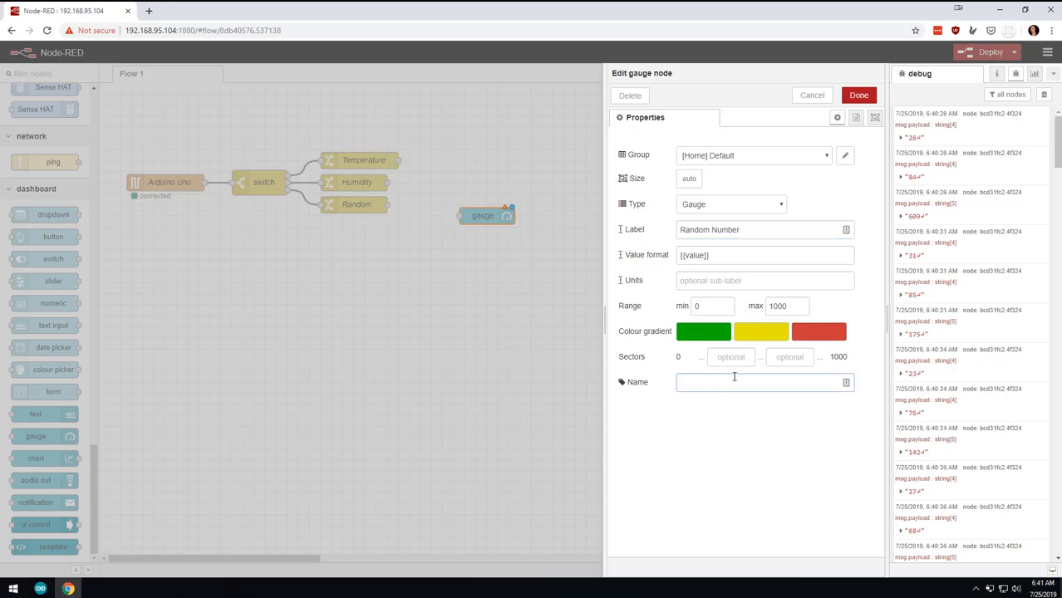
pyautogui.write('Random Gauge')
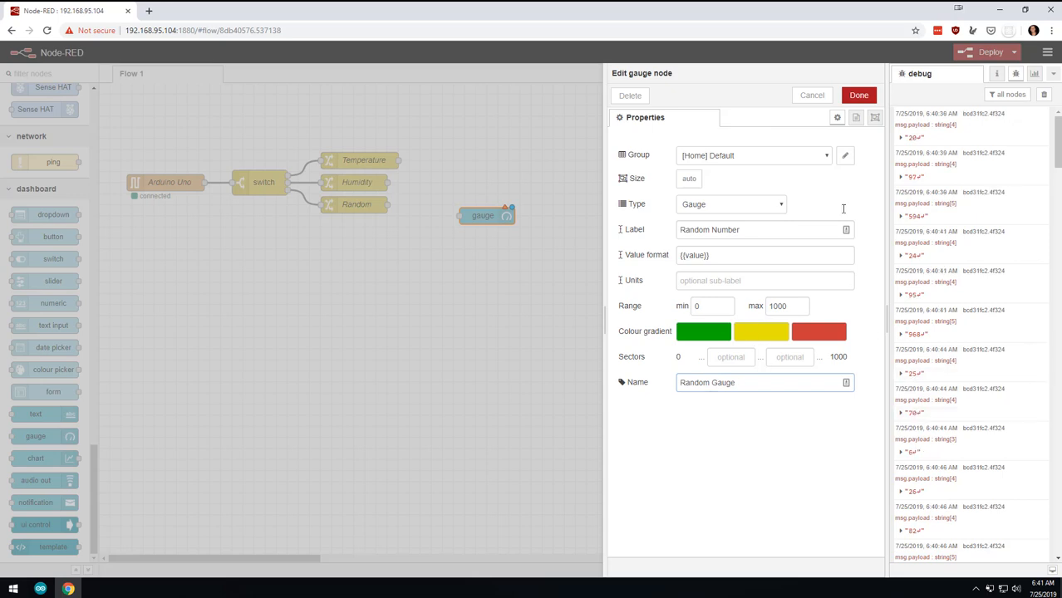
pyautogui.click(858, 95)
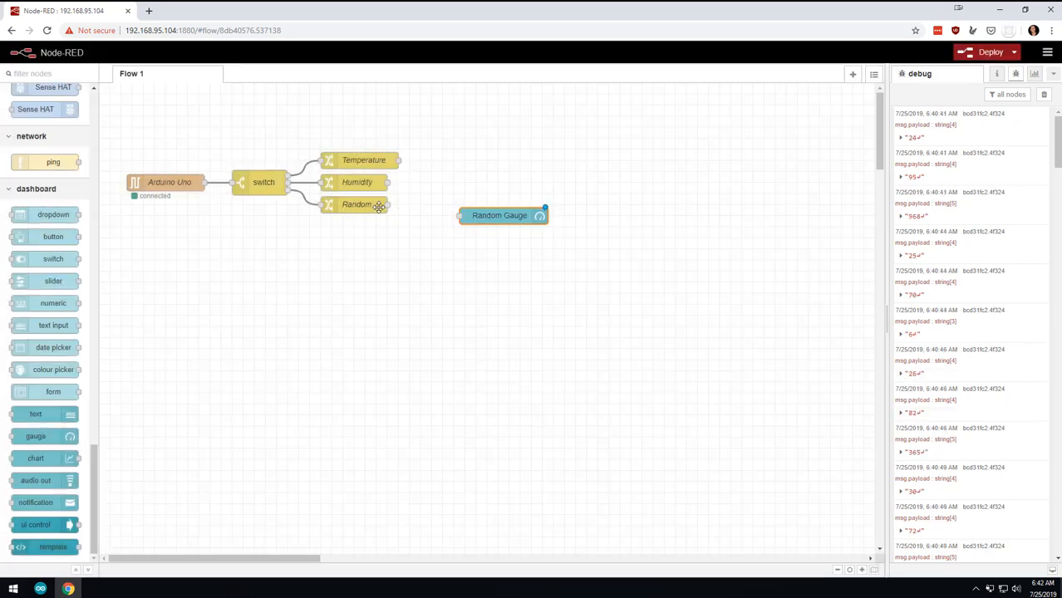
# Wire the Random node's output into the Random Gauge and deploy the flow.
pyautogui.moveTo(387, 204); pyautogui.dragTo(461, 215)
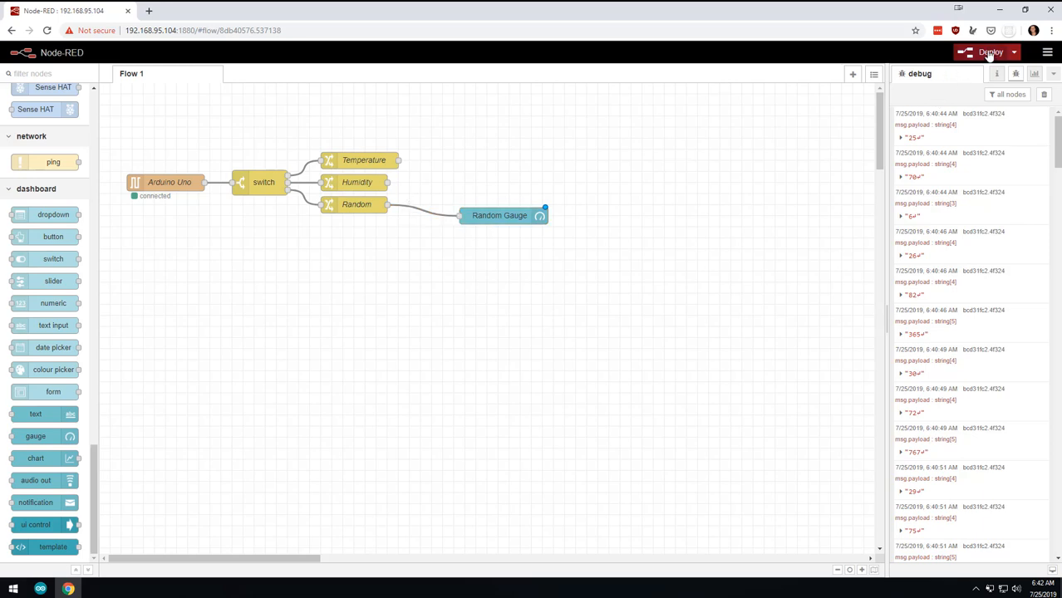
pyautogui.click(989, 52)
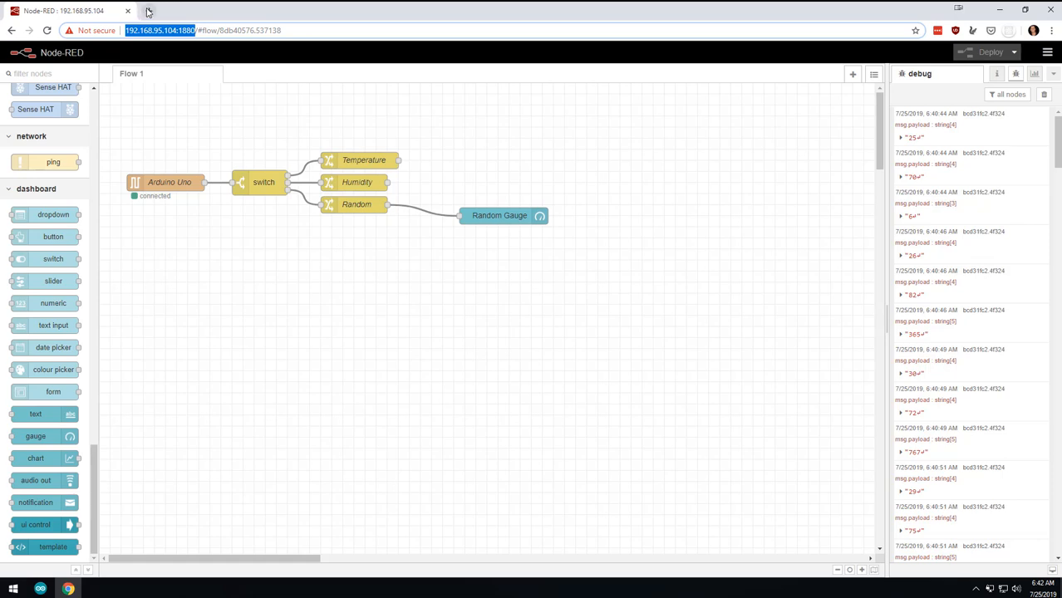
pyautogui.click(148, 11)
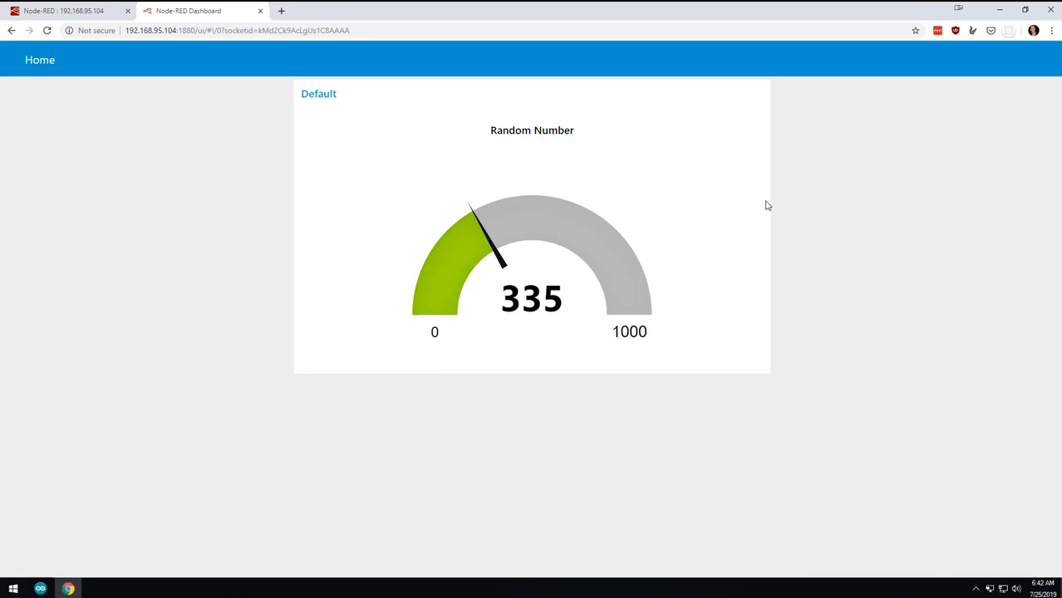
# View the Random Number gauge (0–1000) on the /ui dashboard, then return to the editor.
pyautogui.click(64, 10)
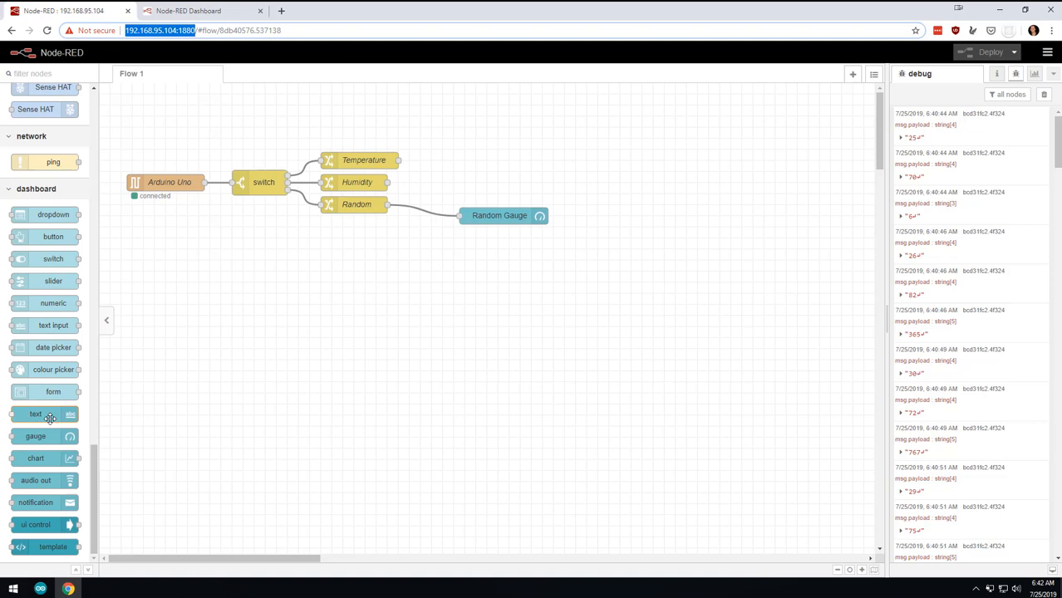
# Add a text node from Temperature, labelled Temperature, stacked layout, named Temp.
pyautogui.moveTo(36, 414); pyautogui.dragTo(538, 139)
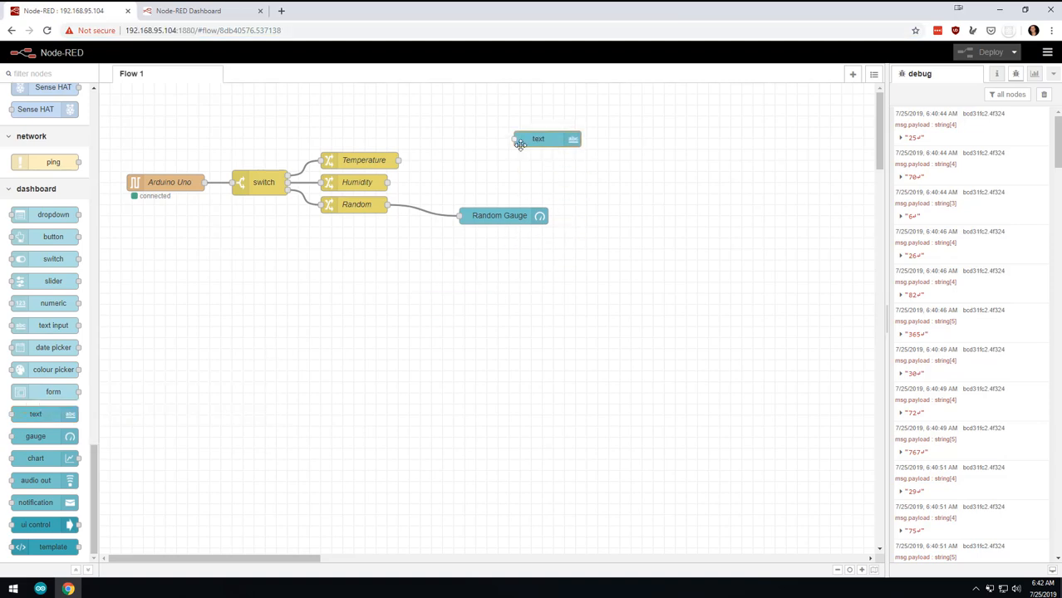
pyautogui.moveTo(538, 139); pyautogui.dragTo(499, 160)
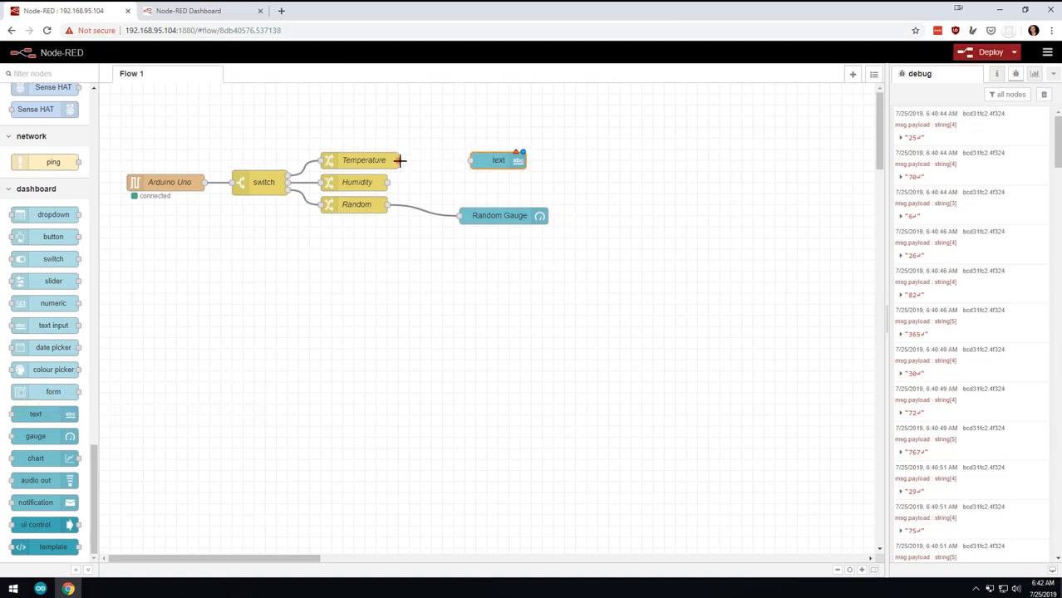
pyautogui.doubleClick(497, 160)
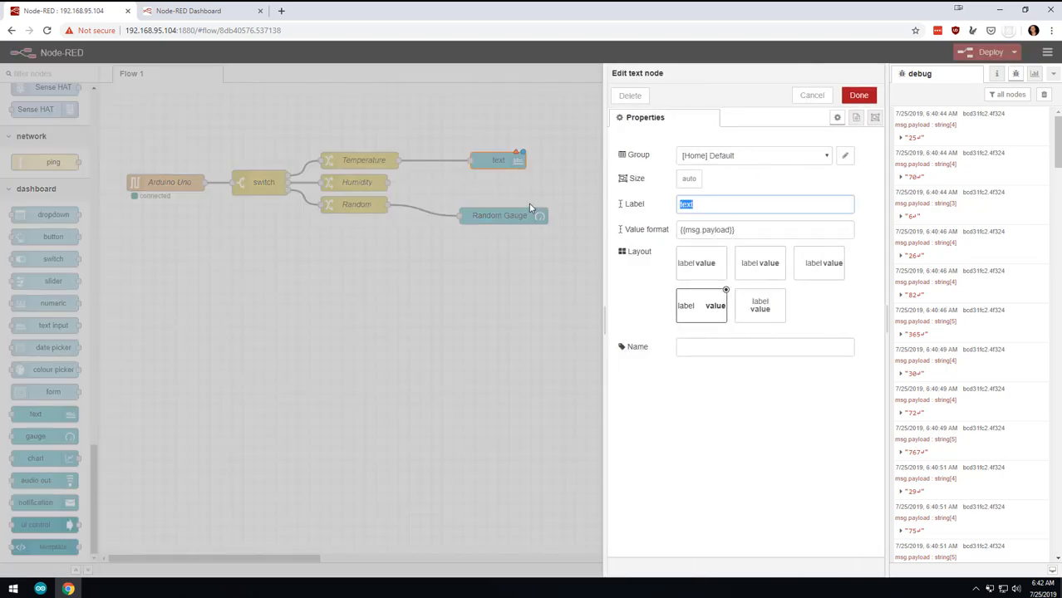
pyautogui.write('Temperature')
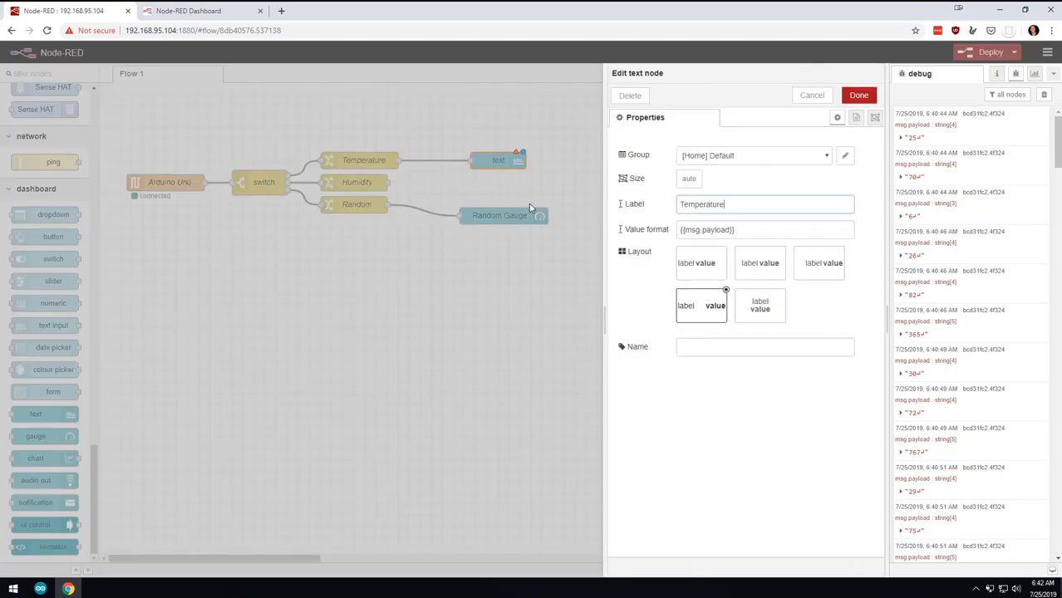
pyautogui.click(759, 305)
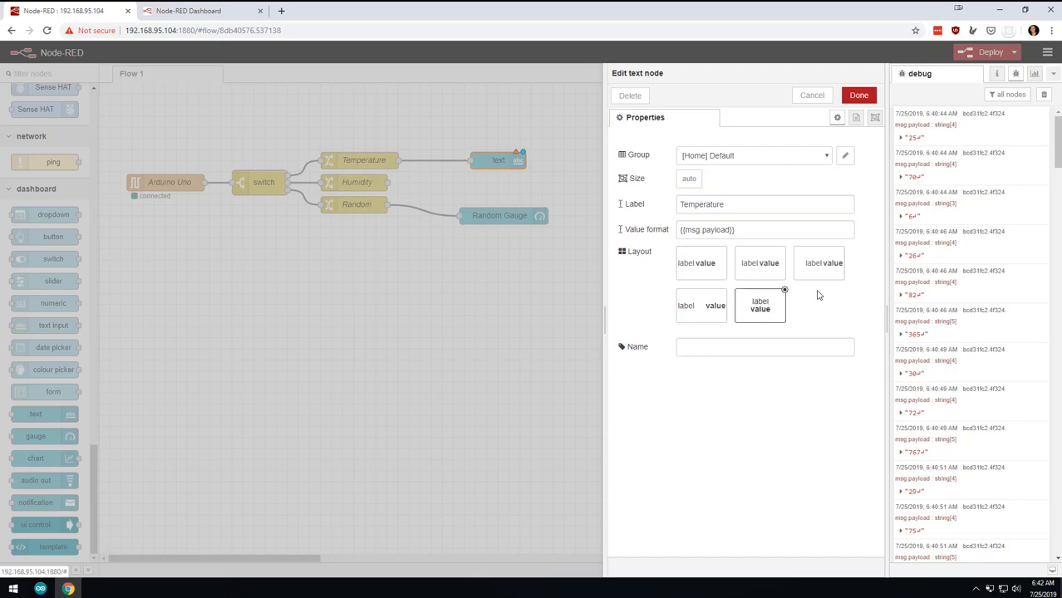
pyautogui.click(764, 347)
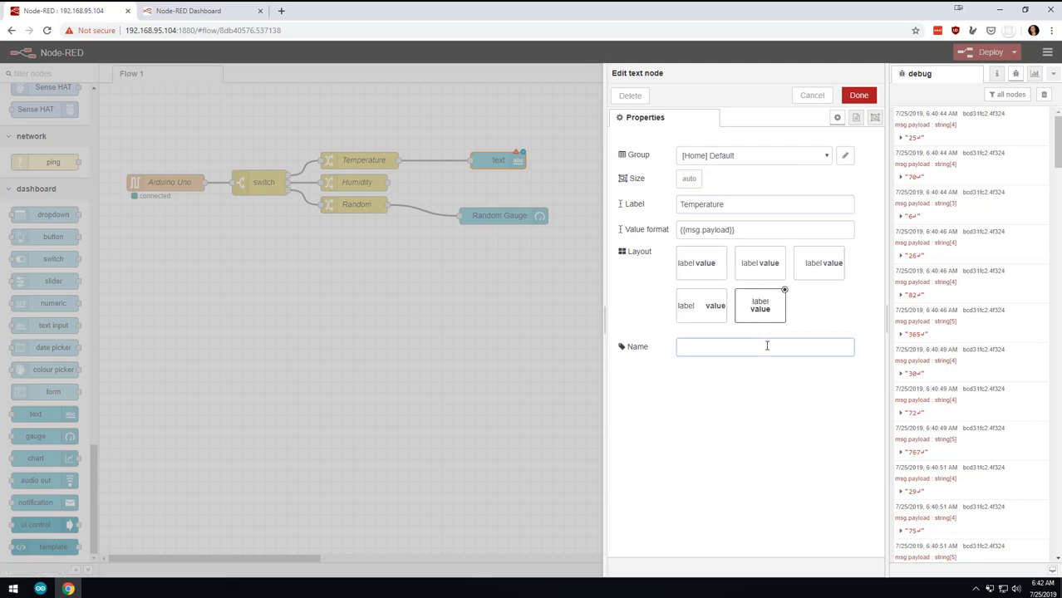
pyautogui.write('Temp')
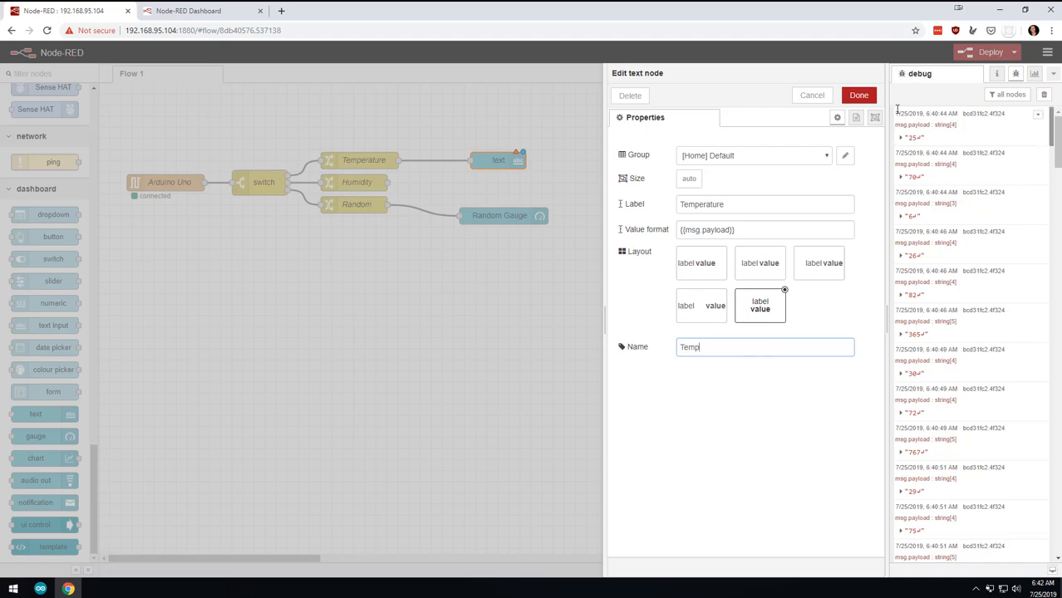
pyautogui.click(859, 94)
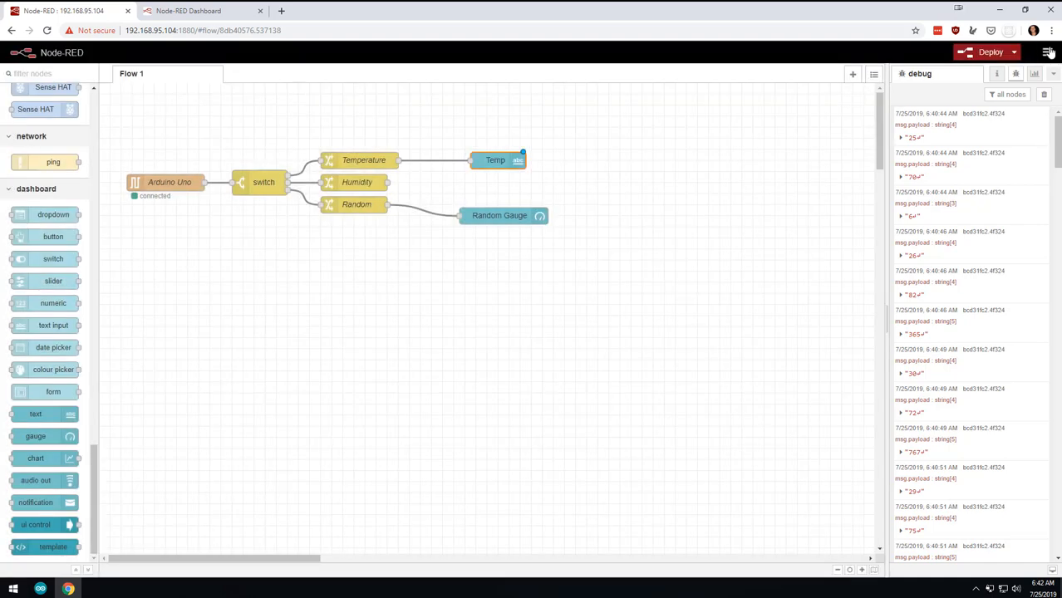
# Deploy the Temp text node and confirm the dashboard shows Temperature 20.
pyautogui.click(200, 11)
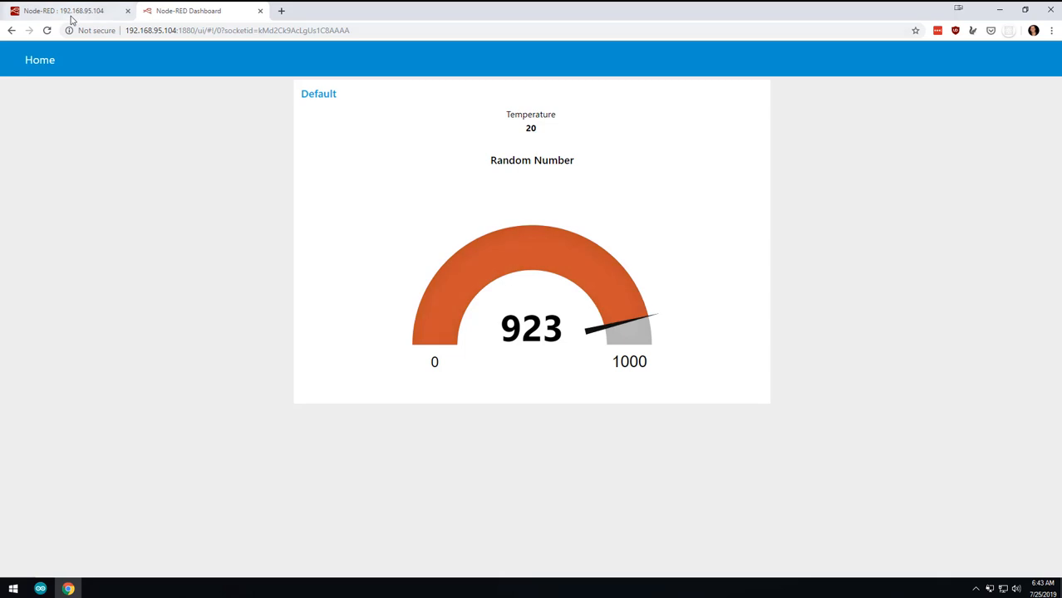
pyautogui.click(64, 11)
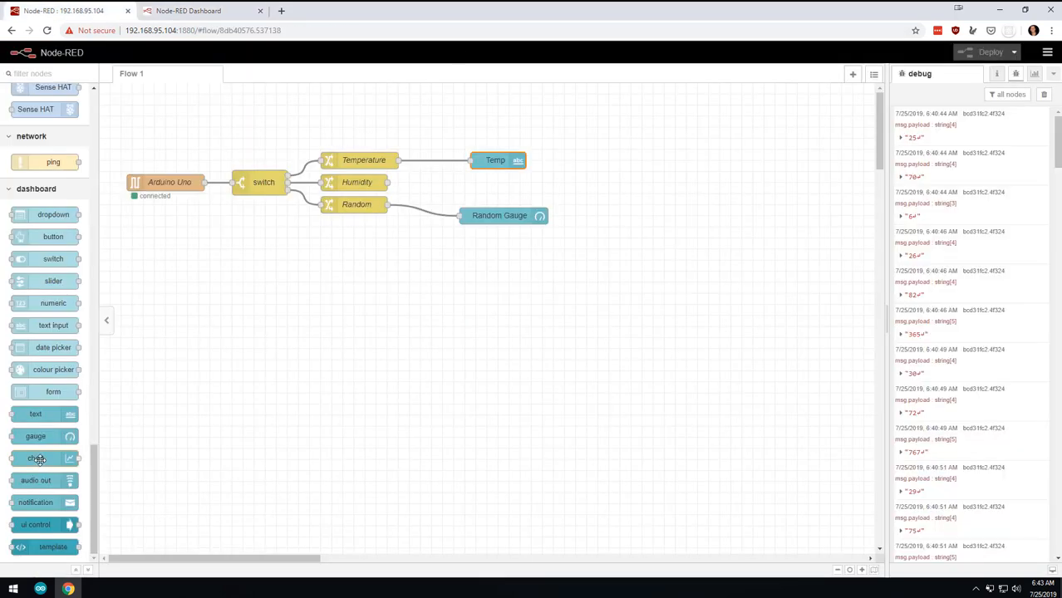
pyautogui.moveTo(35, 458)
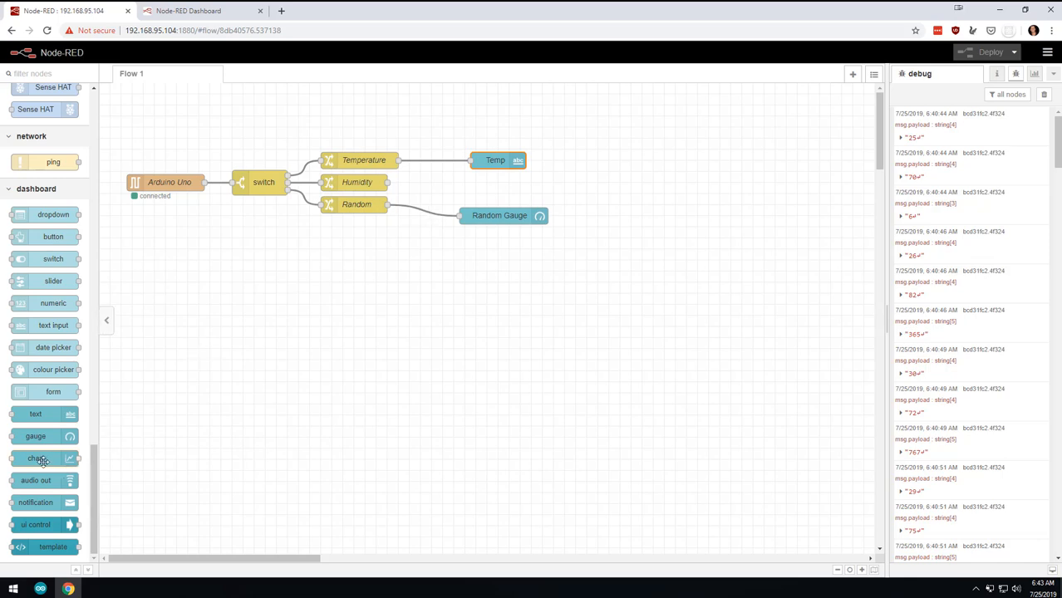
# Add a chart node spanning the last 10 minutes, labelled Humidity and named Humi.
pyautogui.moveTo(36, 458); pyautogui.dragTo(494, 193)
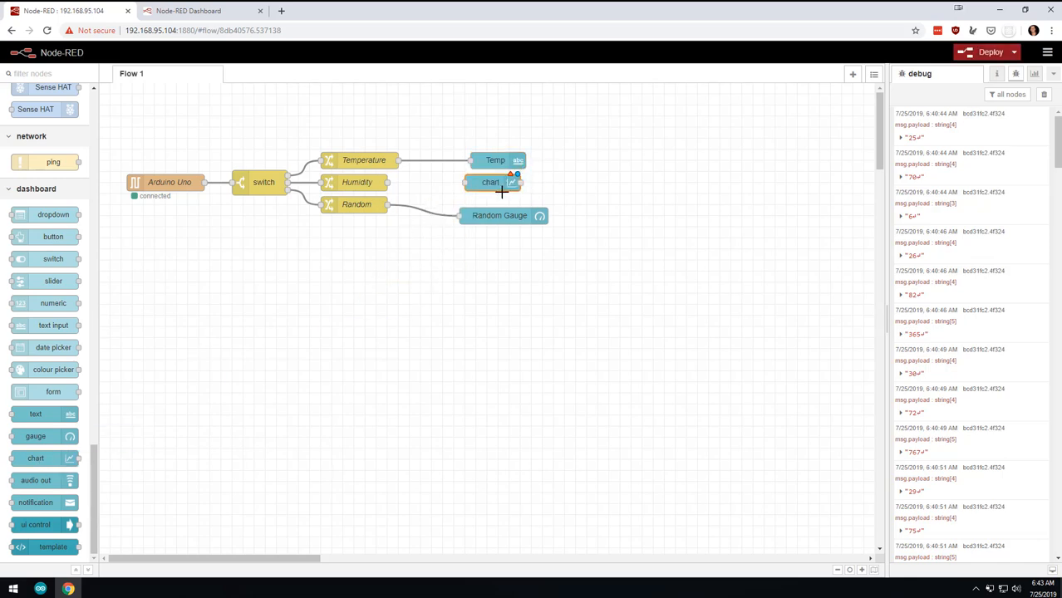
pyautogui.doubleClick(491, 182)
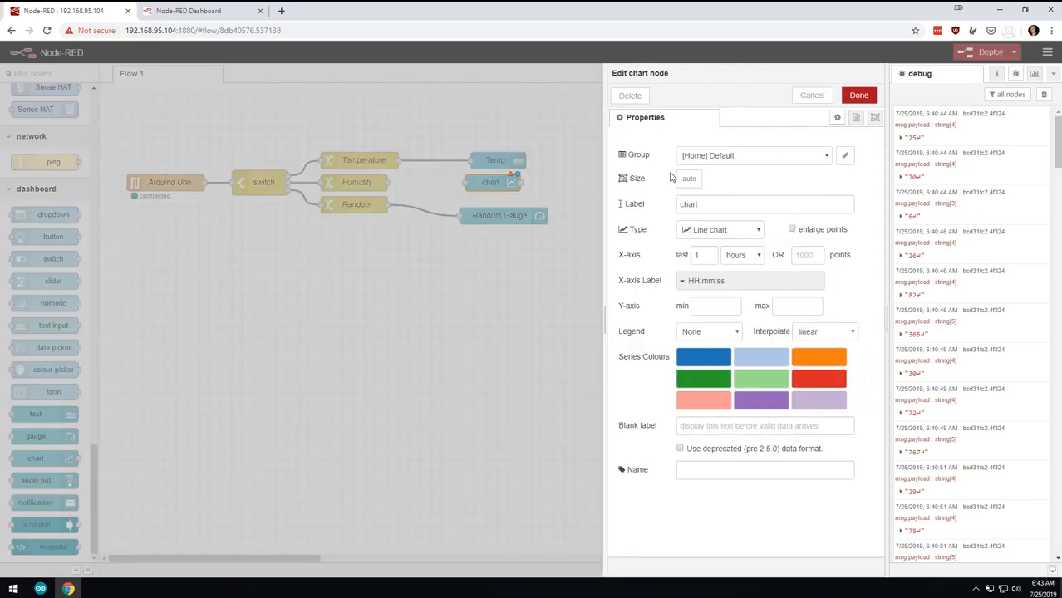
pyautogui.click(742, 255)
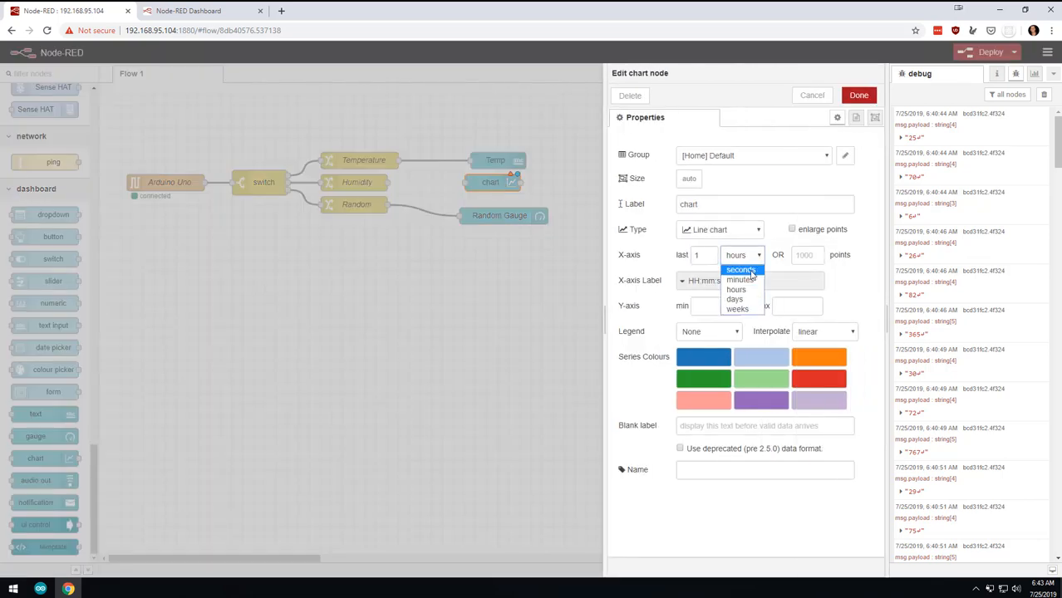
pyautogui.click(739, 269)
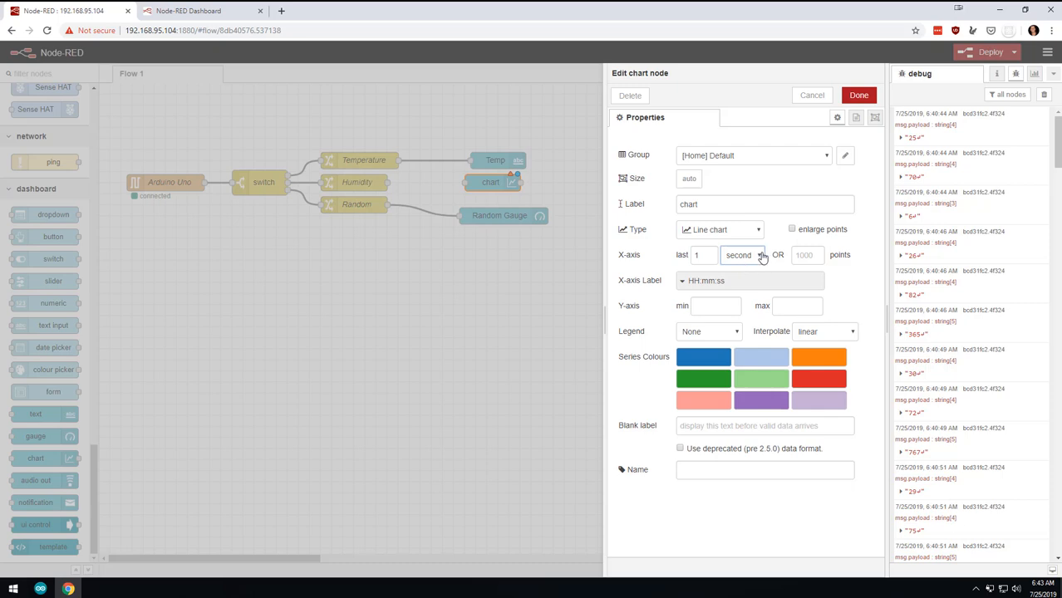
pyautogui.click(742, 255)
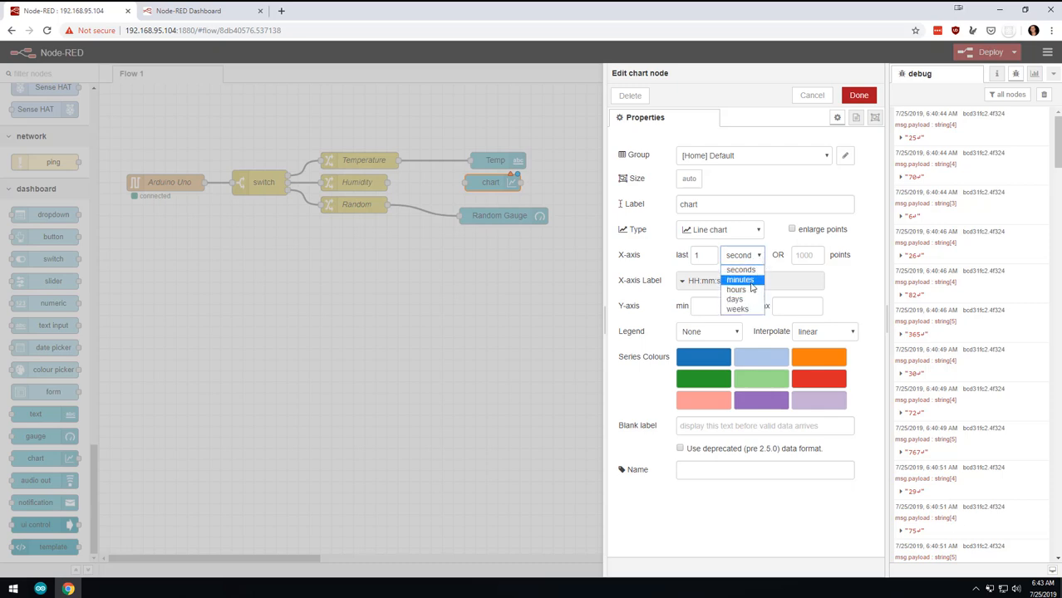
pyautogui.click(739, 279)
pyautogui.write('HG')
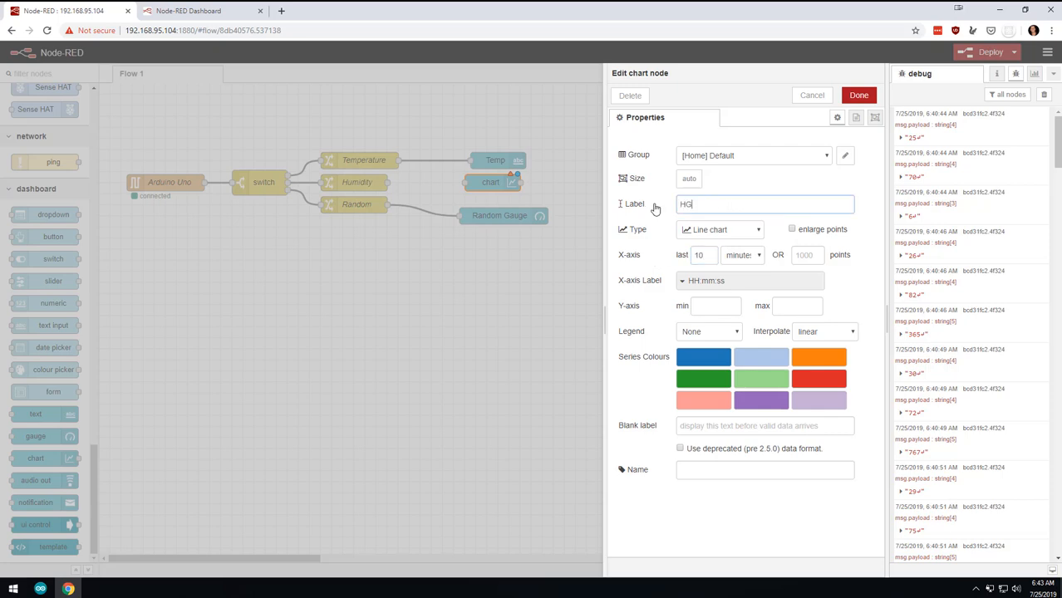
pyautogui.write('Humidity')
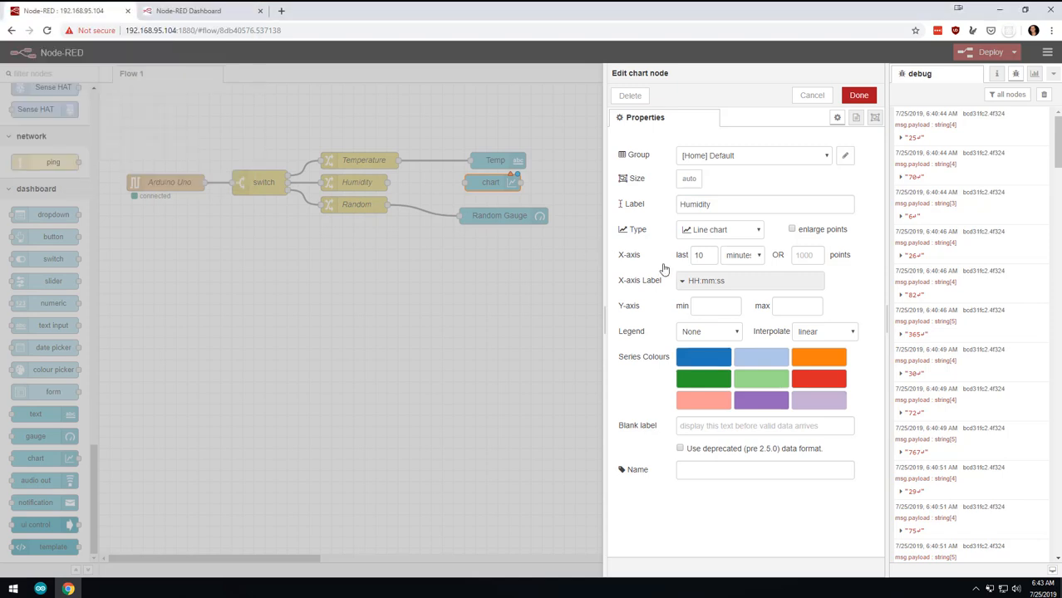
pyautogui.click(764, 470)
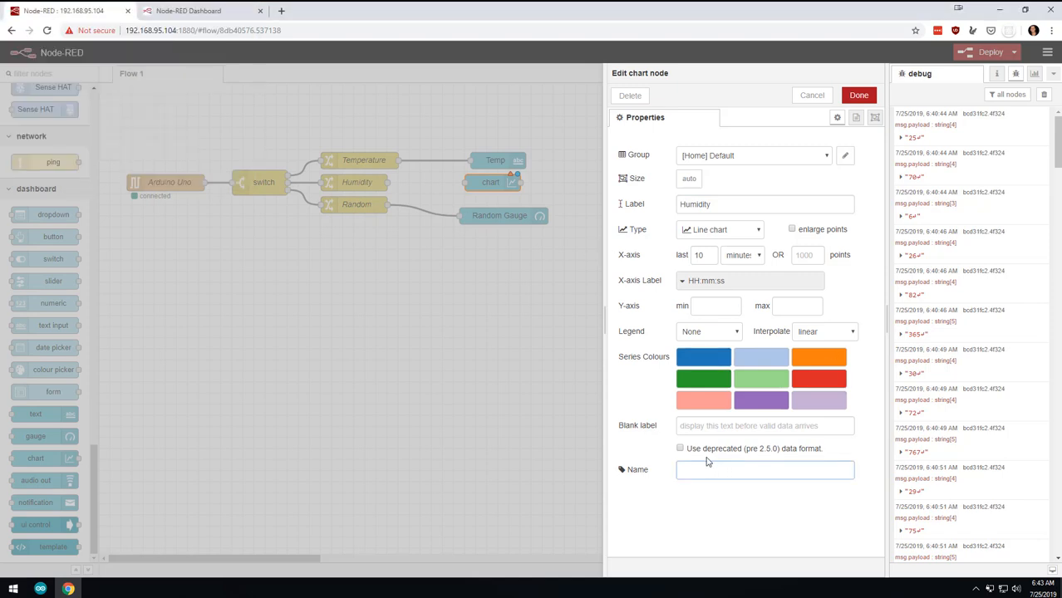
pyautogui.write('Humidity')
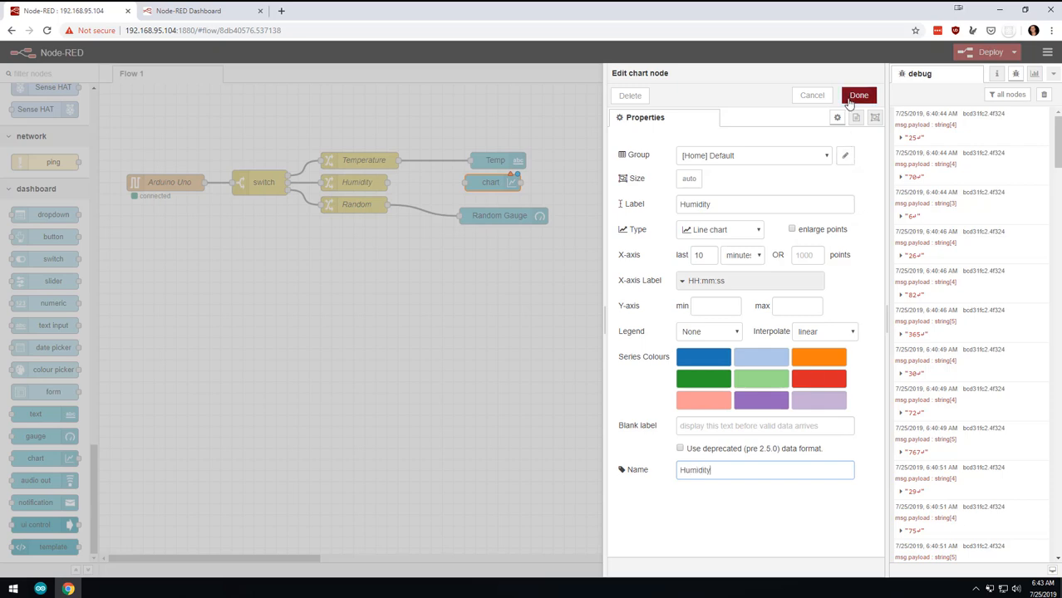
pyautogui.click(858, 95)
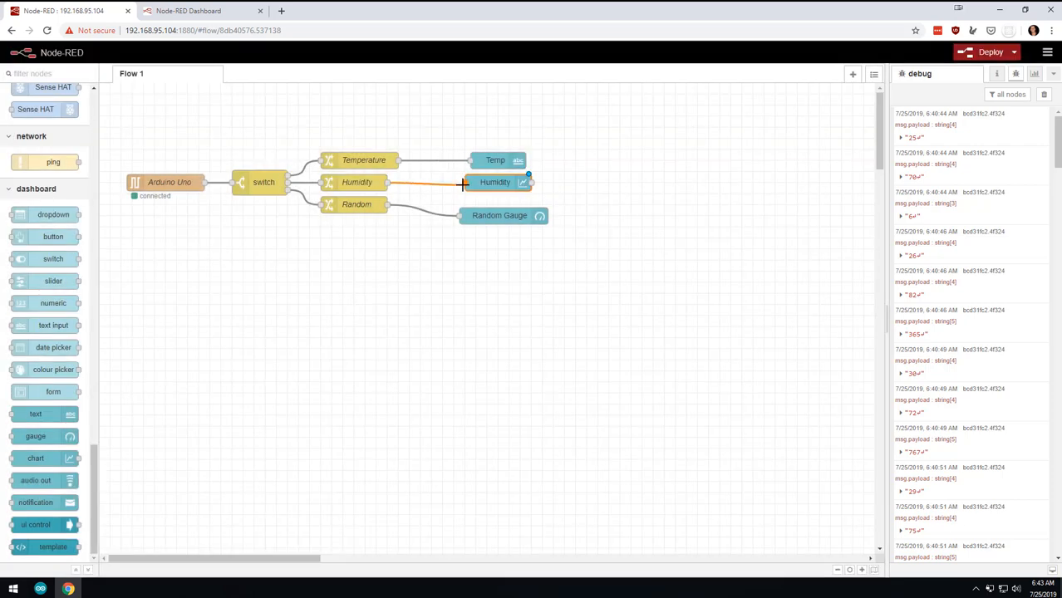
# Deploy the Humidity chart and view it on the dashboard beside Temperature and the gauge.
pyautogui.click(991, 51)
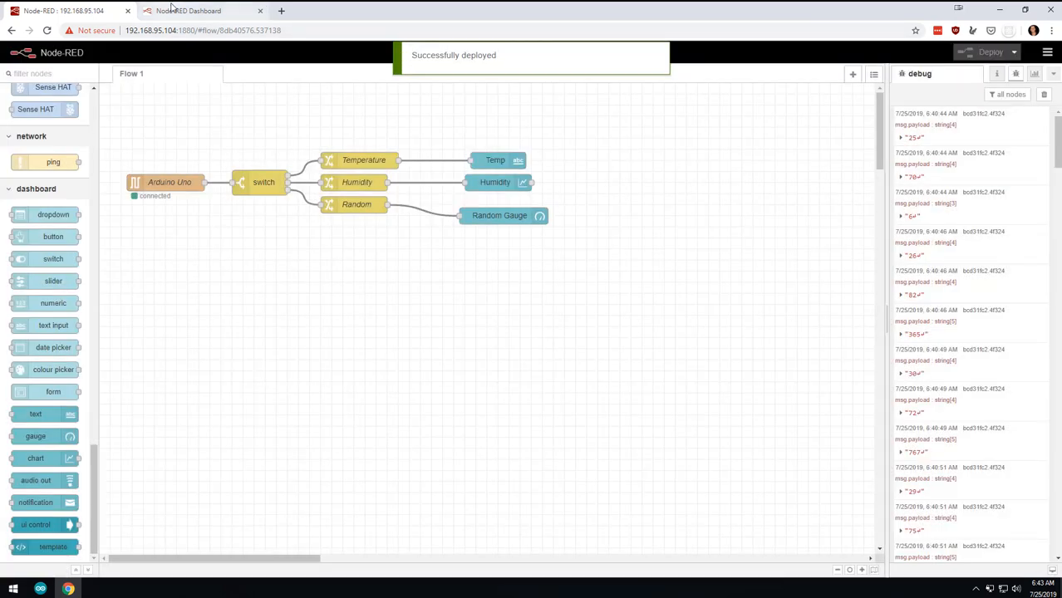
pyautogui.click(188, 11)
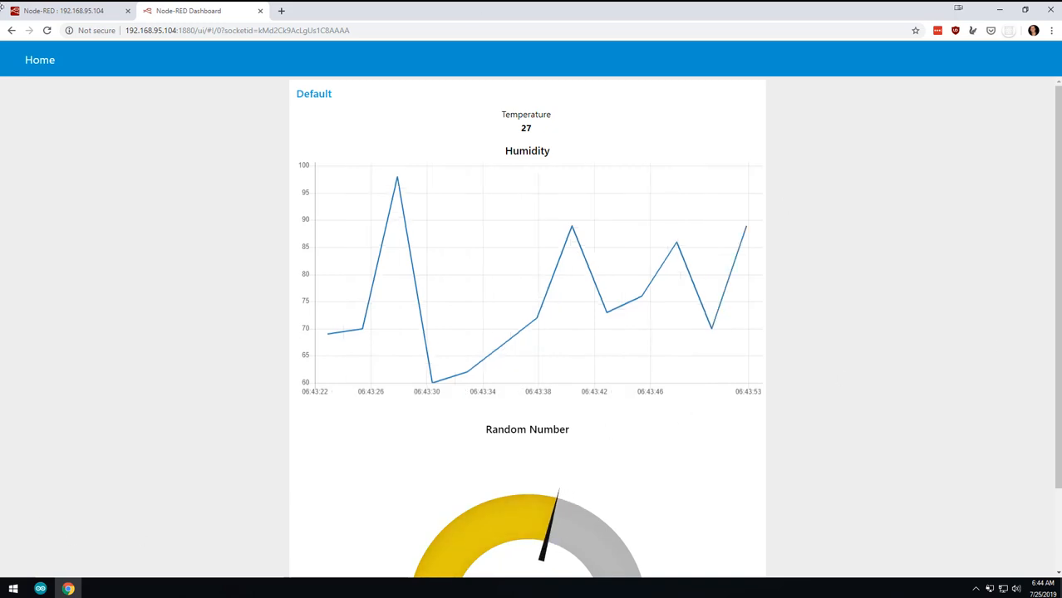
# Add a new switch node below the flow, fed by the Random node's output.
pyautogui.click(64, 11)
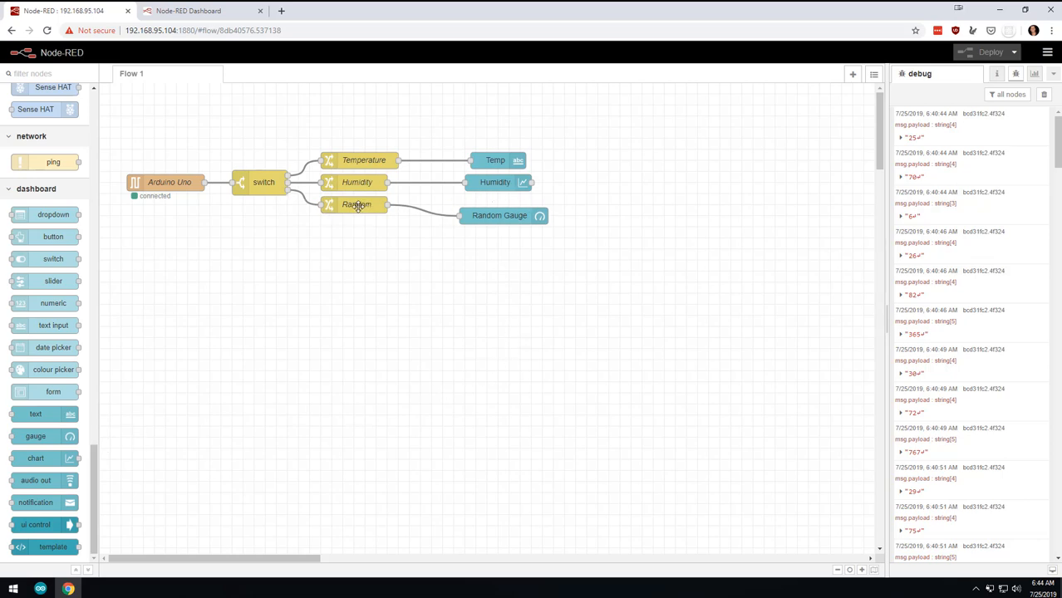
pyautogui.moveTo(499, 216); pyautogui.dragTo(599, 204)
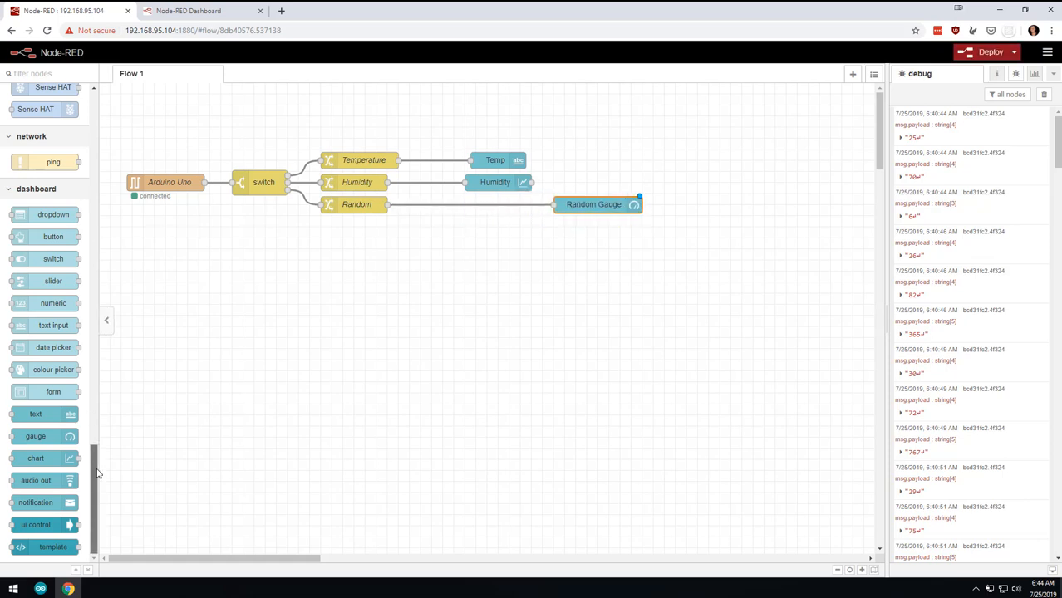
pyautogui.scroll(3)
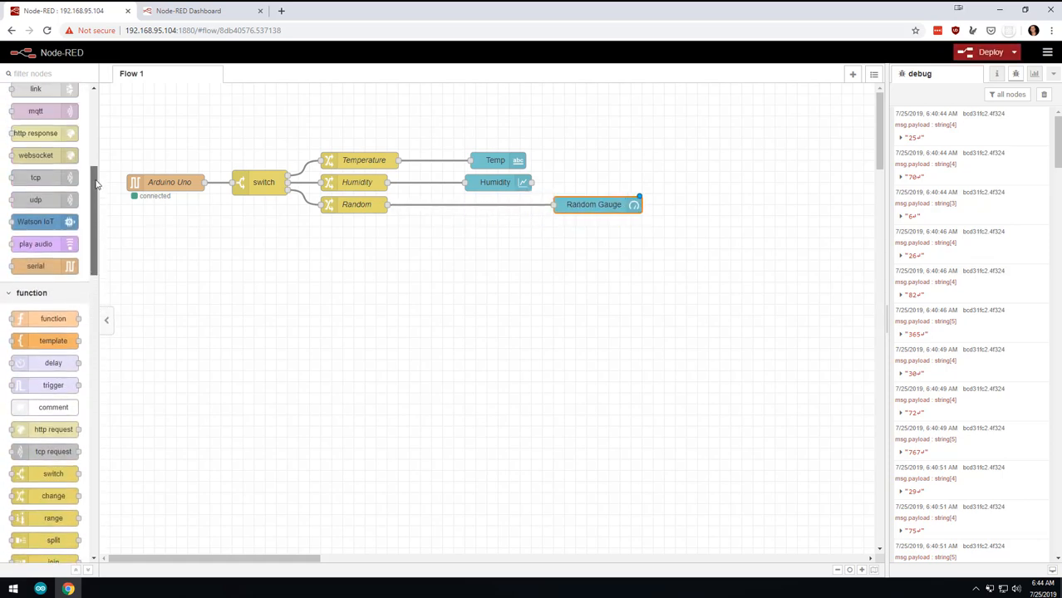
pyautogui.scroll(-3)
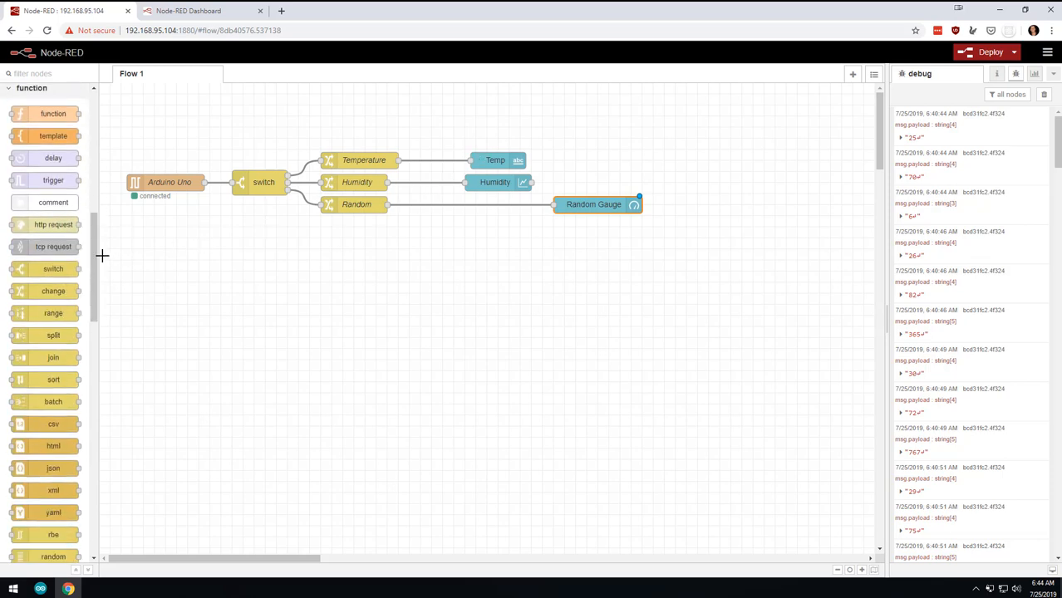
pyautogui.moveTo(52, 269); pyautogui.dragTo(424, 257)
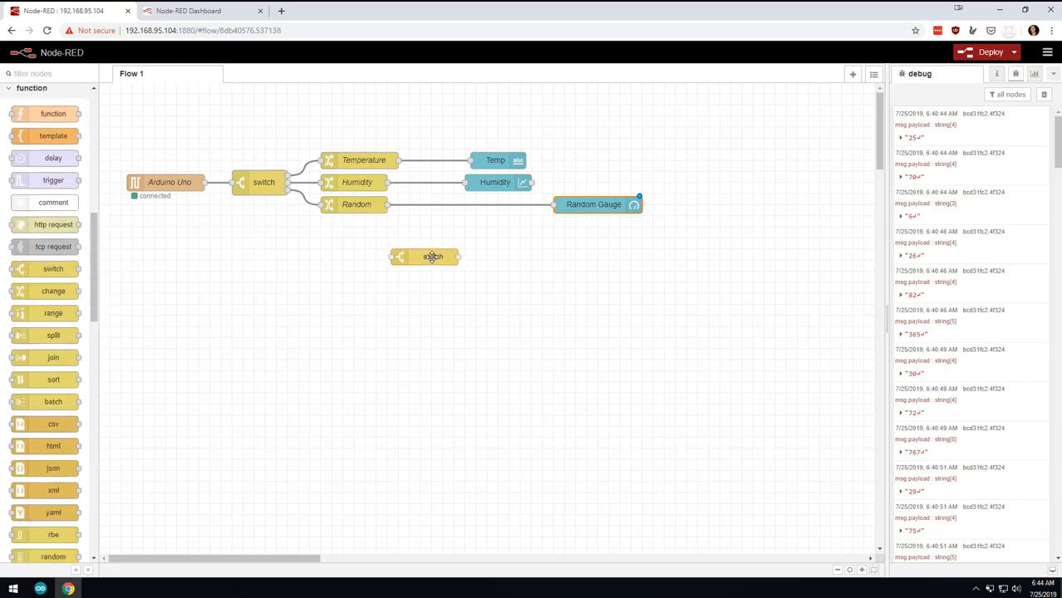
pyautogui.click(432, 257)
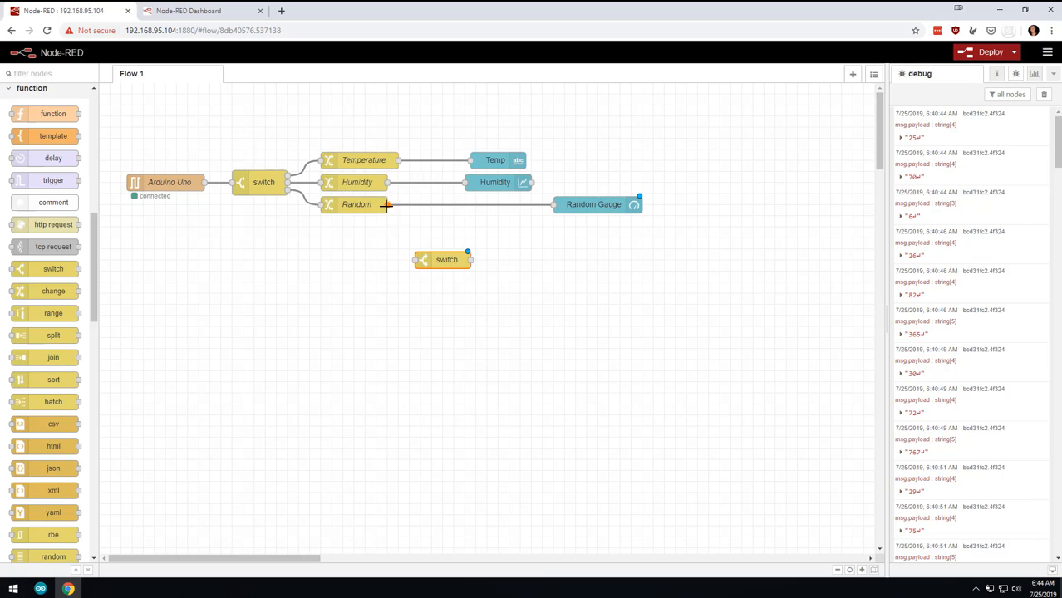
pyautogui.moveTo(386, 204); pyautogui.dragTo(424, 260)
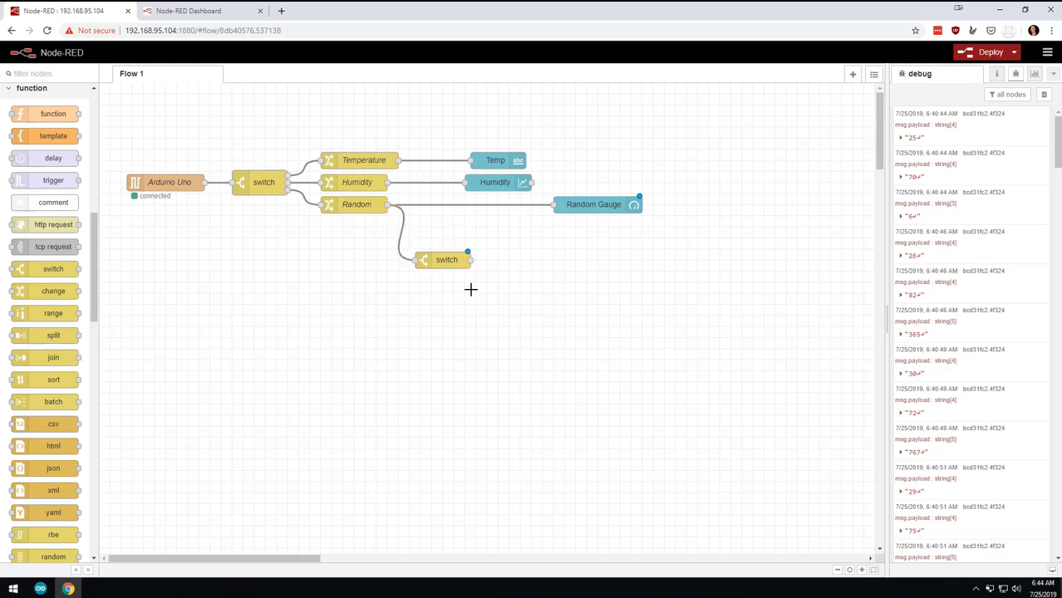
# Give the switch two rules: payload > 900 and payload <= 900.
pyautogui.doubleClick(447, 259)
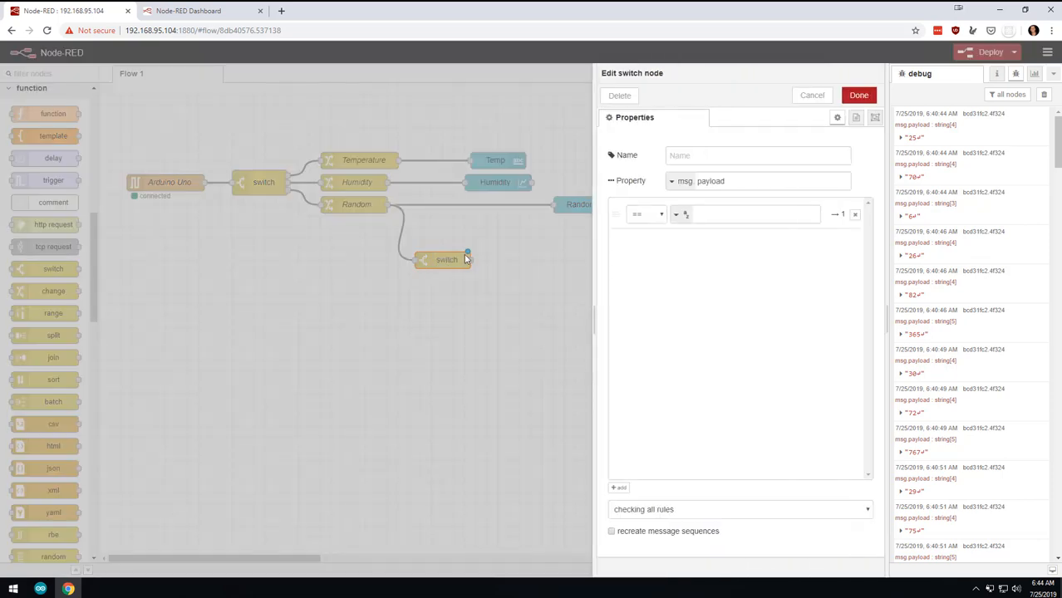
pyautogui.click(647, 215)
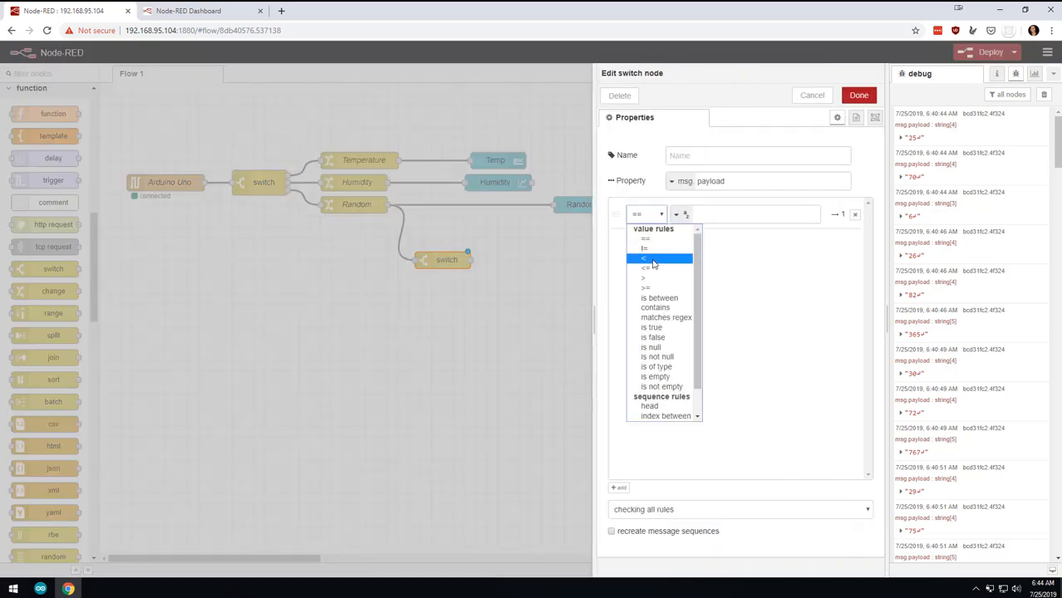
pyautogui.click(644, 279)
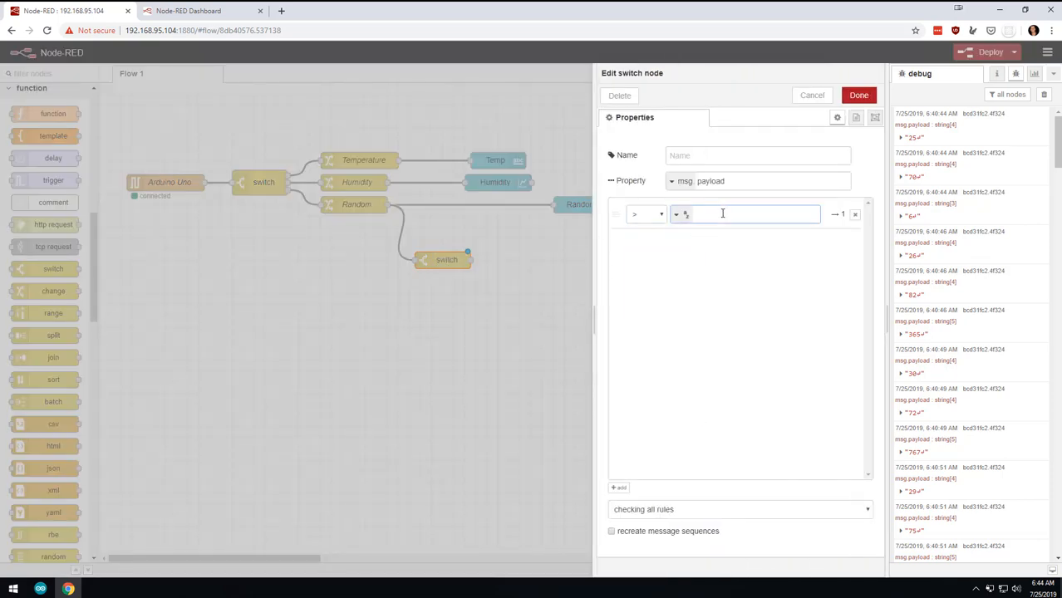
pyautogui.write('900')
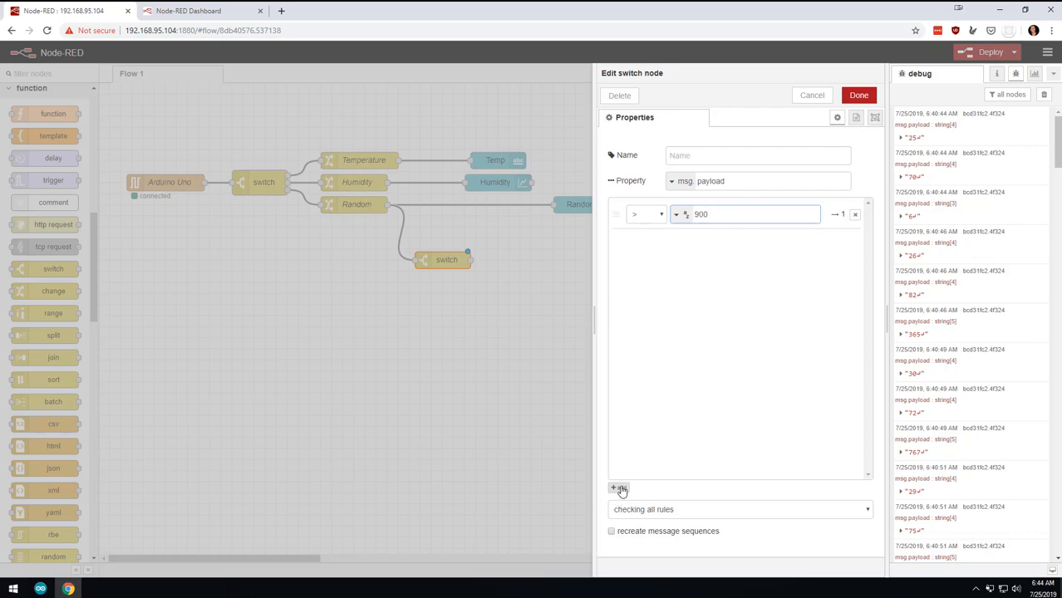
pyautogui.click(619, 488)
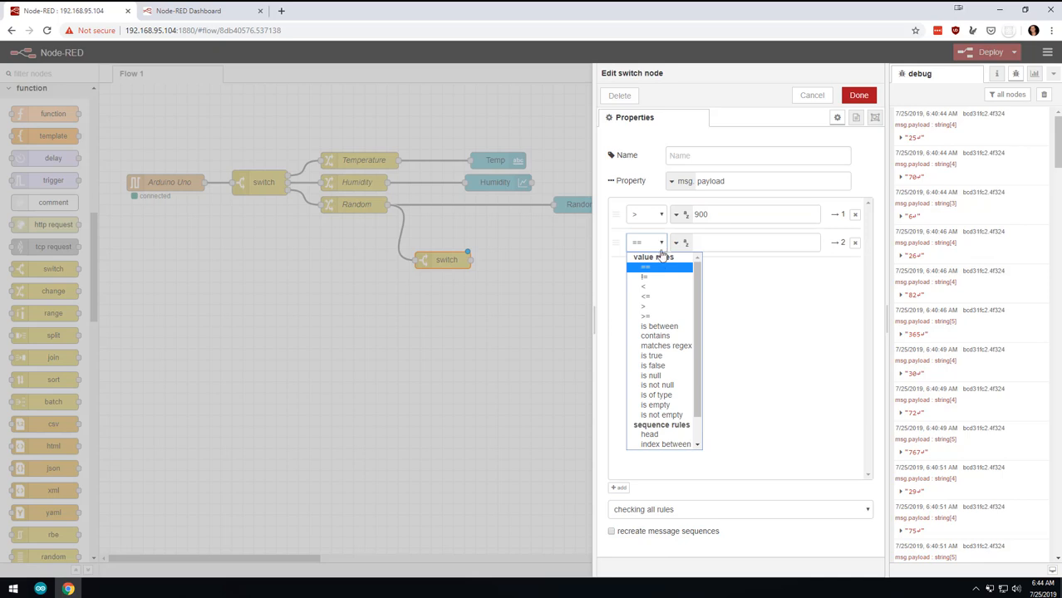
pyautogui.click(646, 297)
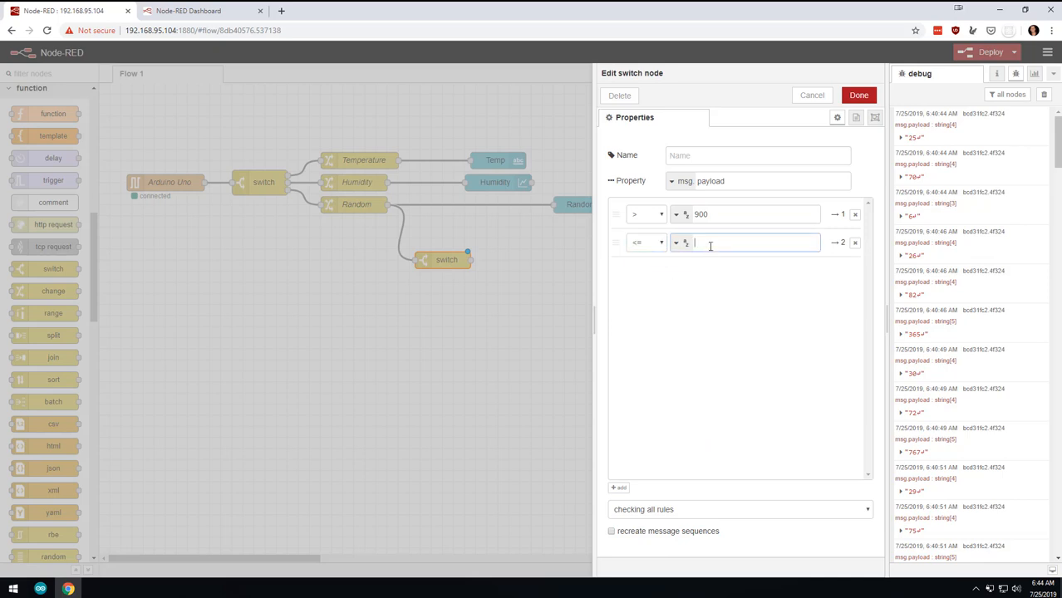
pyautogui.write('900')
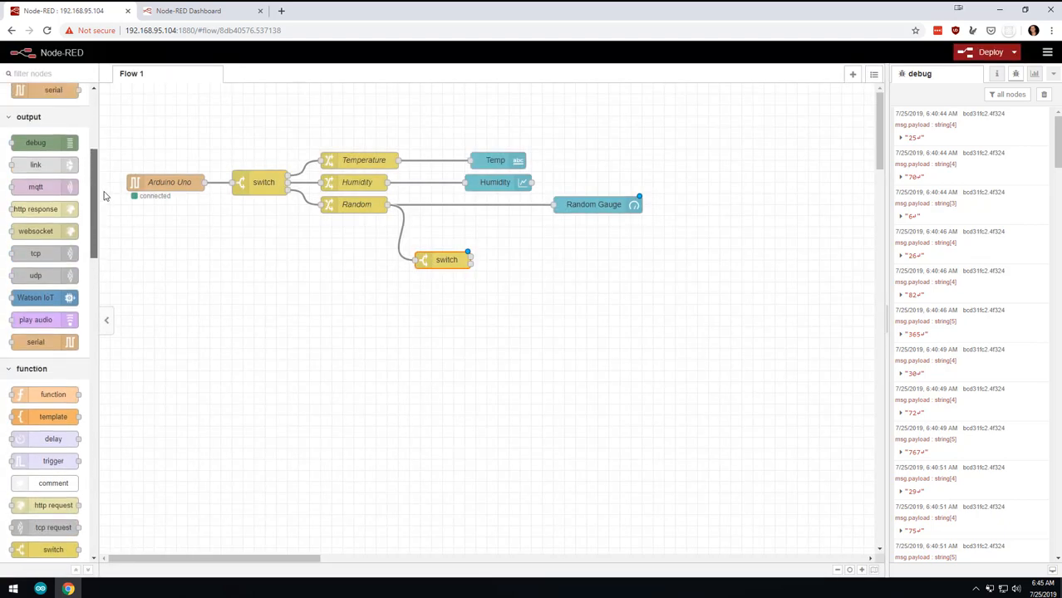
# Add an email node after the new switch, leaving its settings unchanged.
pyautogui.scroll(3)
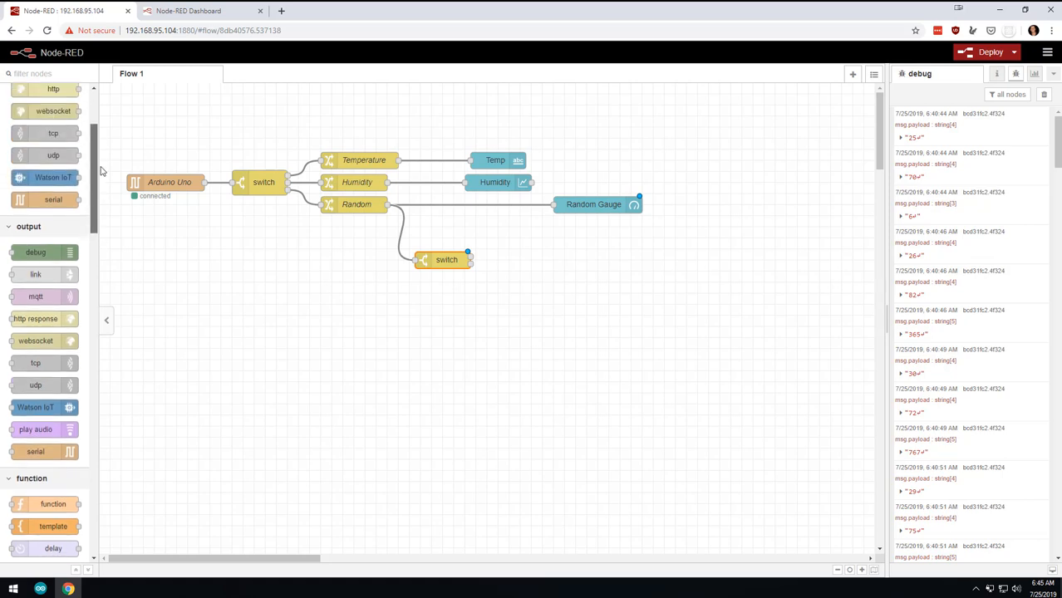
pyautogui.scroll(-3)
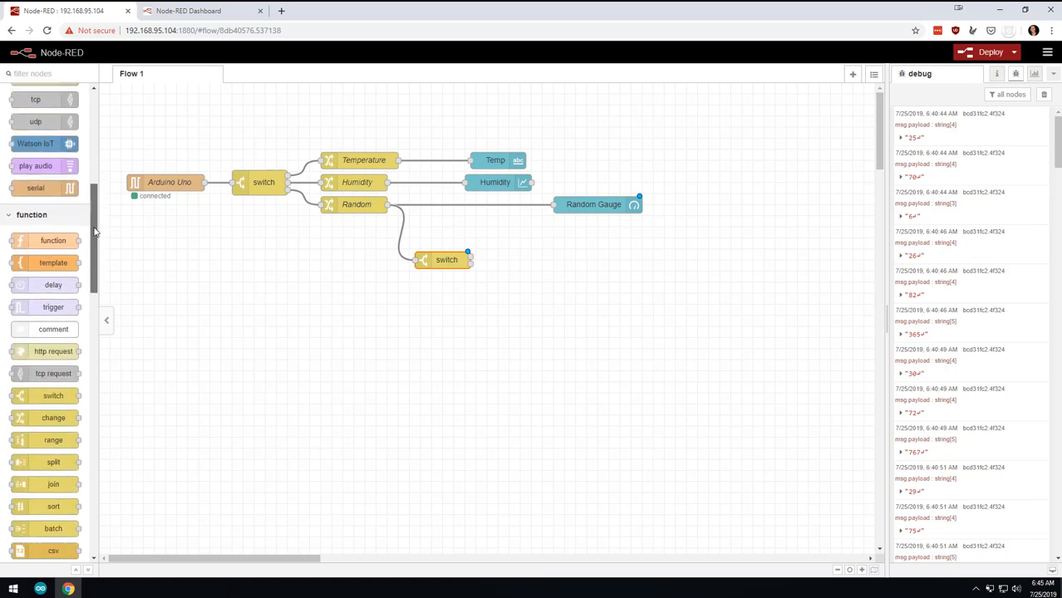
pyautogui.scroll(-3)
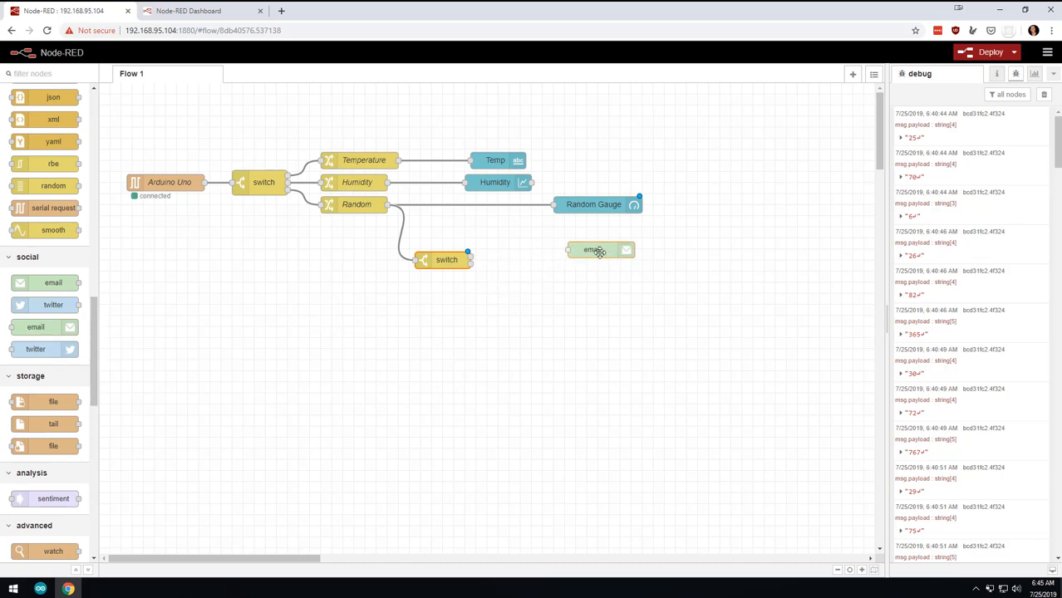
pyautogui.moveTo(593, 249); pyautogui.dragTo(596, 259)
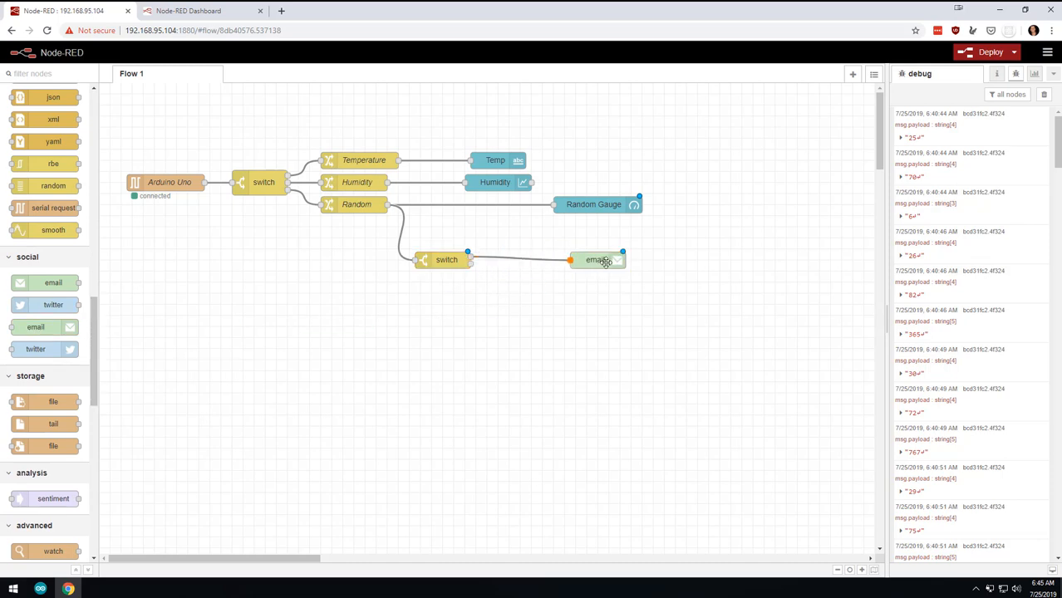
pyautogui.doubleClick(594, 259)
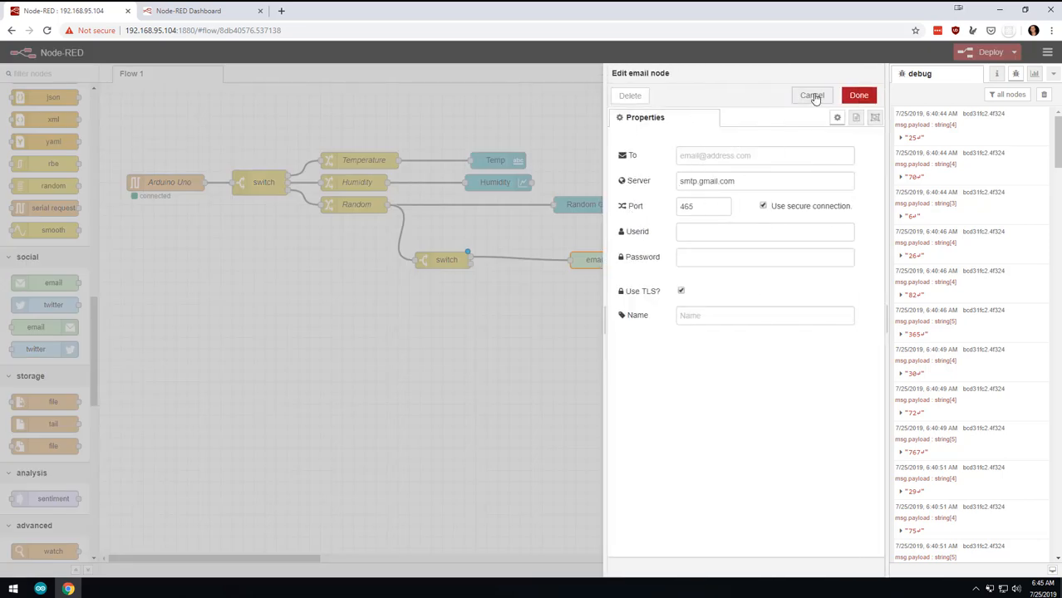
pyautogui.click(811, 95)
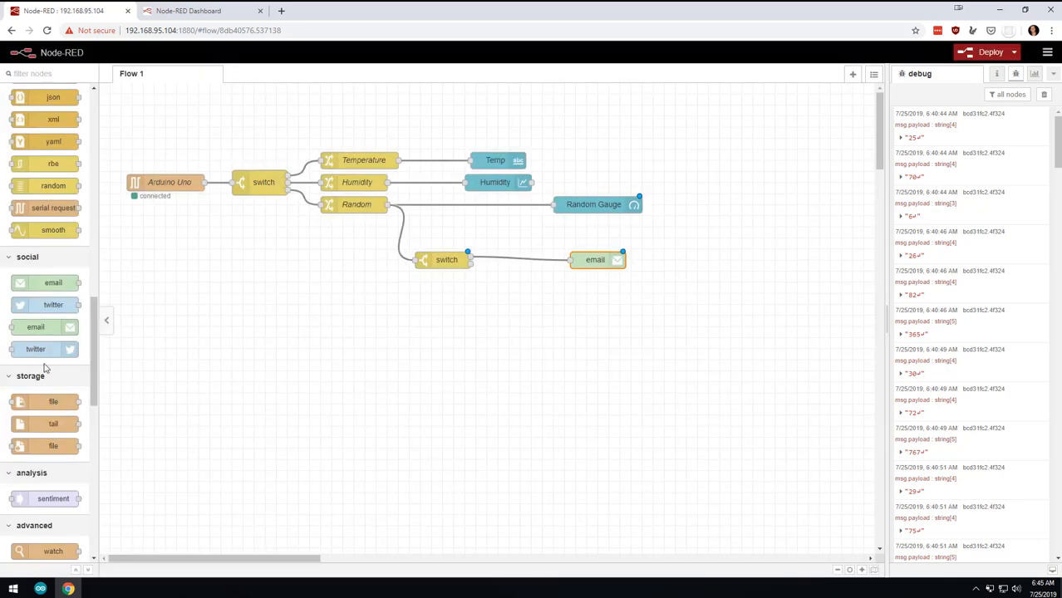
# Place a Tweet node just above the email node.
pyautogui.moveTo(53, 349); pyautogui.dragTo(652, 277)
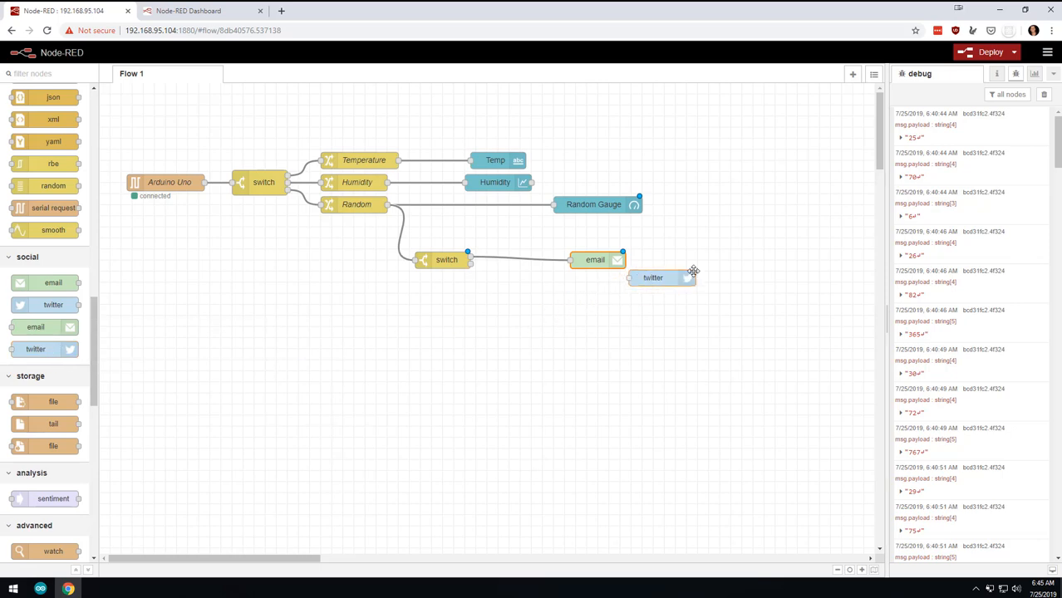
pyautogui.moveTo(653, 277); pyautogui.dragTo(605, 237)
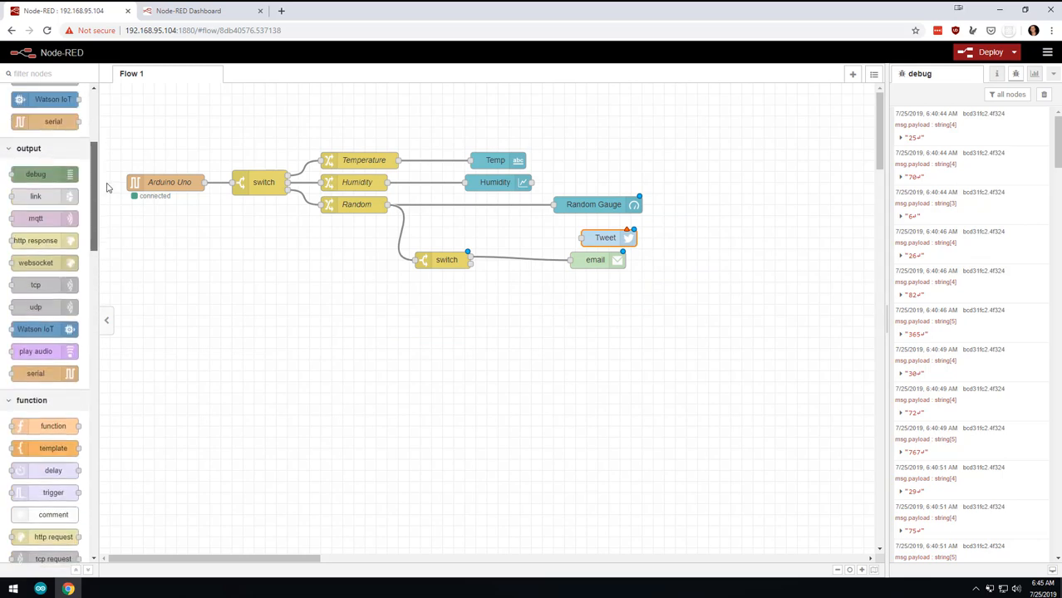
pyautogui.scroll(3)
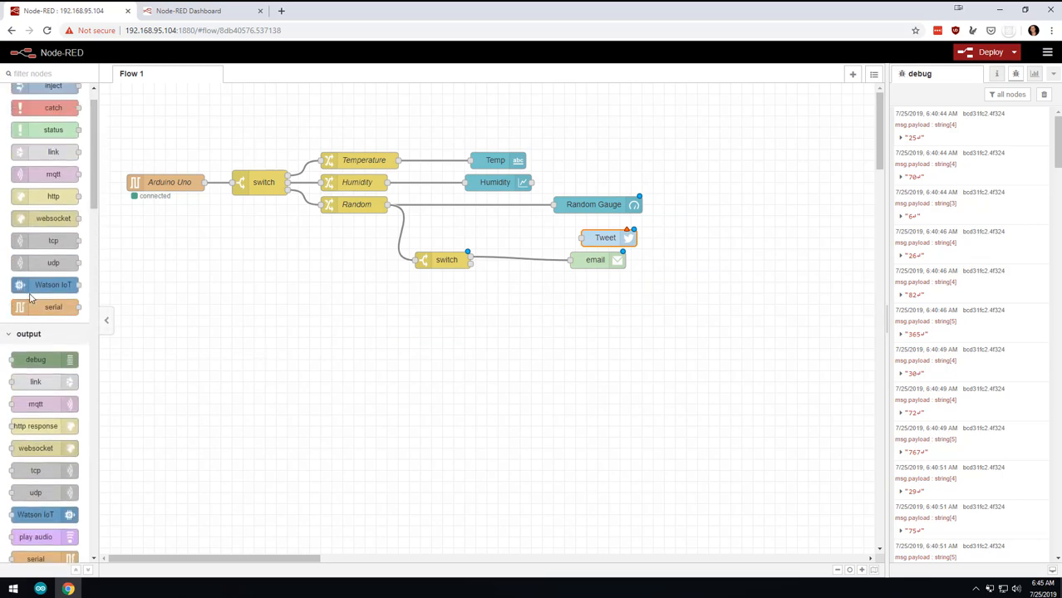
pyautogui.moveTo(35, 514)
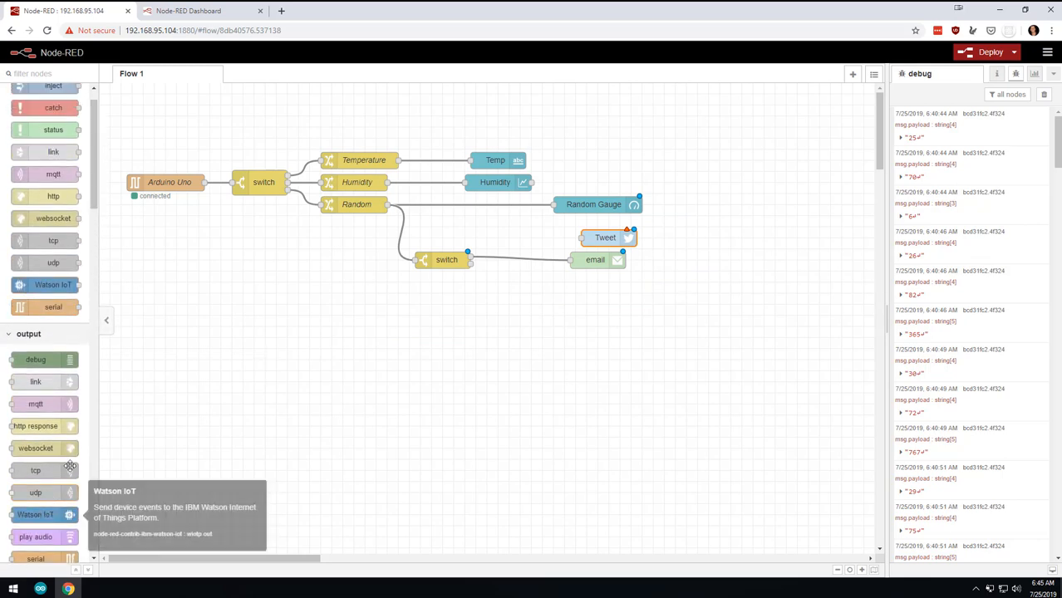
pyautogui.moveTo(36, 404)
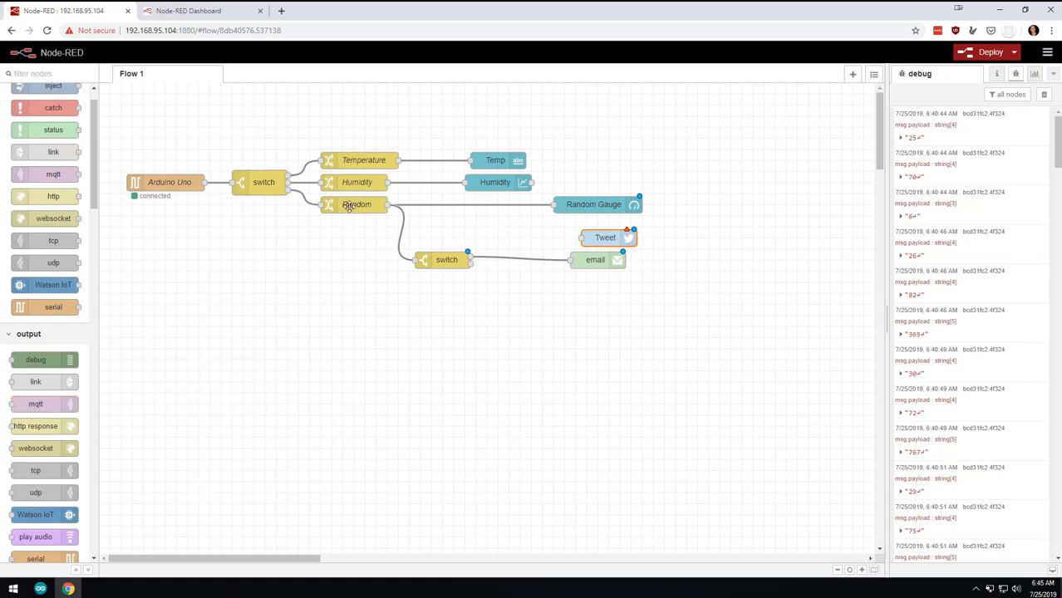
pyautogui.moveTo(338, 237)
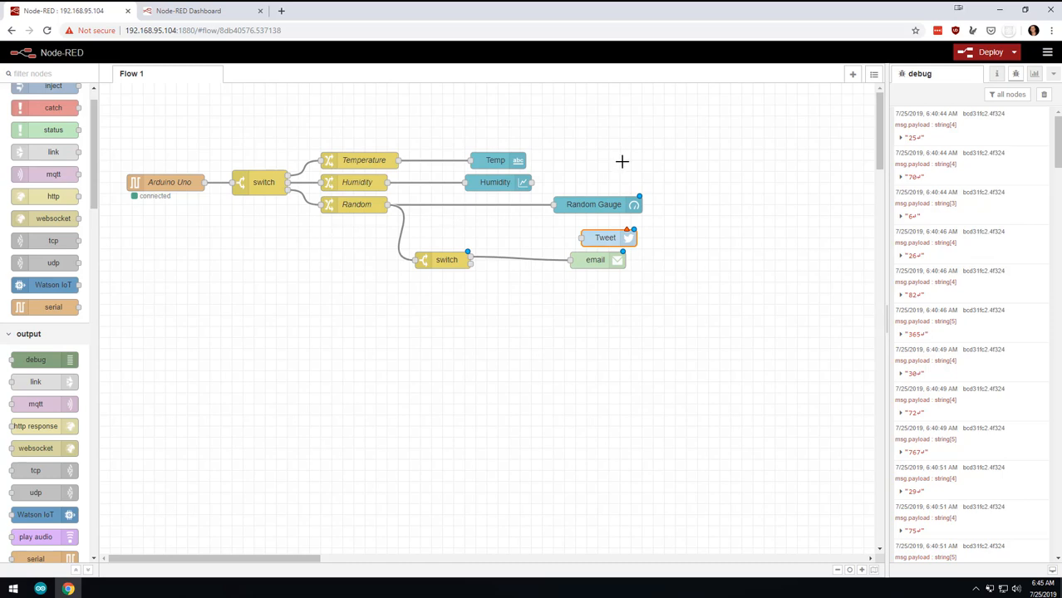
pyautogui.moveTo(812, 255)
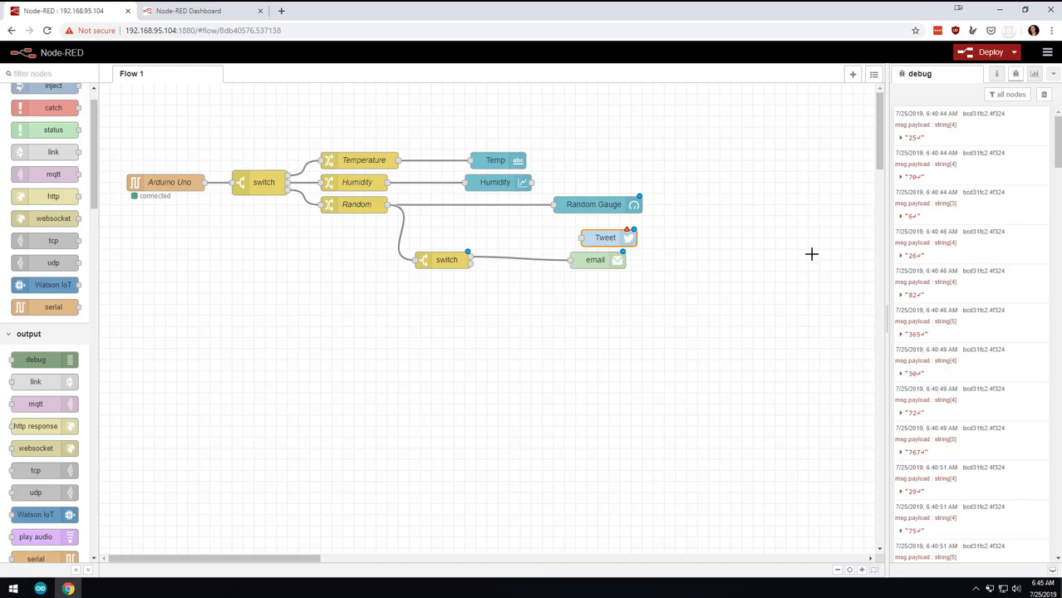
# View the live dashboard with Temperature 23, the Humidity chart and the Random gauge.
pyautogui.click(188, 10)
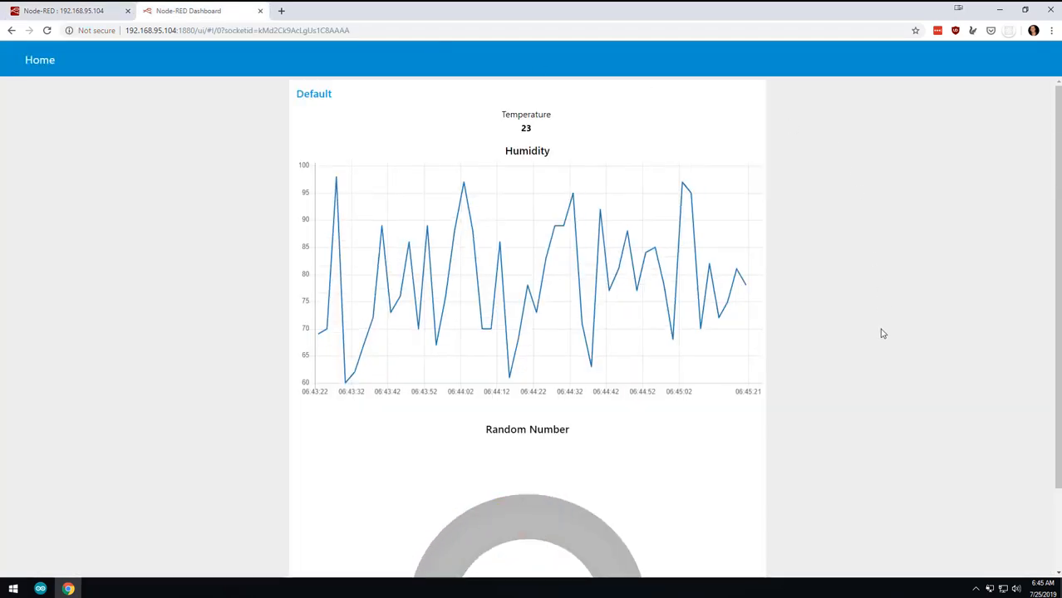
pyautogui.moveTo(634, 385)
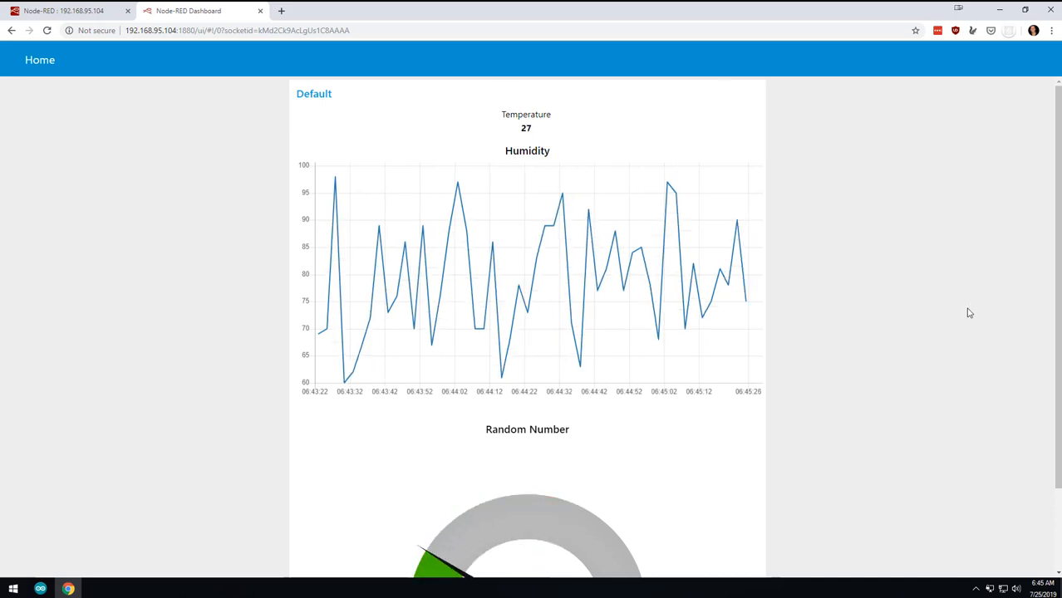
pyautogui.moveTo(419, 48)
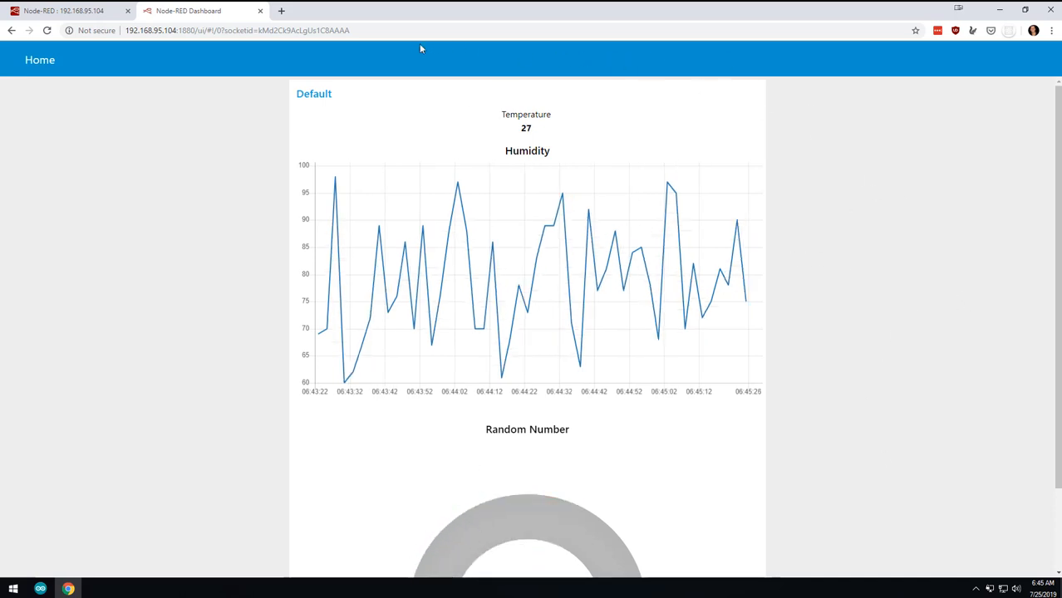